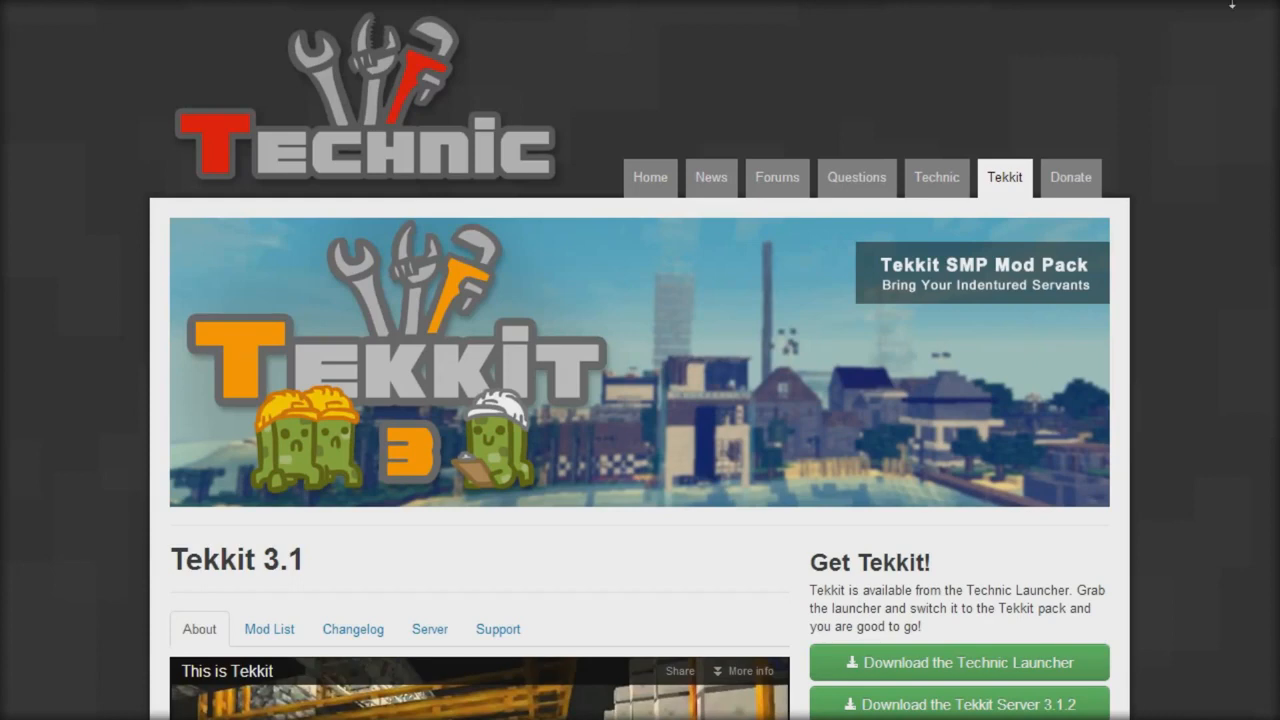
pyautogui.moveTo(1080, 22)
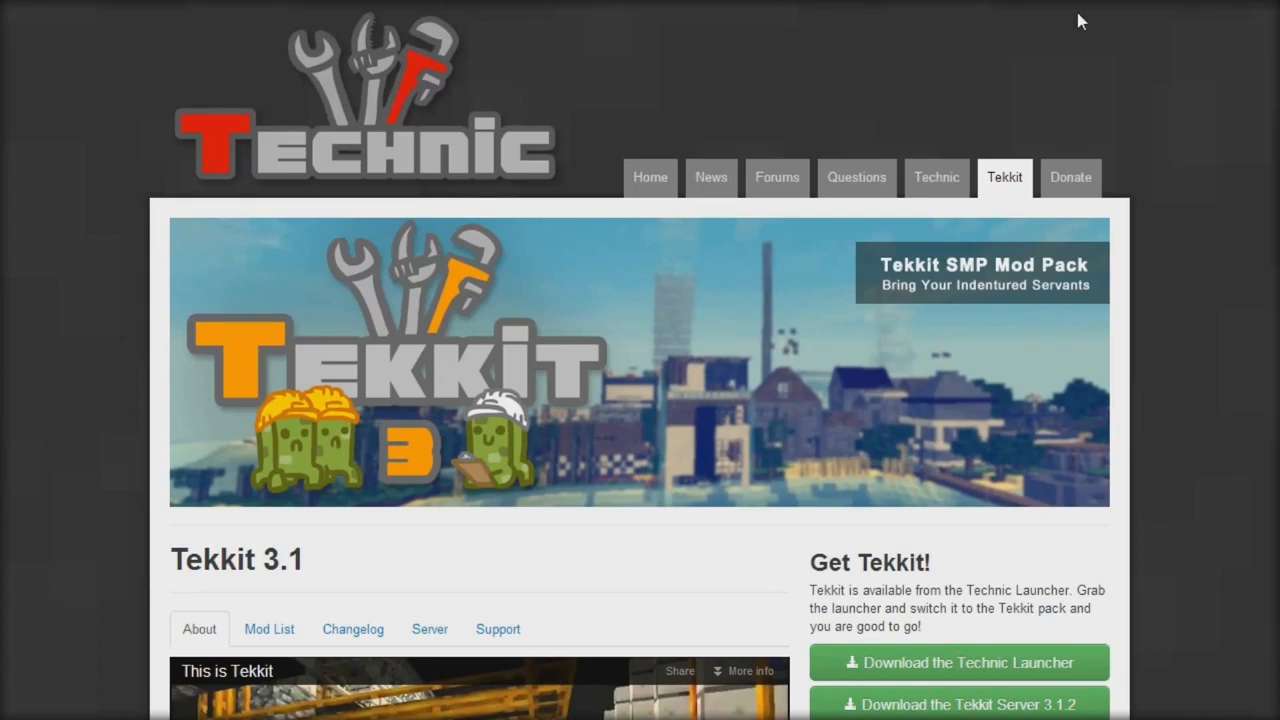
# Step: Scroll the Technic Pack Tekkit page and download the Tekkit Server 3.1.2 package
pyautogui.scroll(-3)
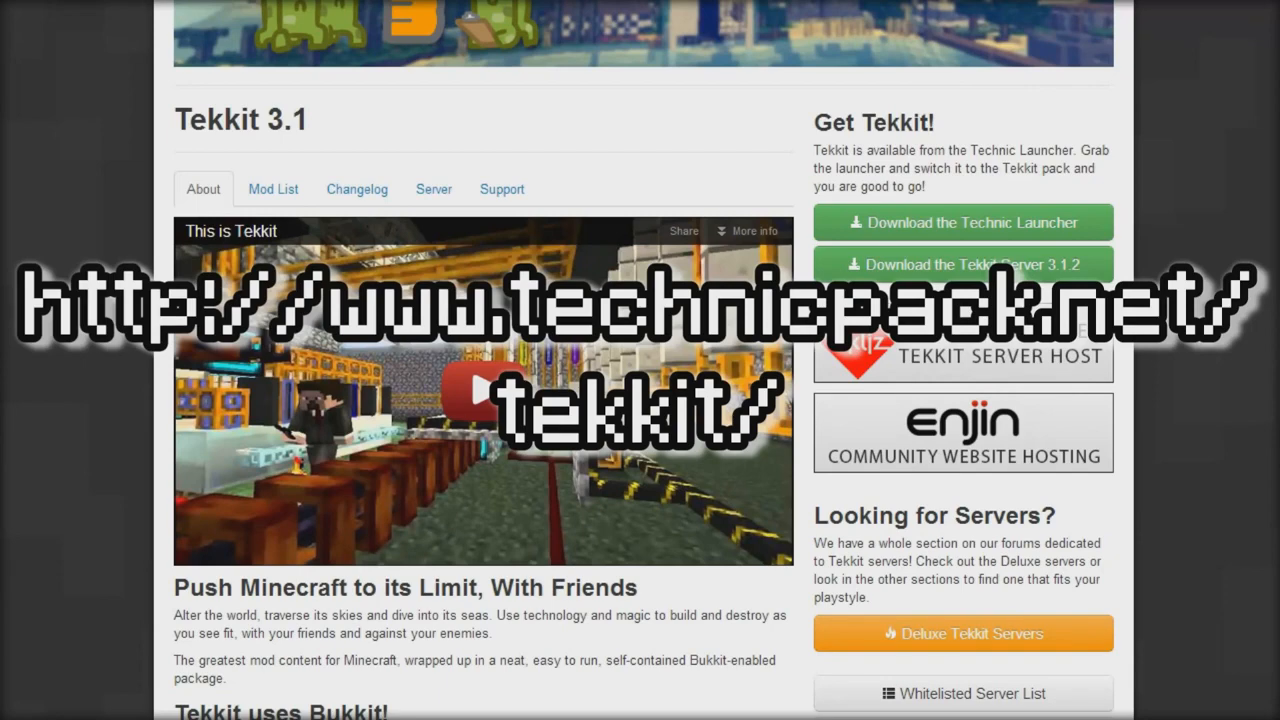
pyautogui.scroll(3)
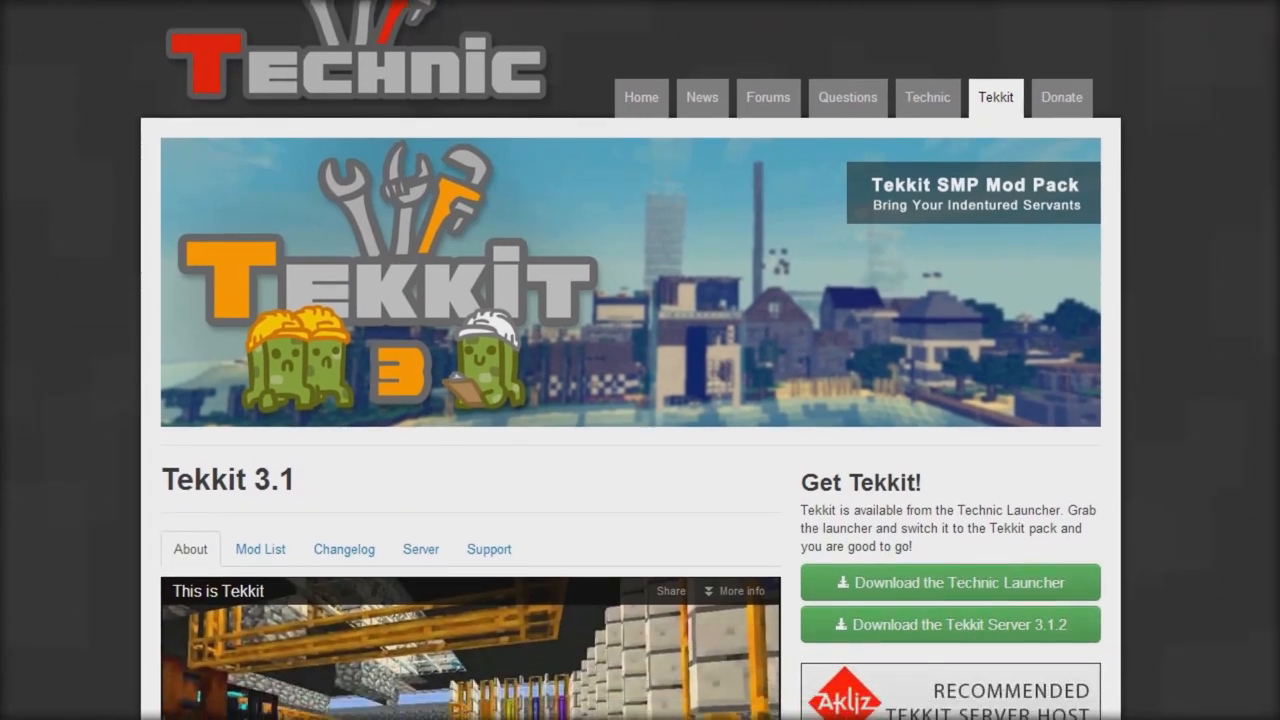
pyautogui.scroll(-3)
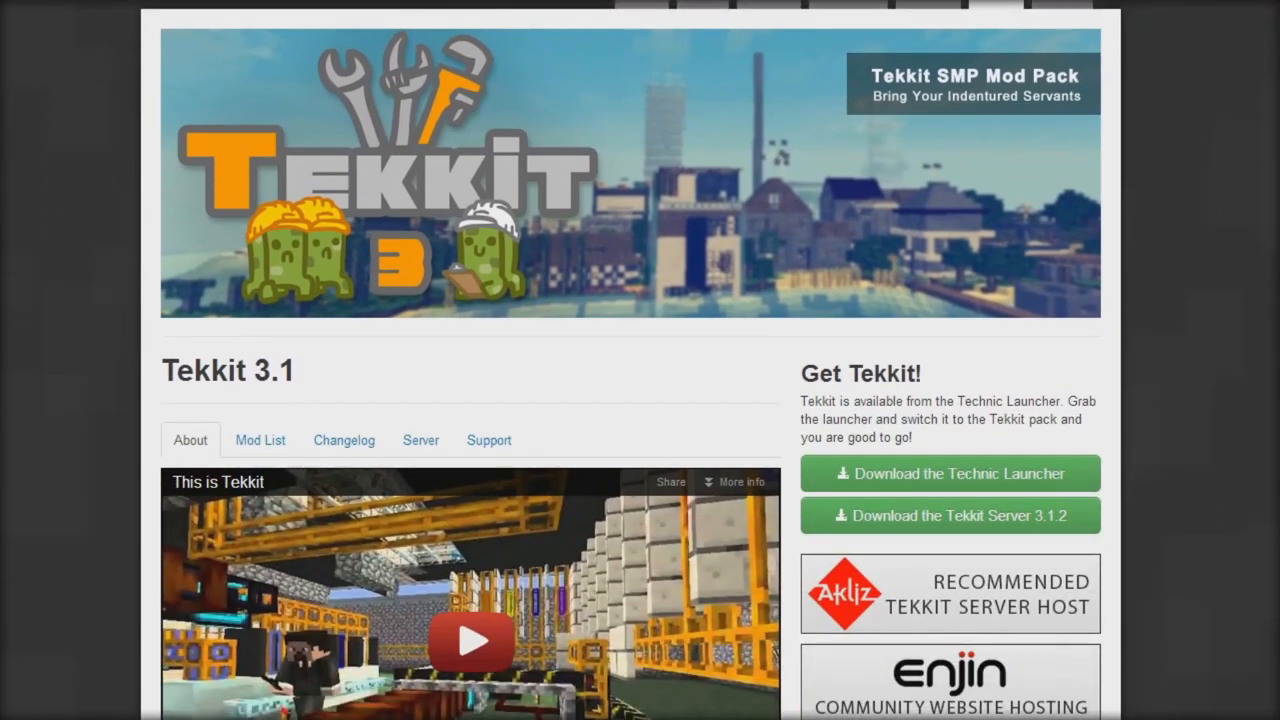
pyautogui.scroll(3)
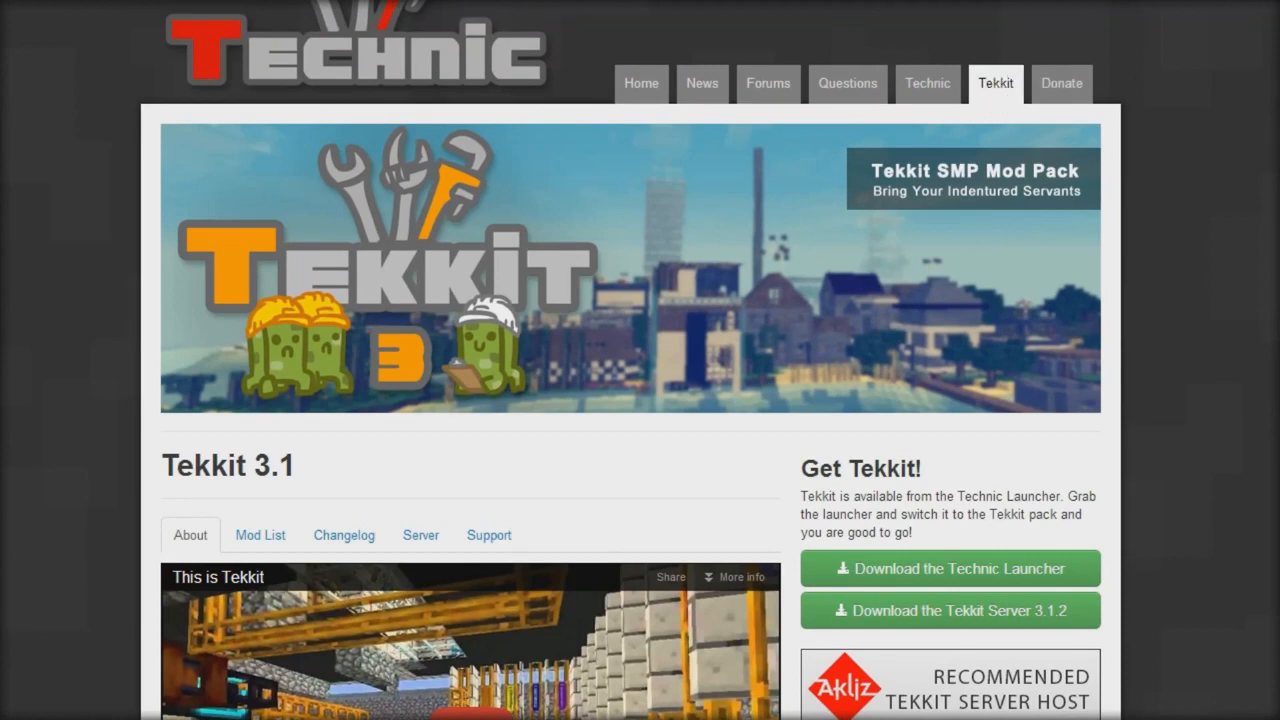
pyautogui.scroll(-3)
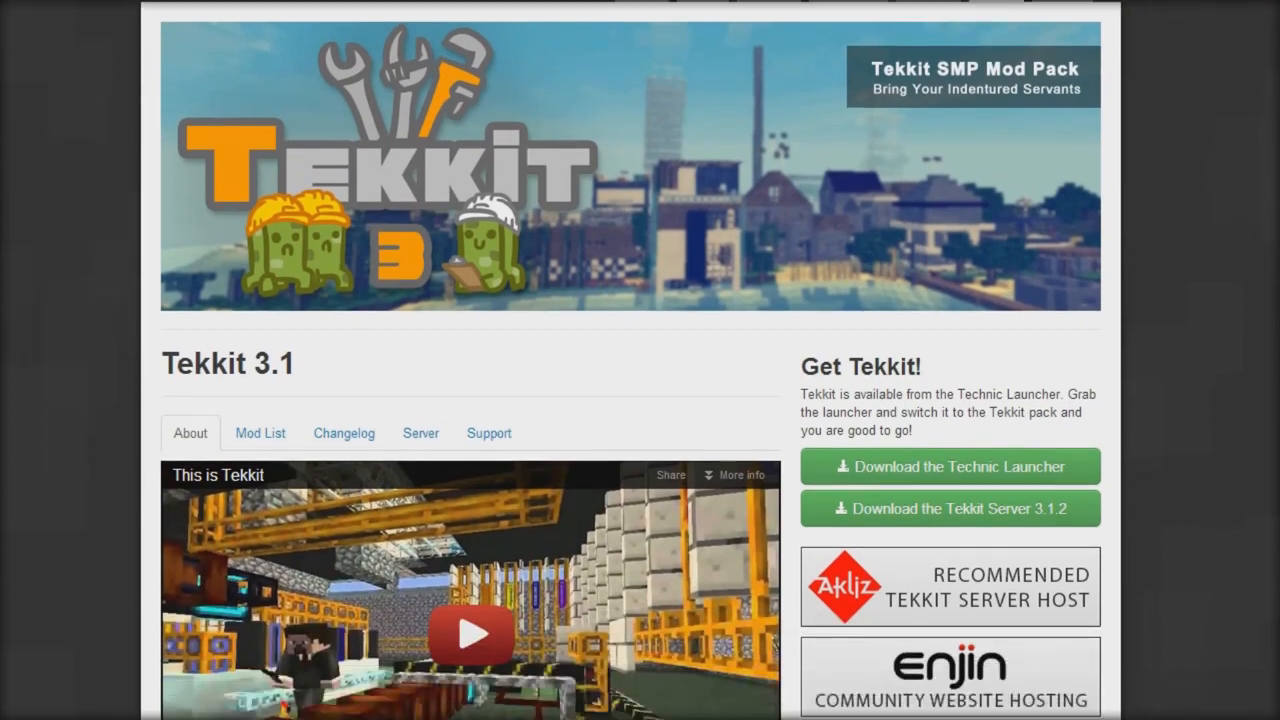
pyautogui.scroll(-3)
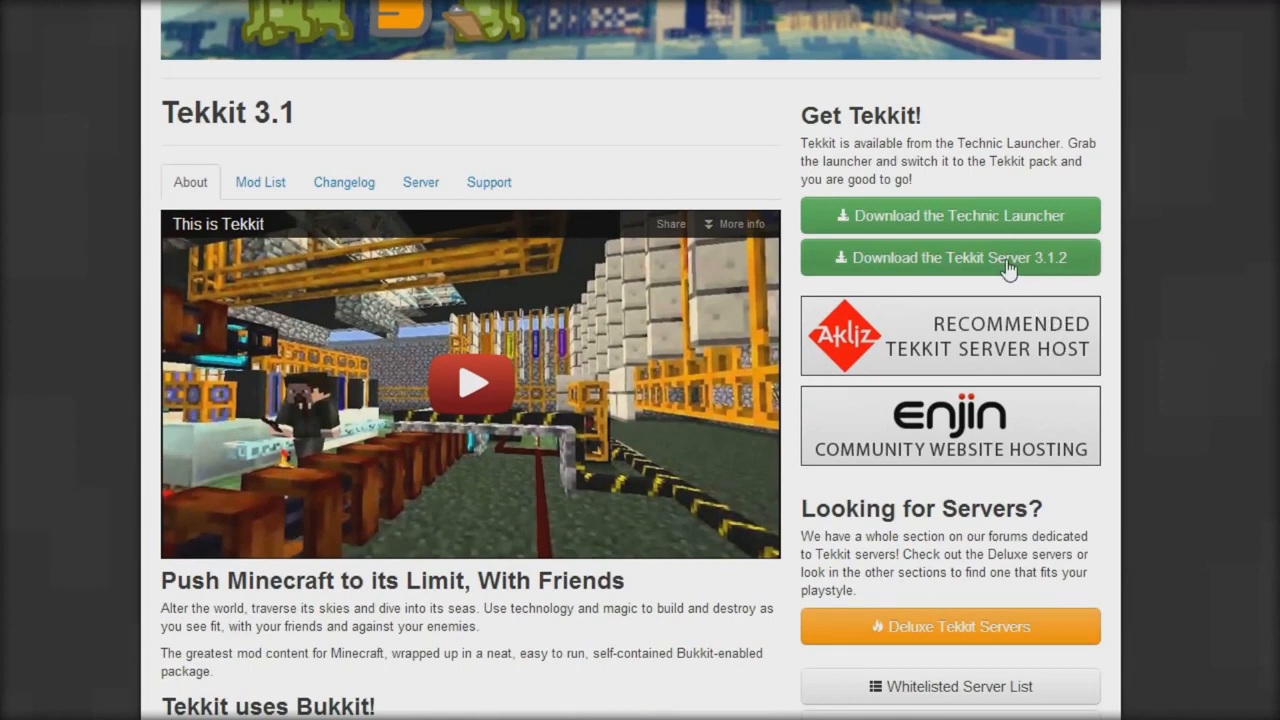
pyautogui.click(949, 257)
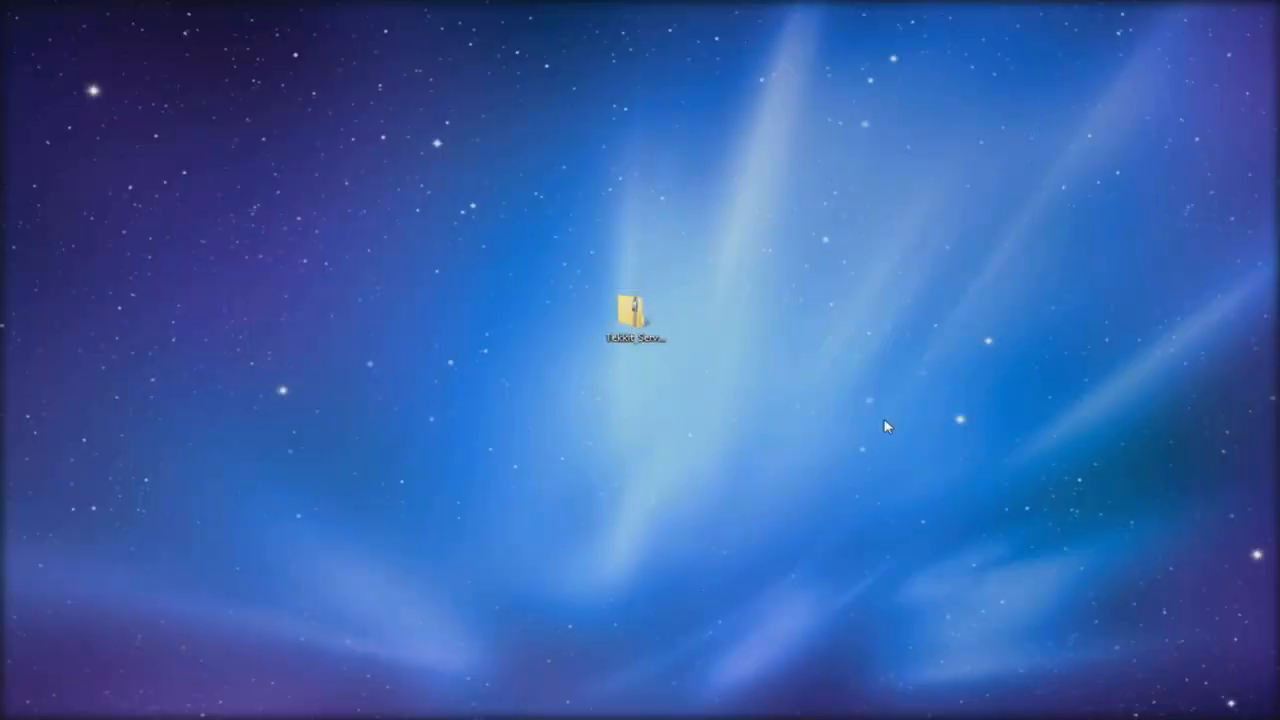
pyautogui.moveTo(812, 293)
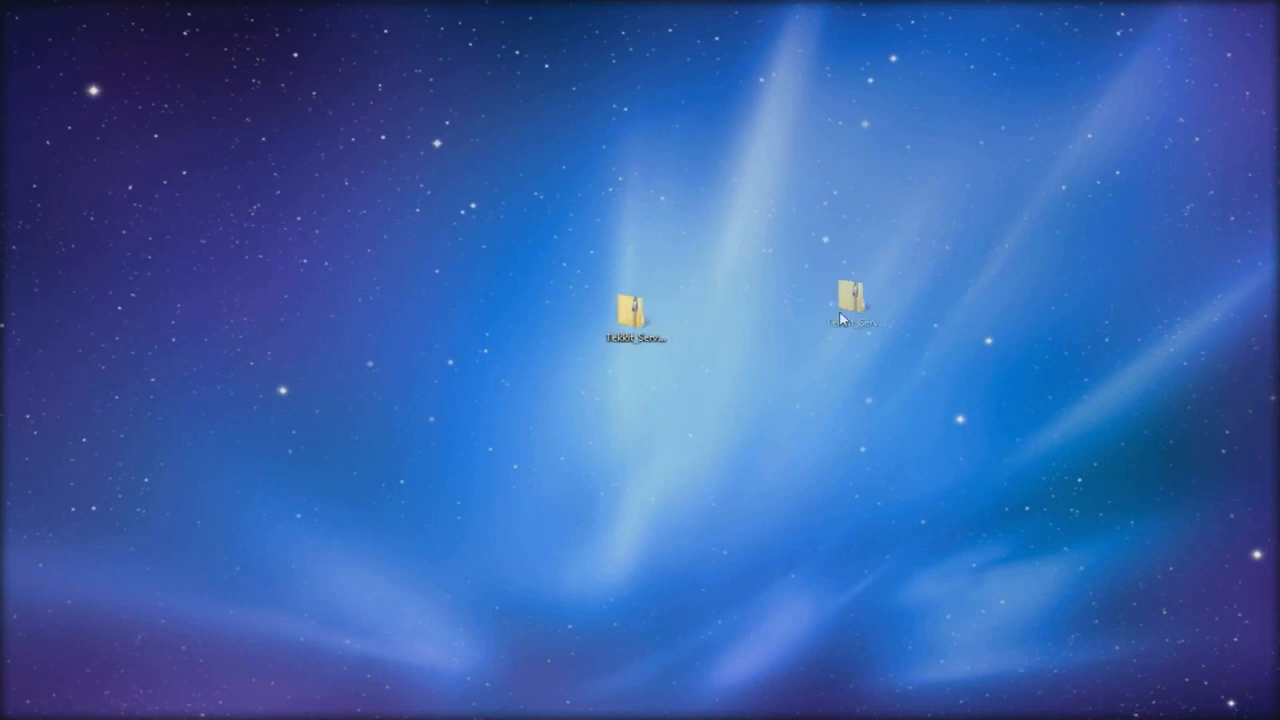
# Step: Open the Tekkit_Server_3.1.2 zip from the desktop and select all its contents
pyautogui.rightClick(840, 300)
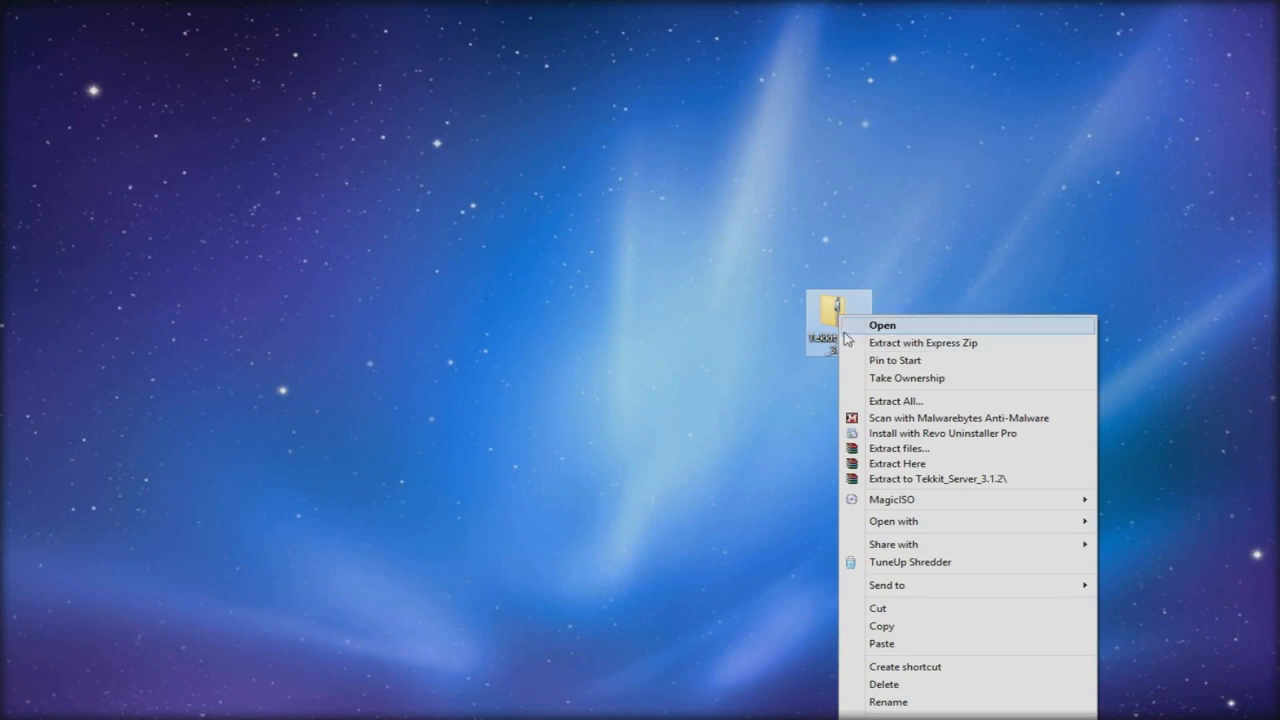
pyautogui.click(882, 324)
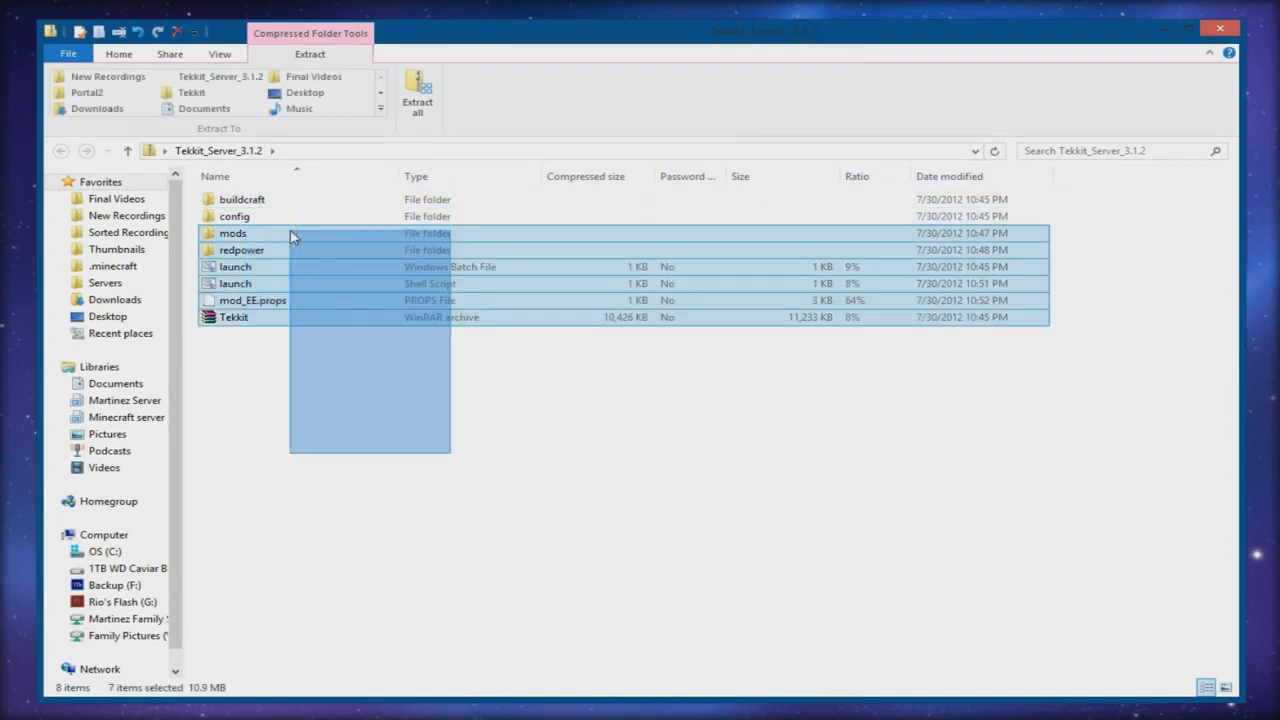
pyautogui.click(313, 407)
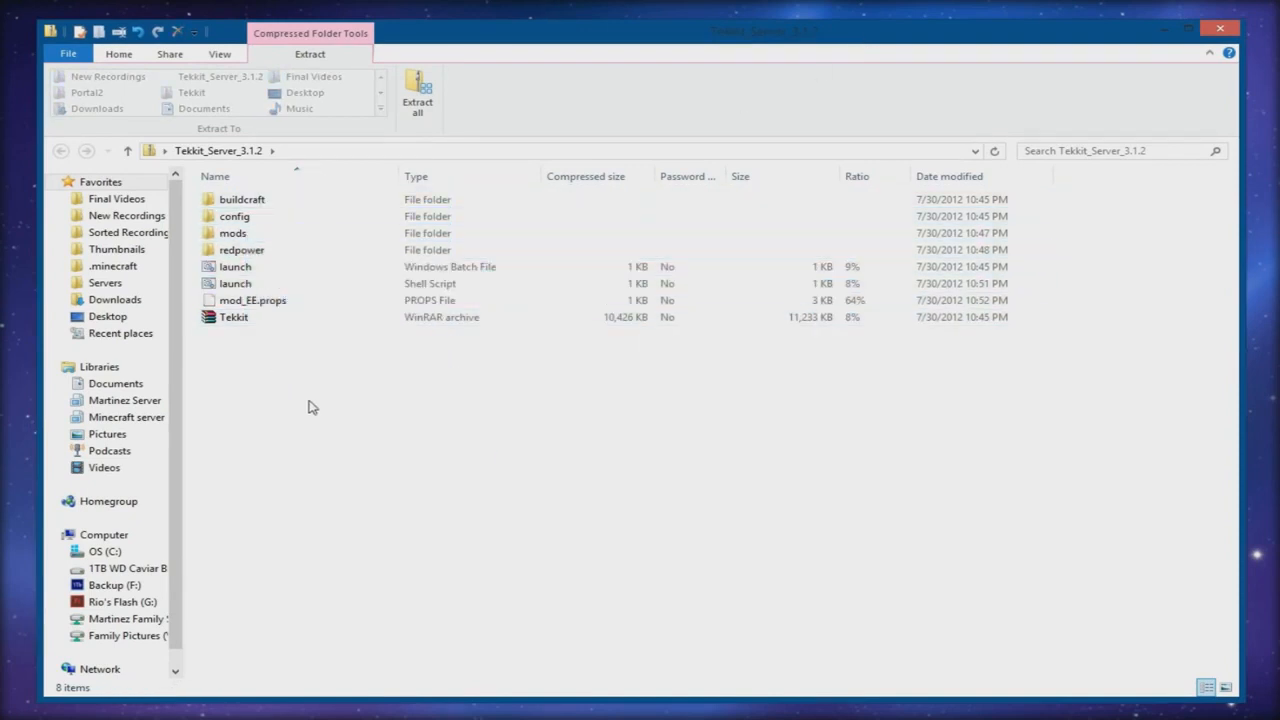
pyautogui.press('ctrl+a')
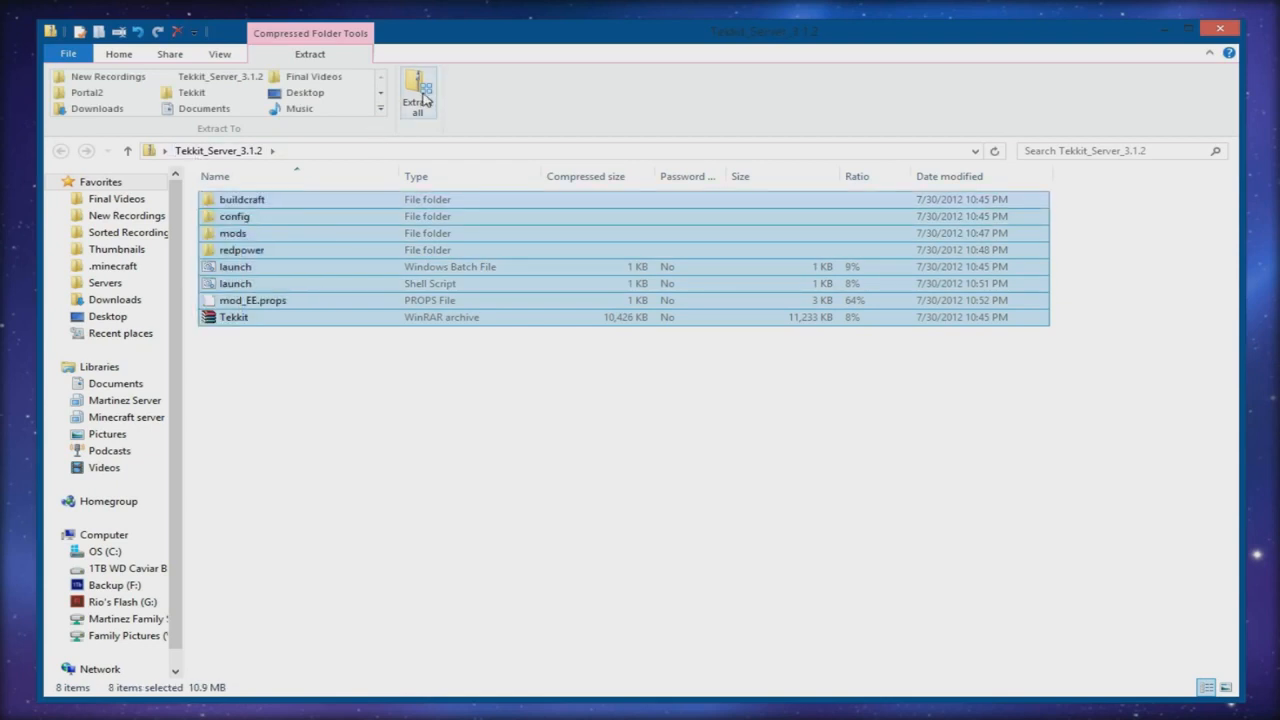
# Step: Extract all files from the archive into the default Desktop destination folder
pyautogui.click(417, 92)
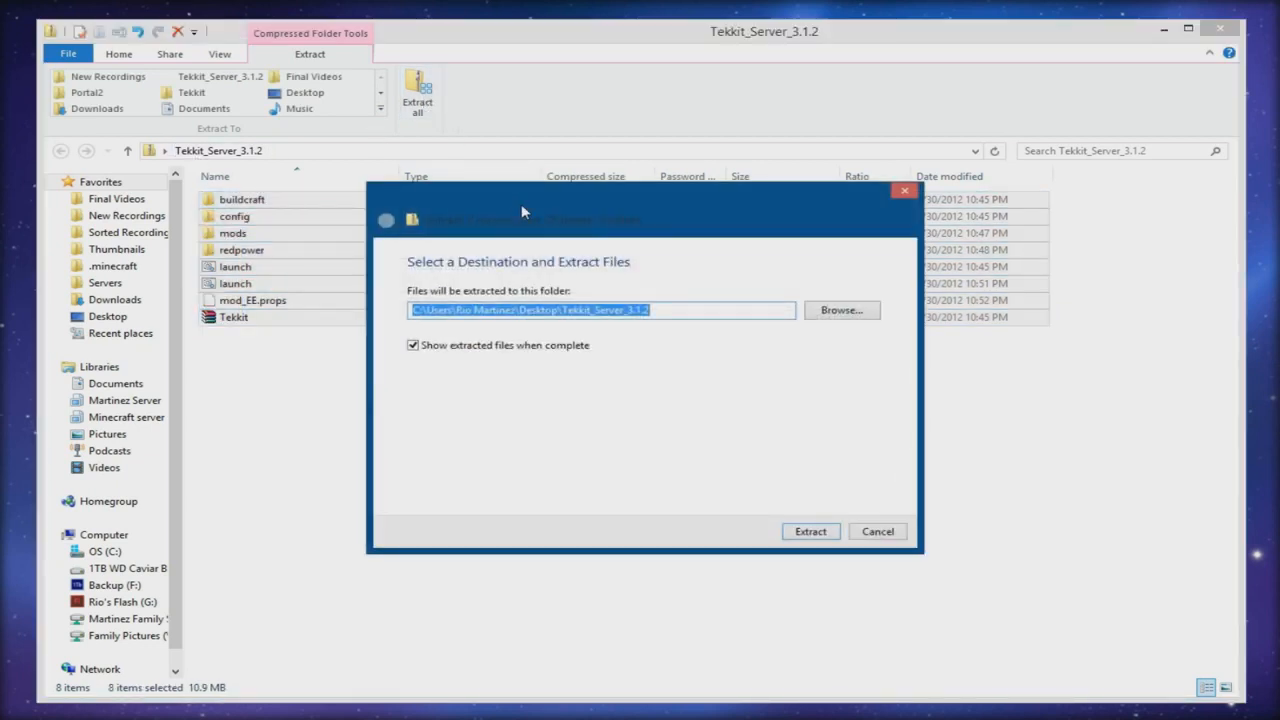
pyautogui.moveTo(563, 216)
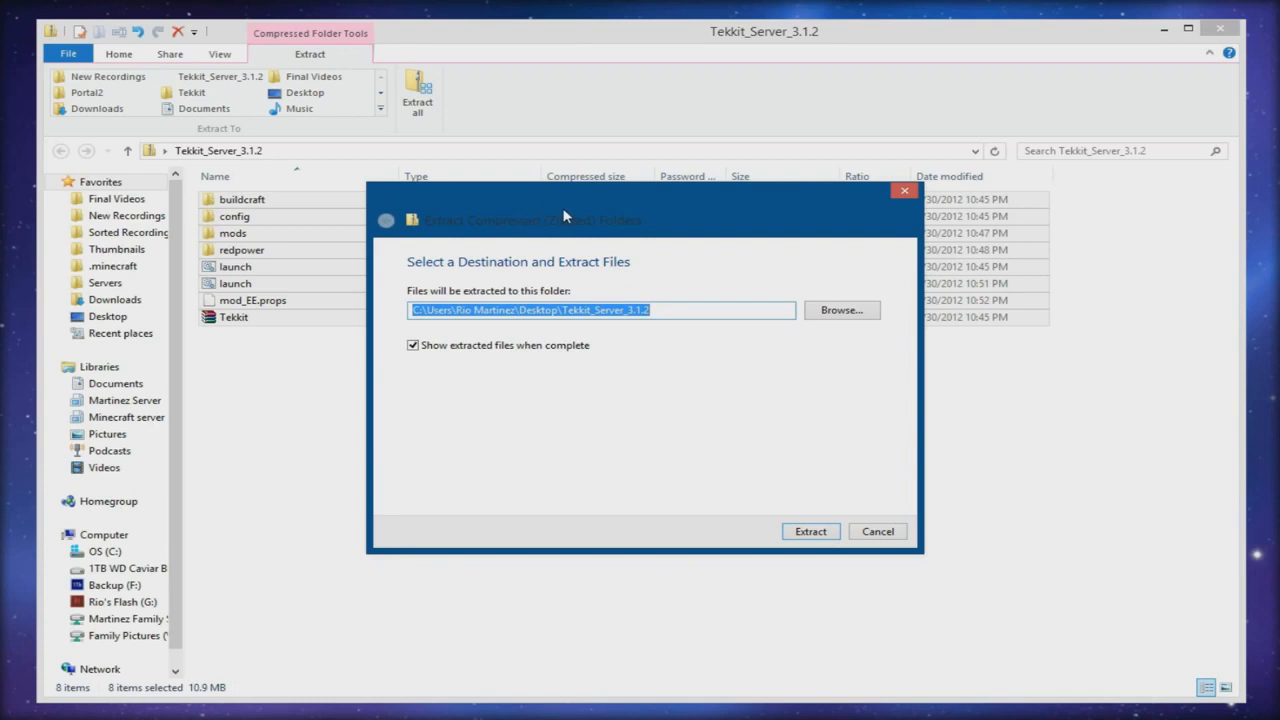
pyautogui.moveTo(703, 303)
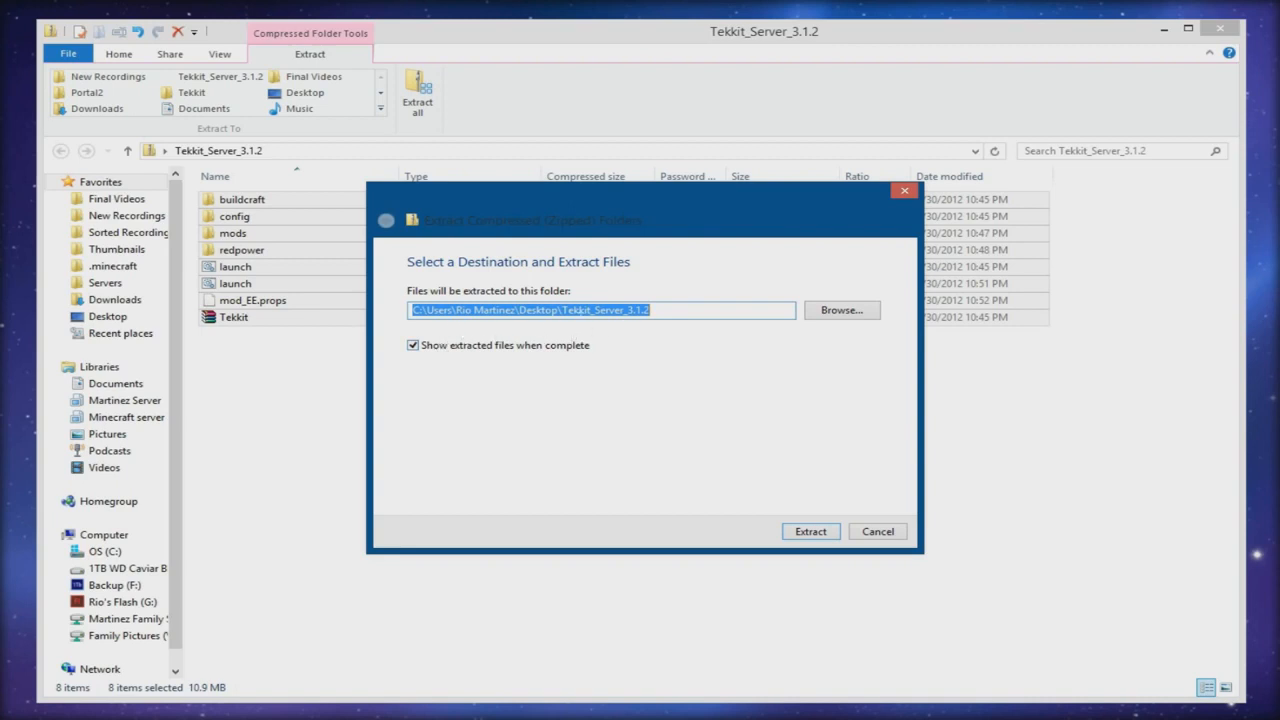
pyautogui.moveTo(517, 333)
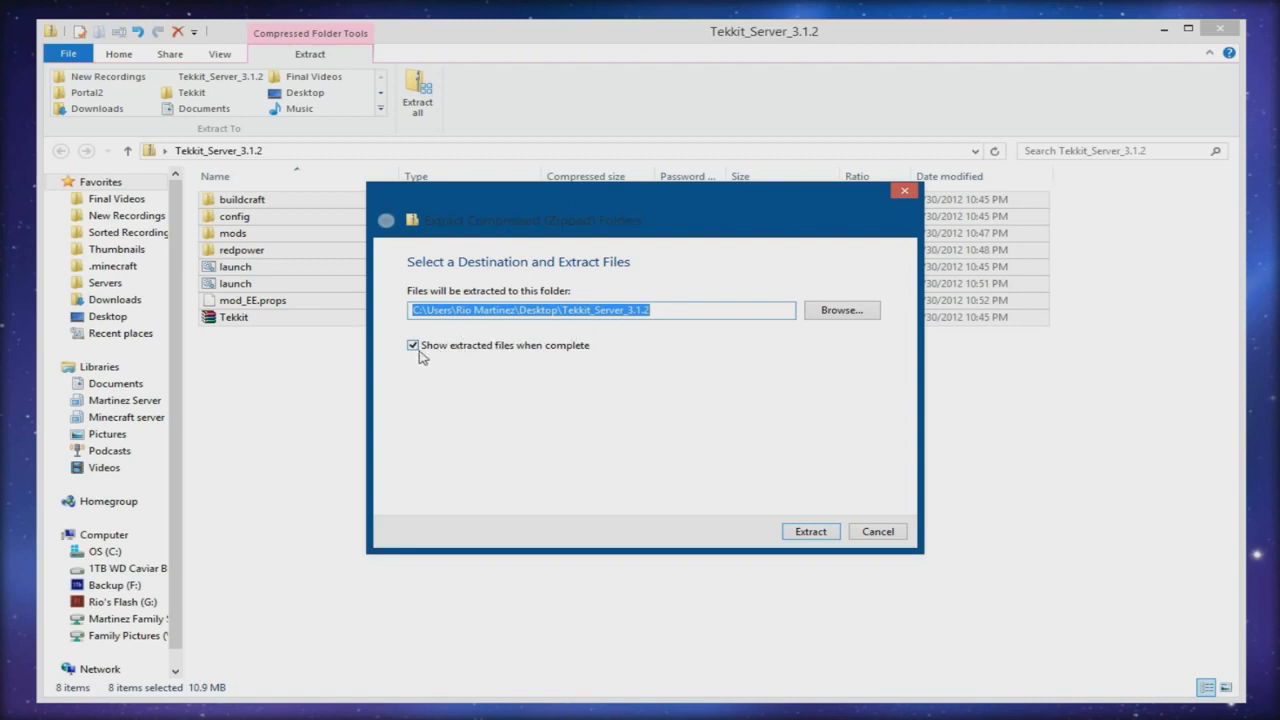
pyautogui.moveTo(405, 350)
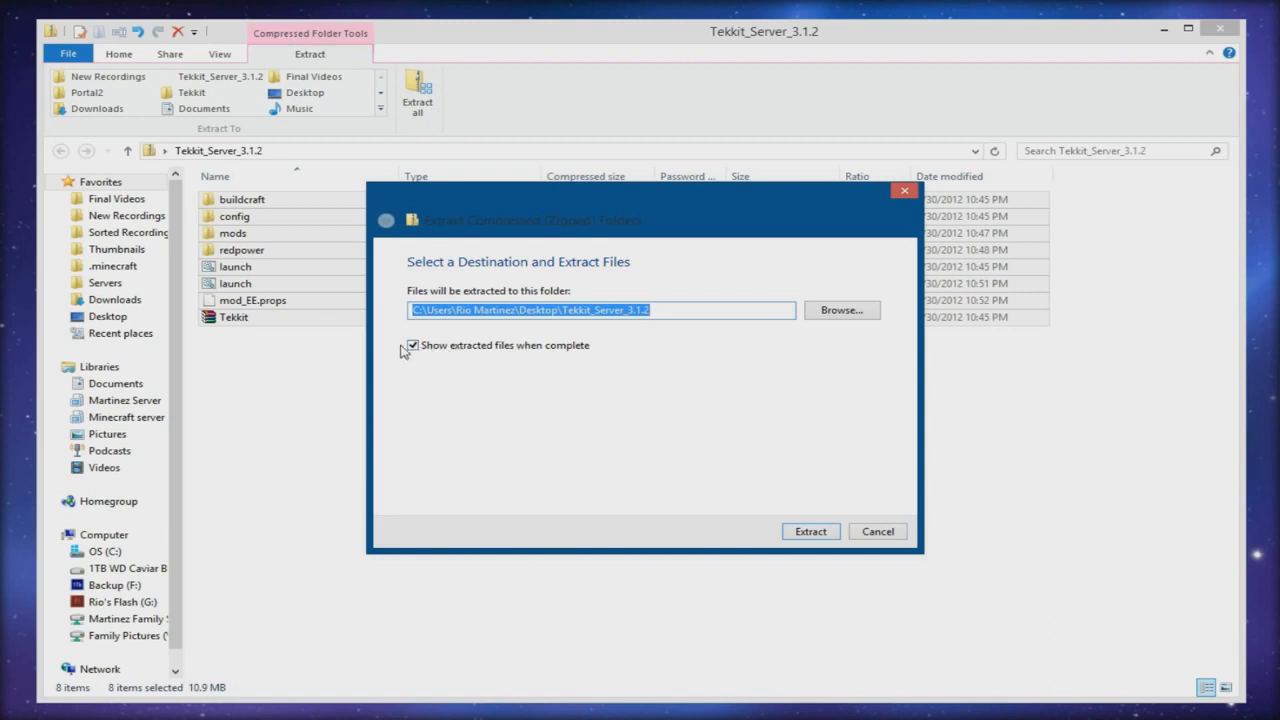
pyautogui.moveTo(810, 531)
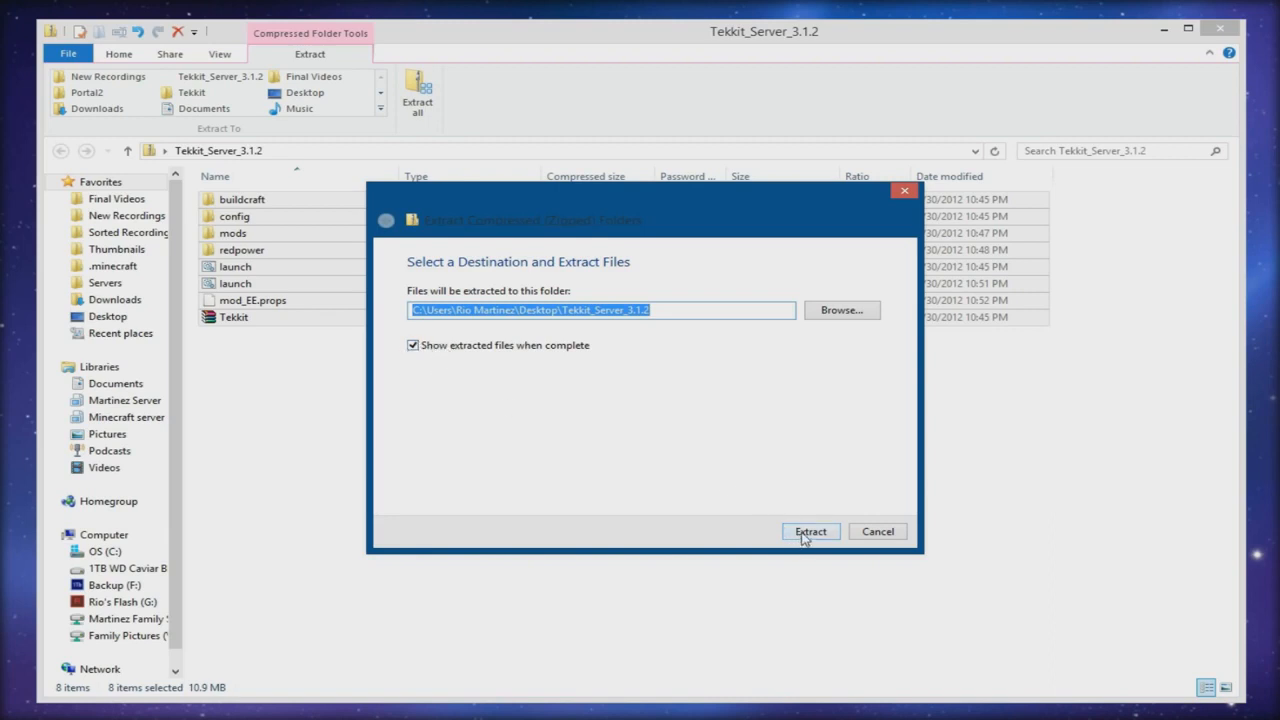
pyautogui.click(810, 531)
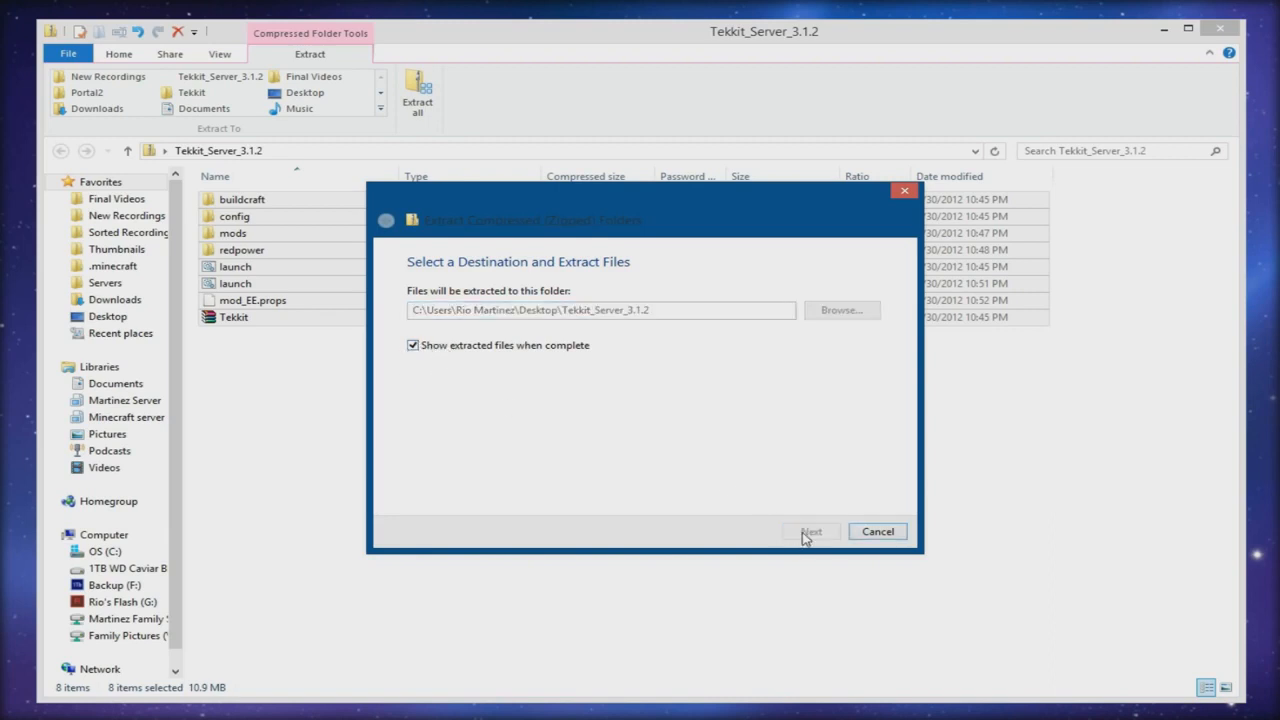
pyautogui.click(811, 531)
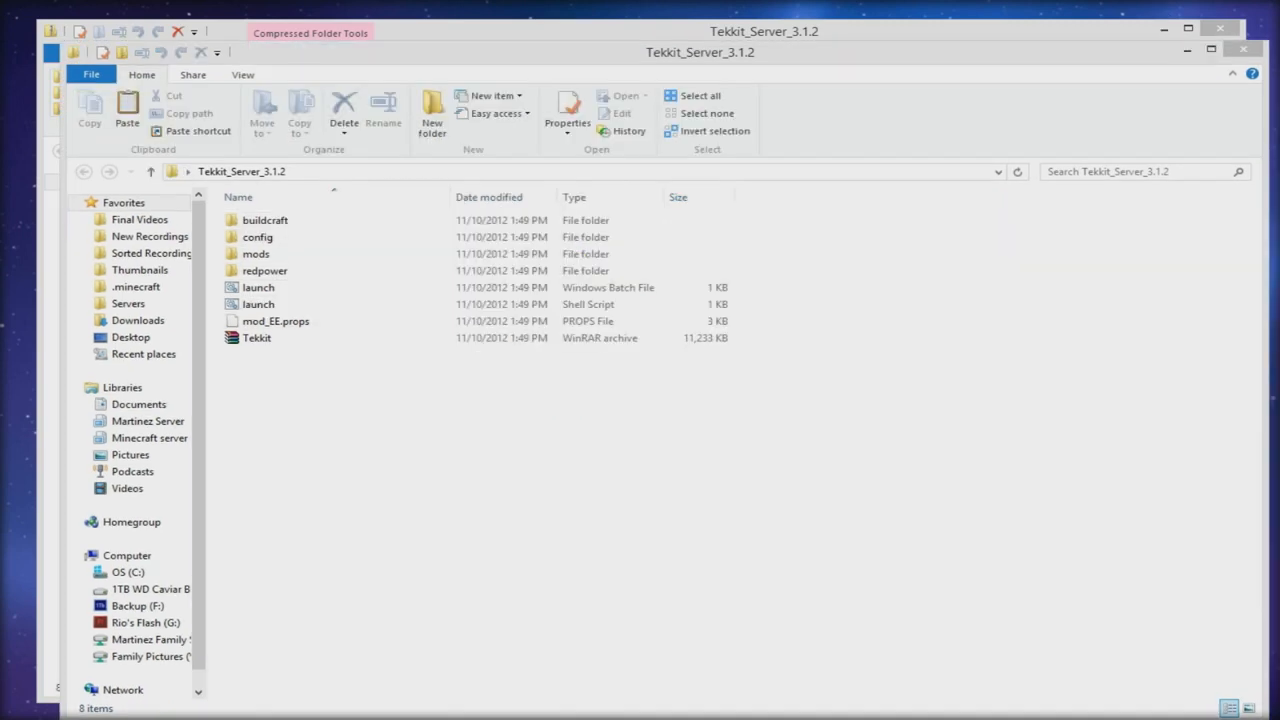
pyautogui.moveTo(1190, 15)
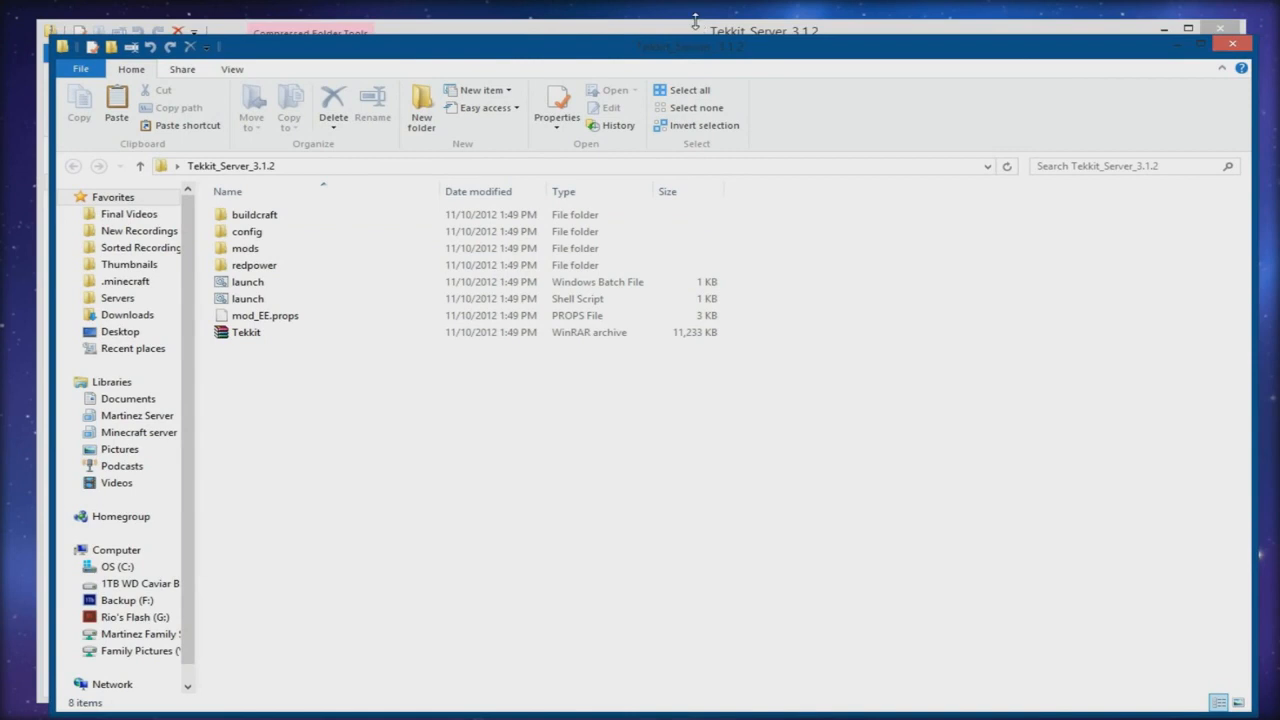
# Step: Close both archive windows, recycle the zip, and reopen the extracted Tekkit_Server_3.1.2 folder
pyautogui.click(689, 89)
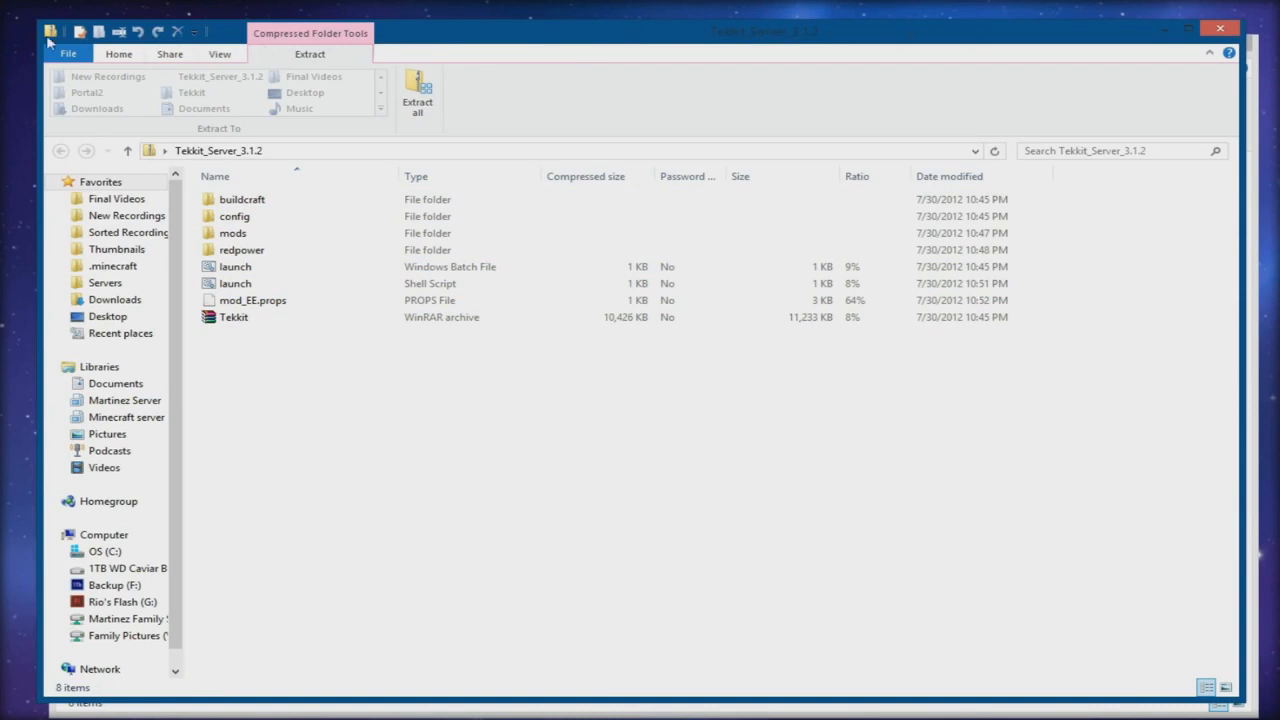
pyautogui.moveTo(1163, 20)
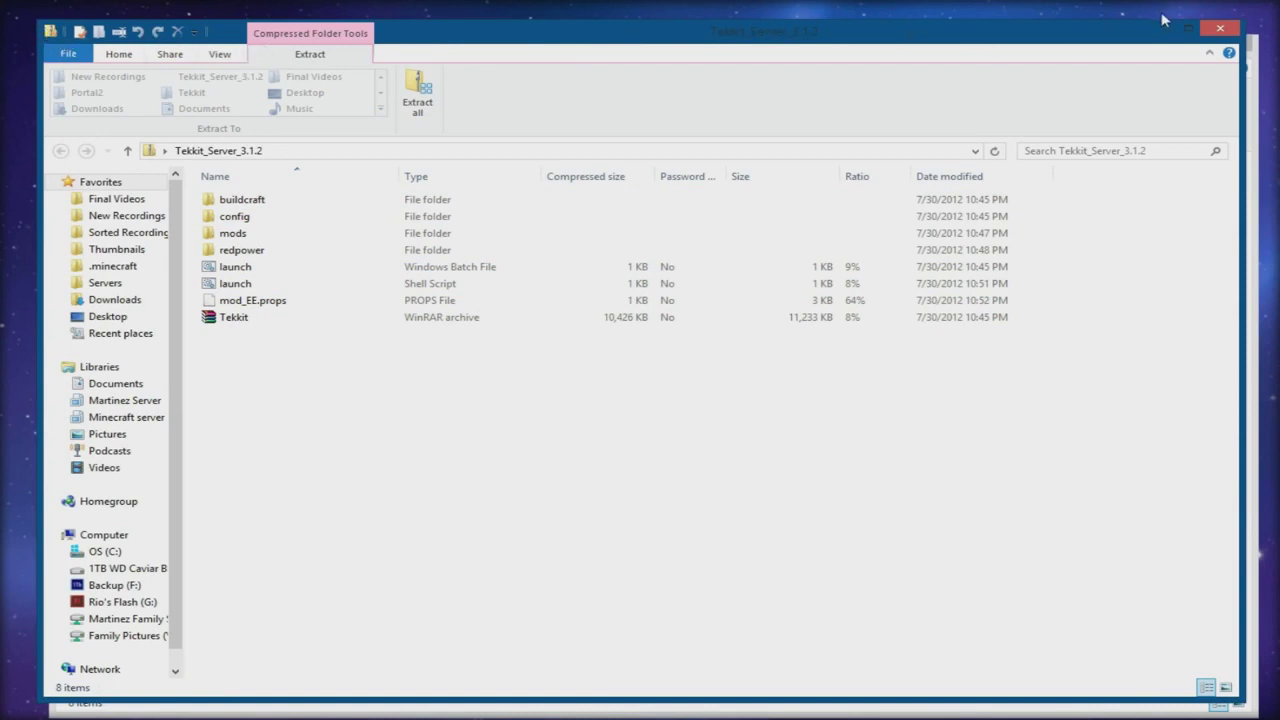
pyautogui.moveTo(1219, 28)
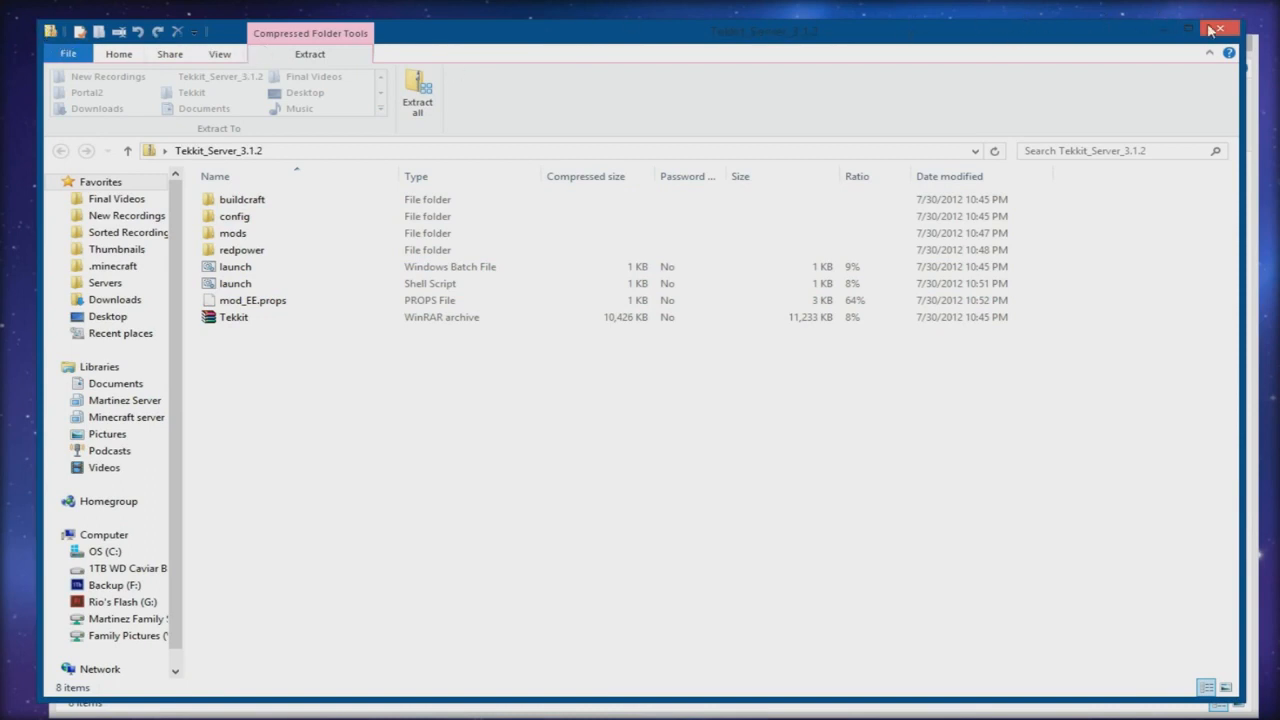
pyautogui.click(1188, 28)
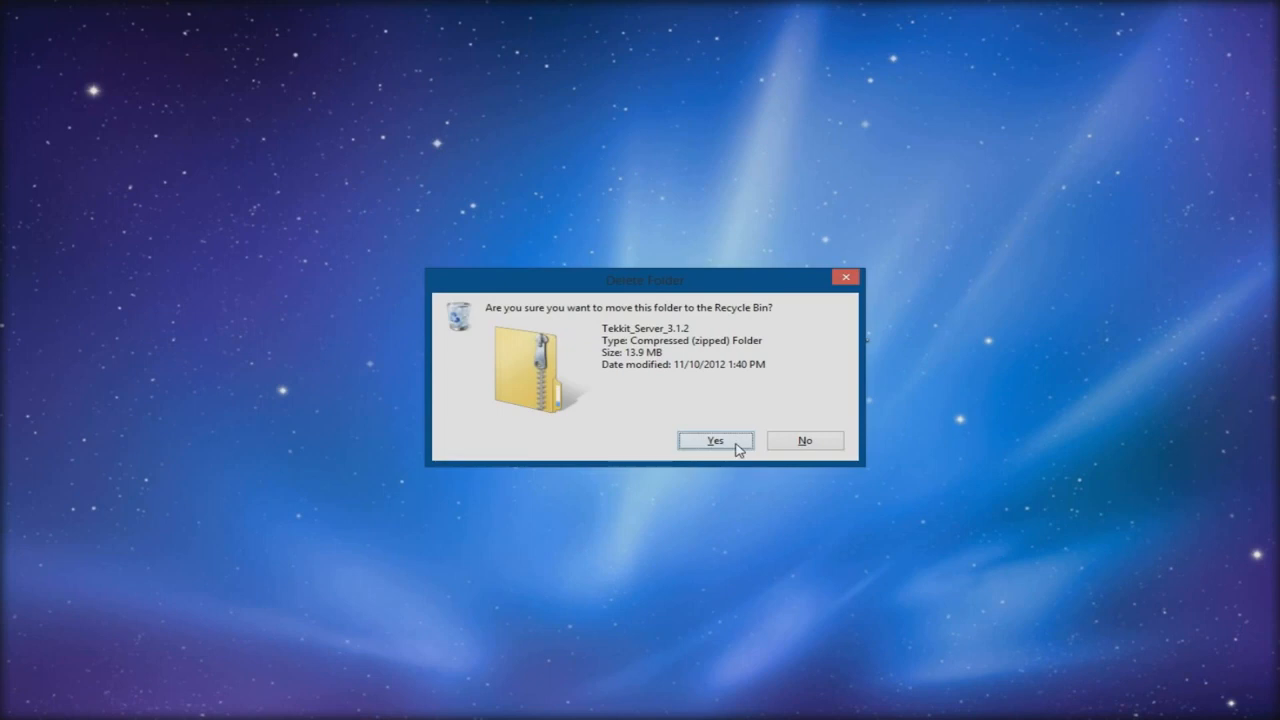
pyautogui.click(715, 440)
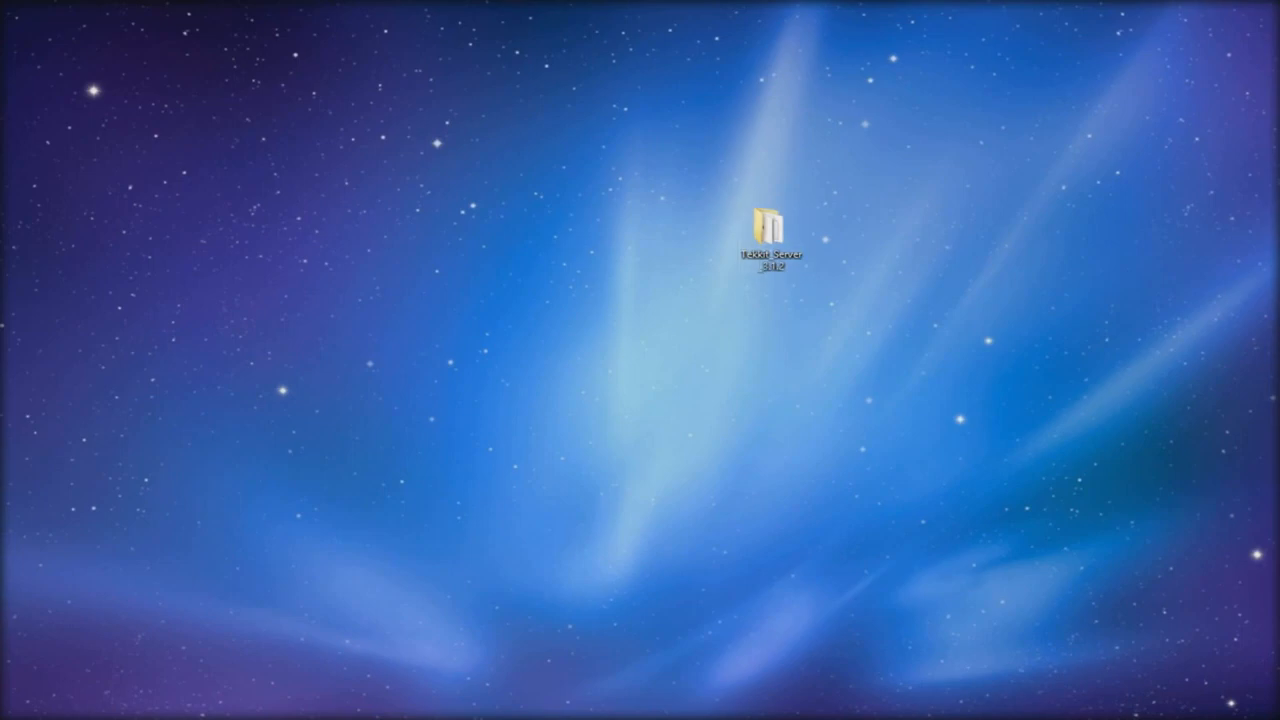
pyautogui.doubleClick(768, 220)
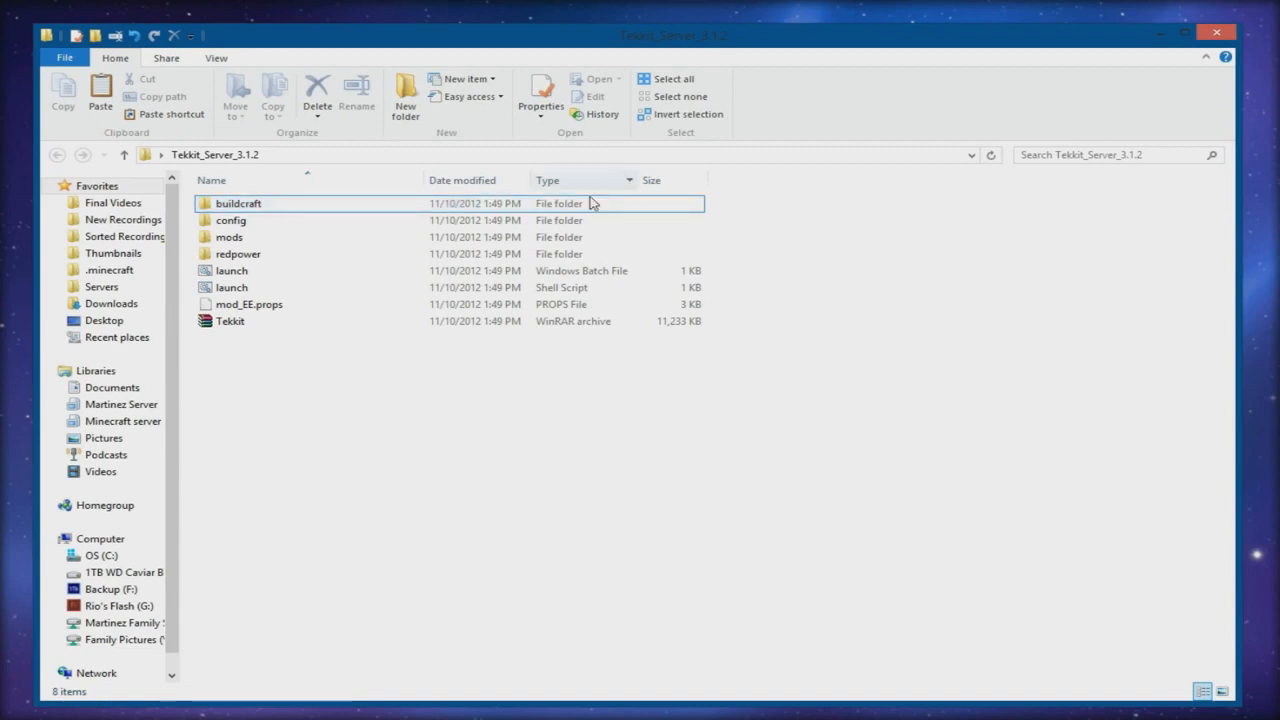
pyautogui.moveTo(265, 215); pyautogui.dragTo(305, 355)
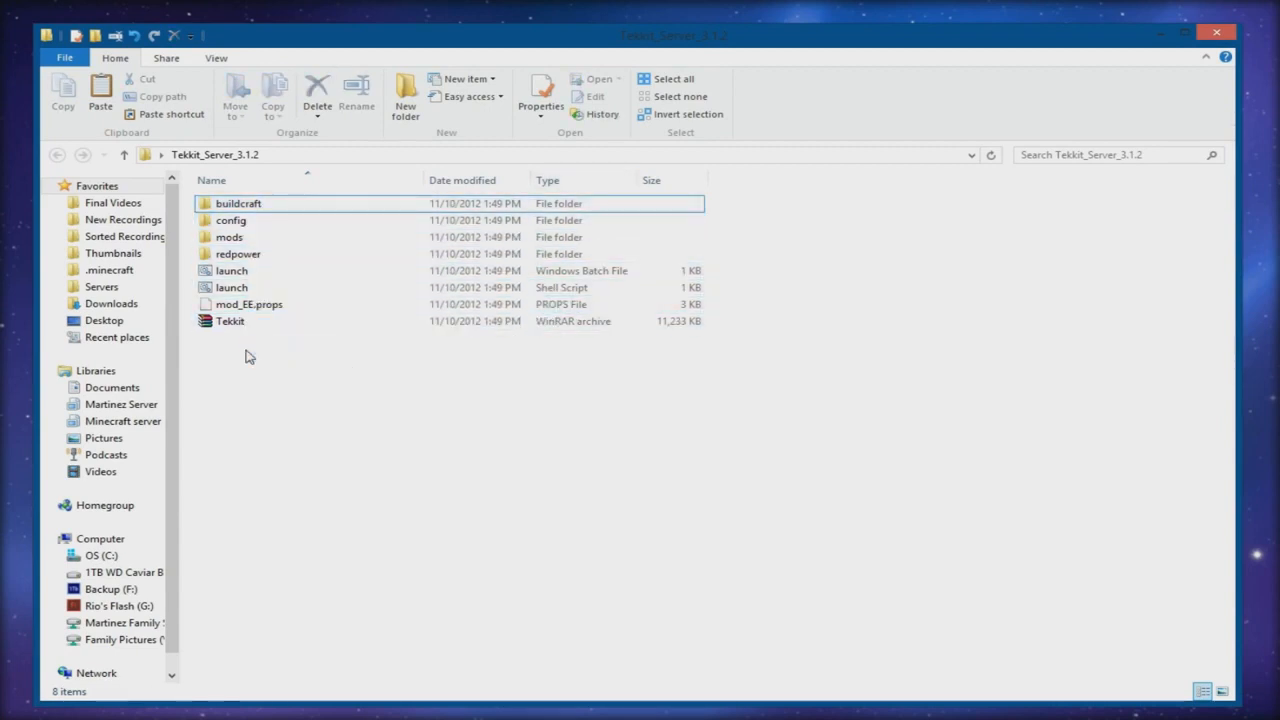
pyautogui.moveTo(240, 321)
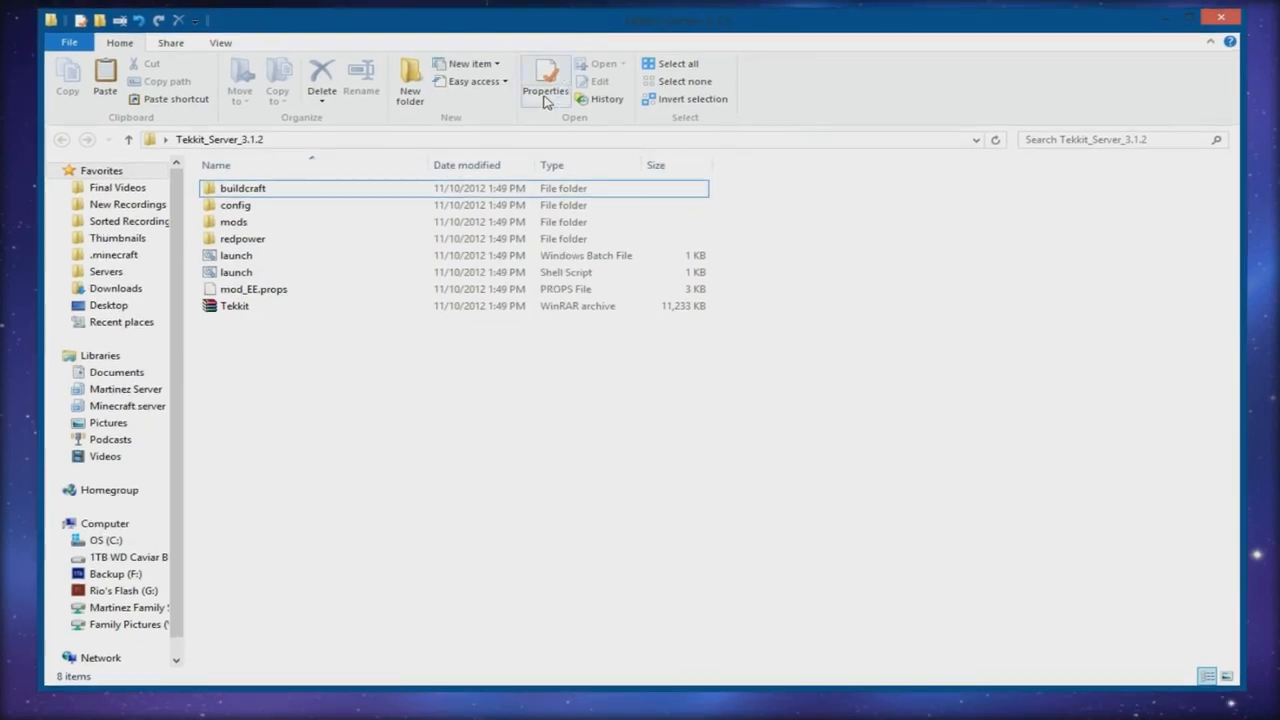
pyautogui.click(242, 188)
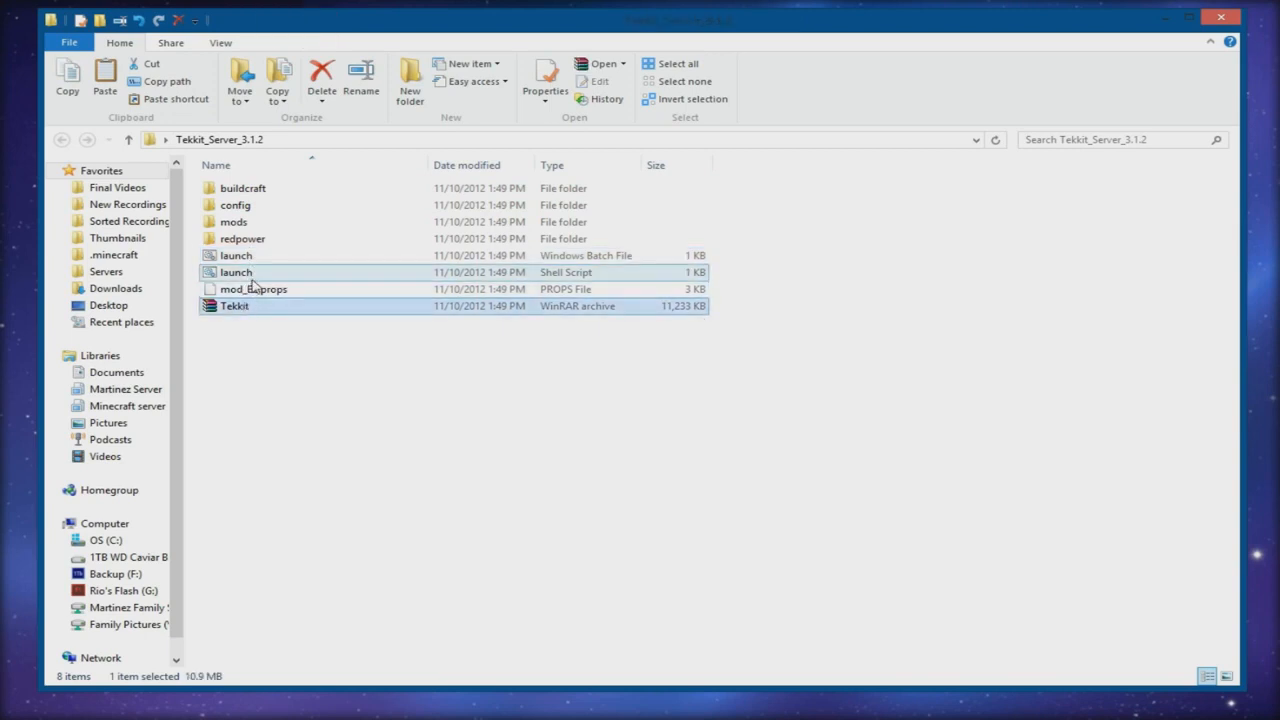
pyautogui.click(242, 238)
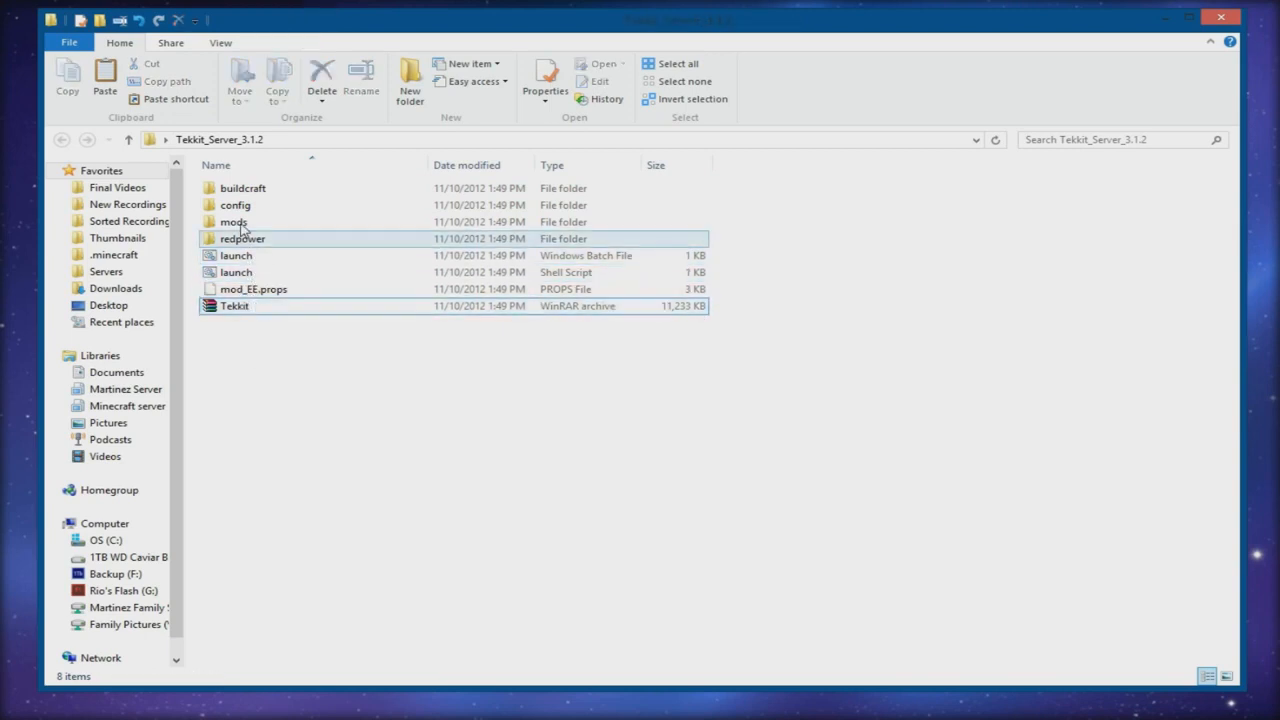
pyautogui.click(233, 205)
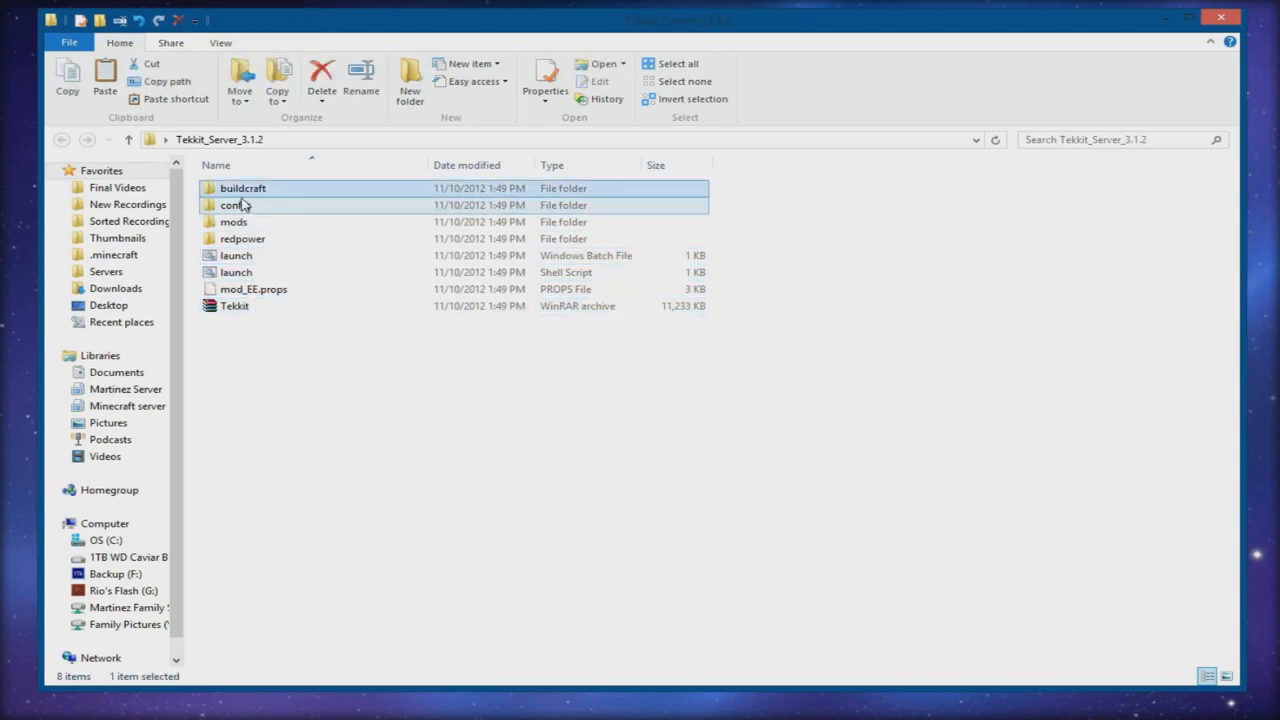
pyautogui.moveTo(232, 205)
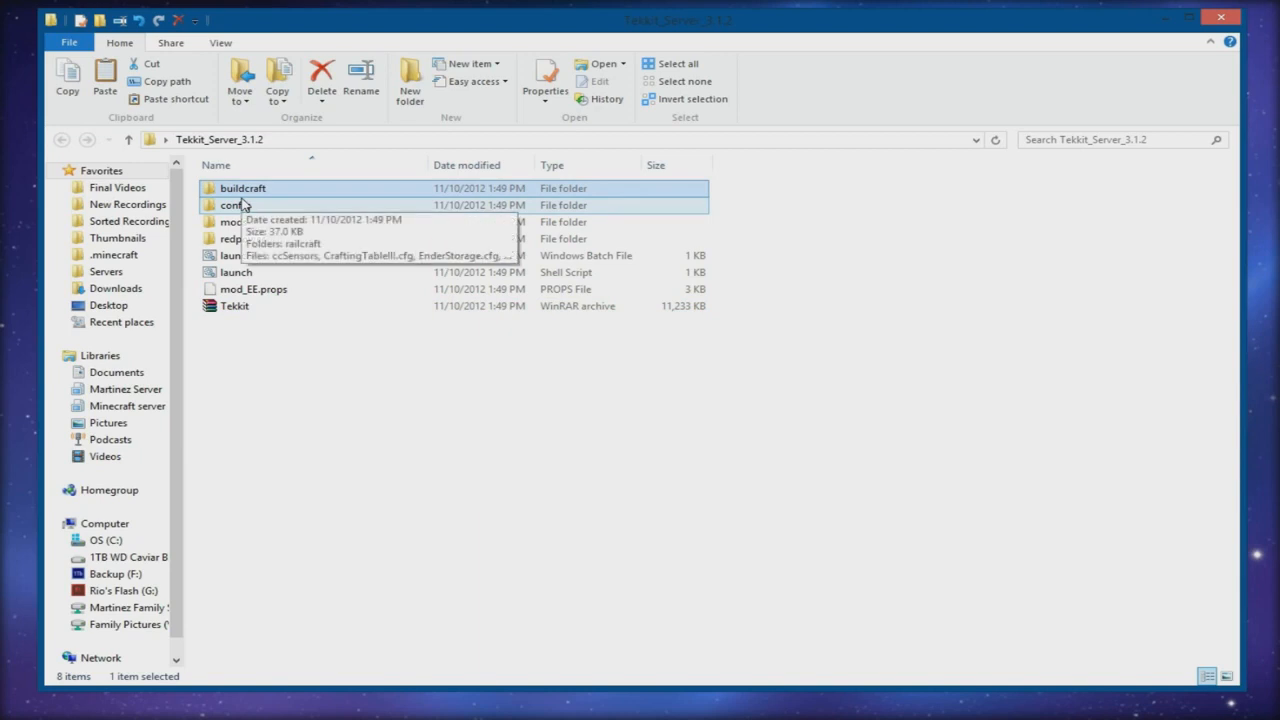
pyautogui.doubleClick(231, 205)
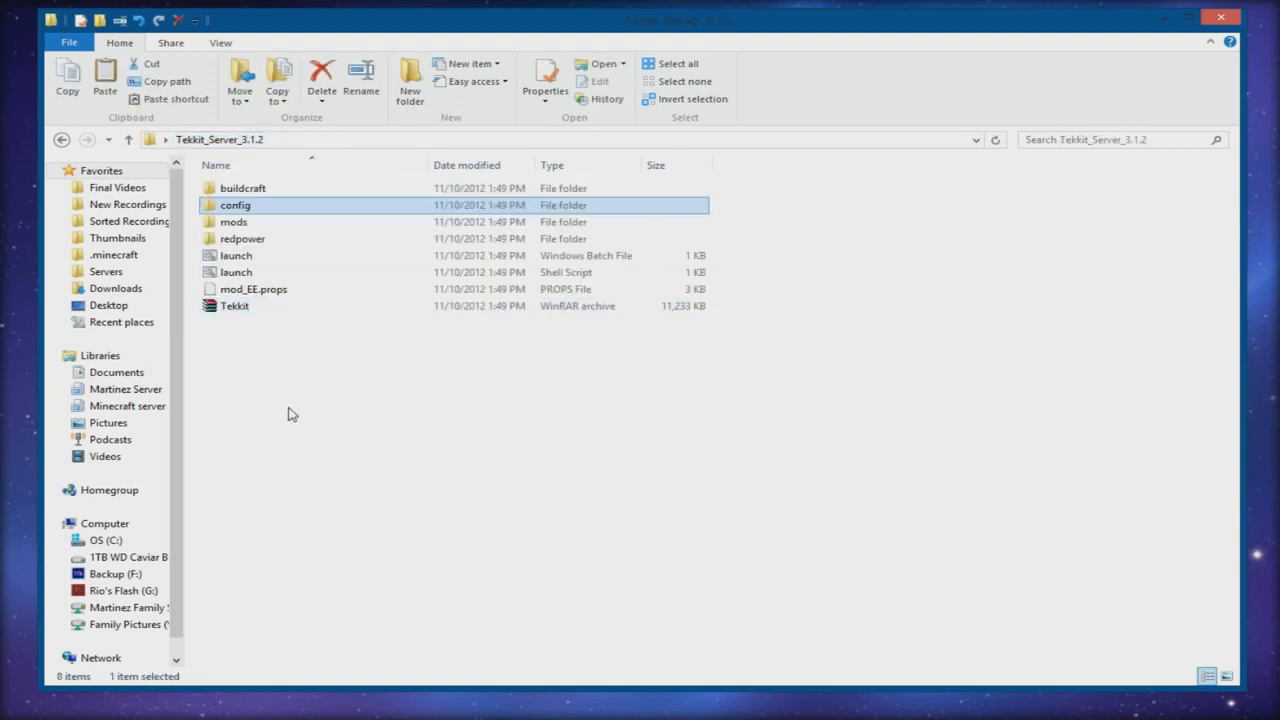
pyautogui.doubleClick(234, 222)
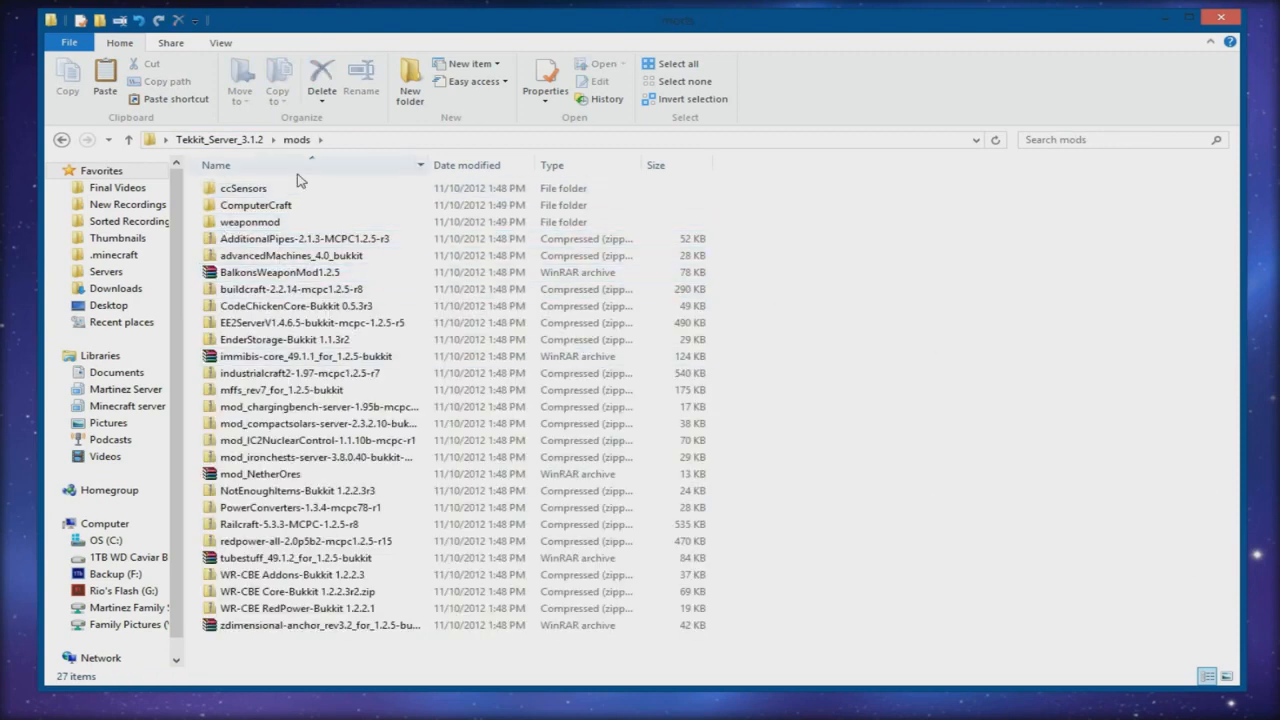
pyautogui.click(300, 306)
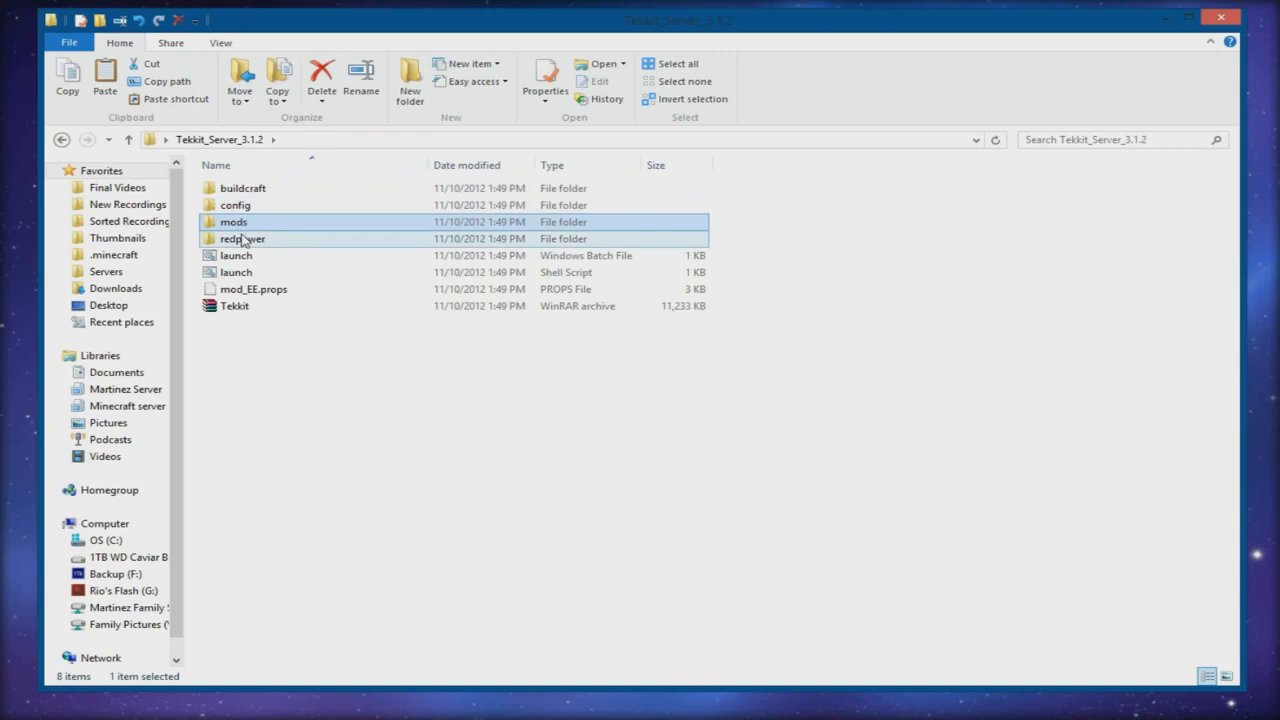
pyautogui.moveTo(242, 238)
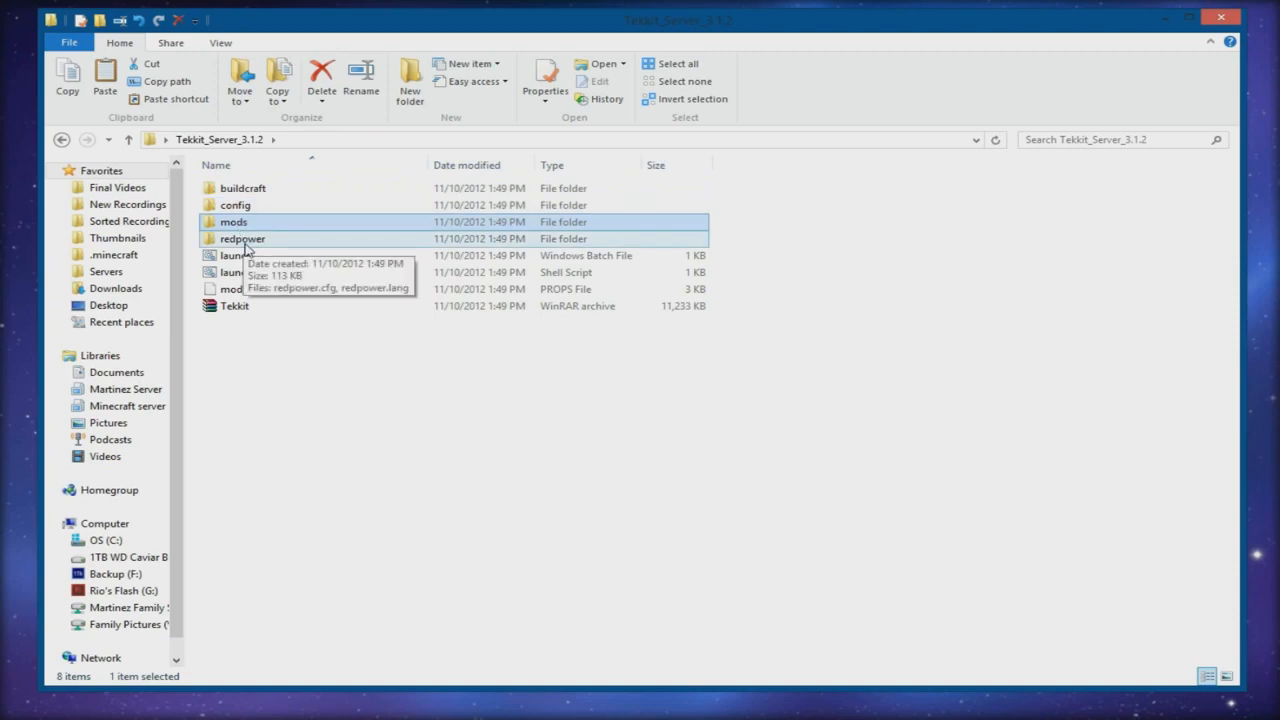
pyautogui.doubleClick(242, 238)
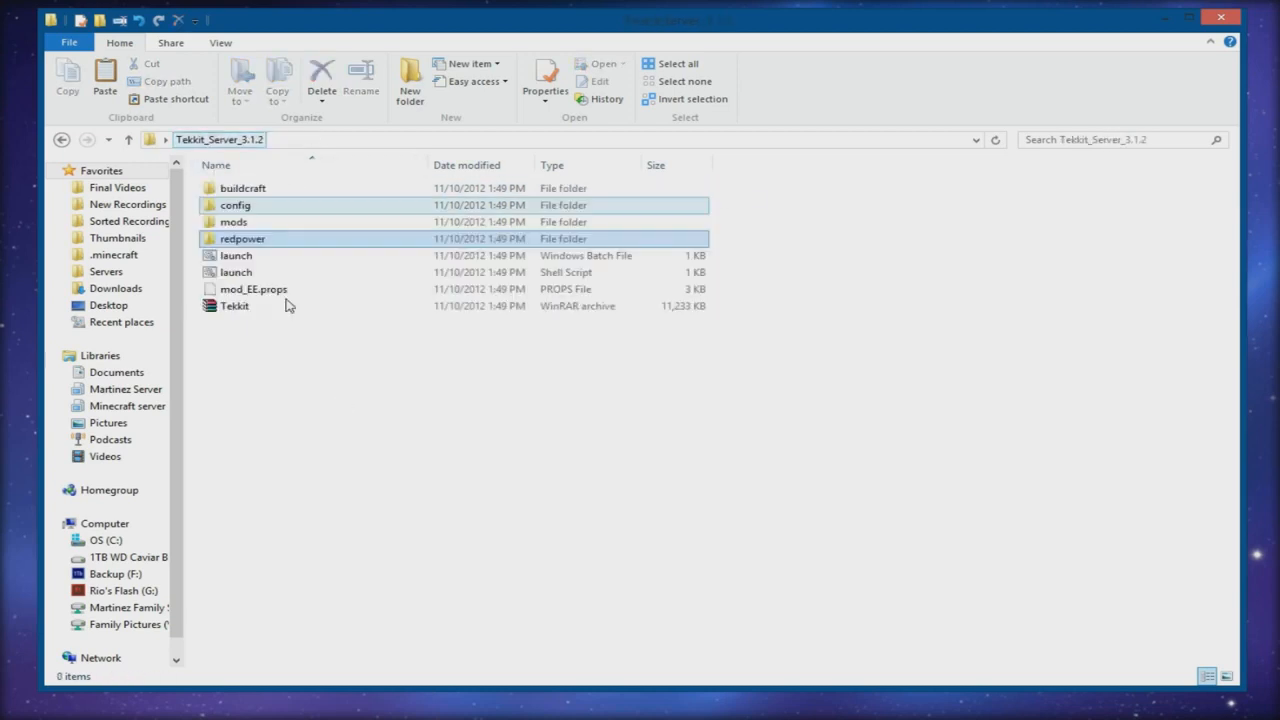
pyautogui.click(308, 341)
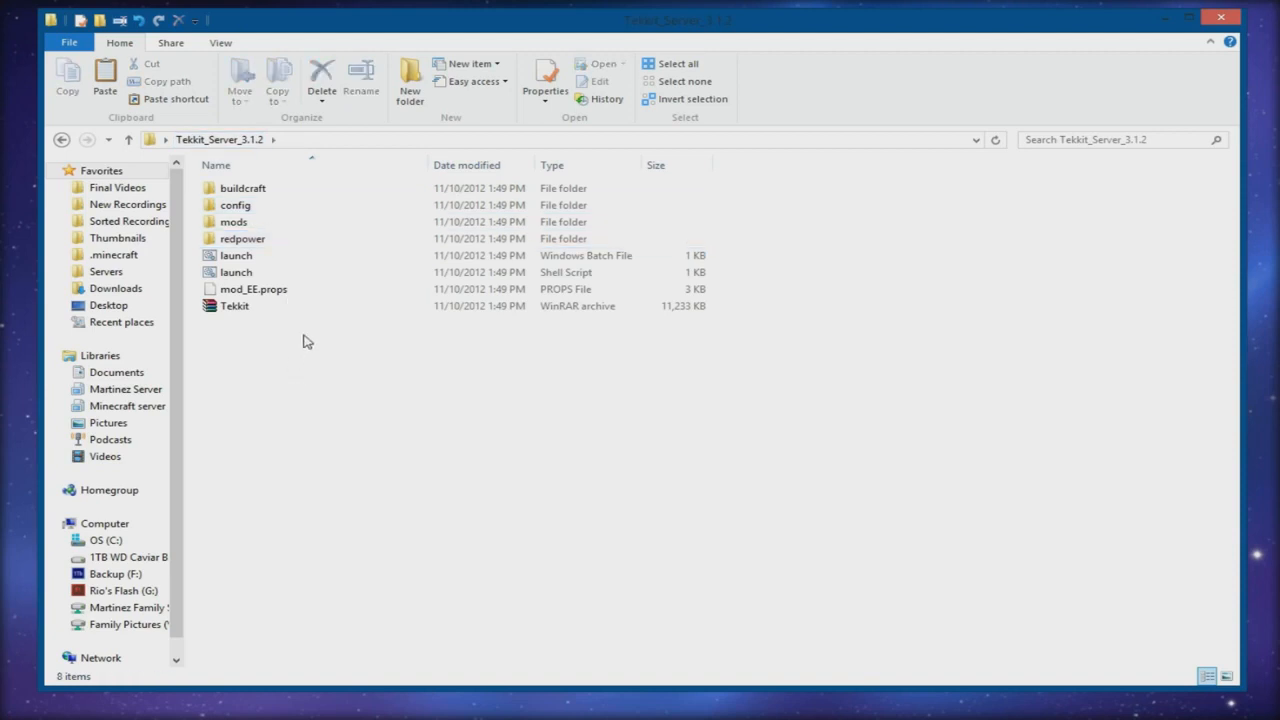
pyautogui.moveTo(757, 288)
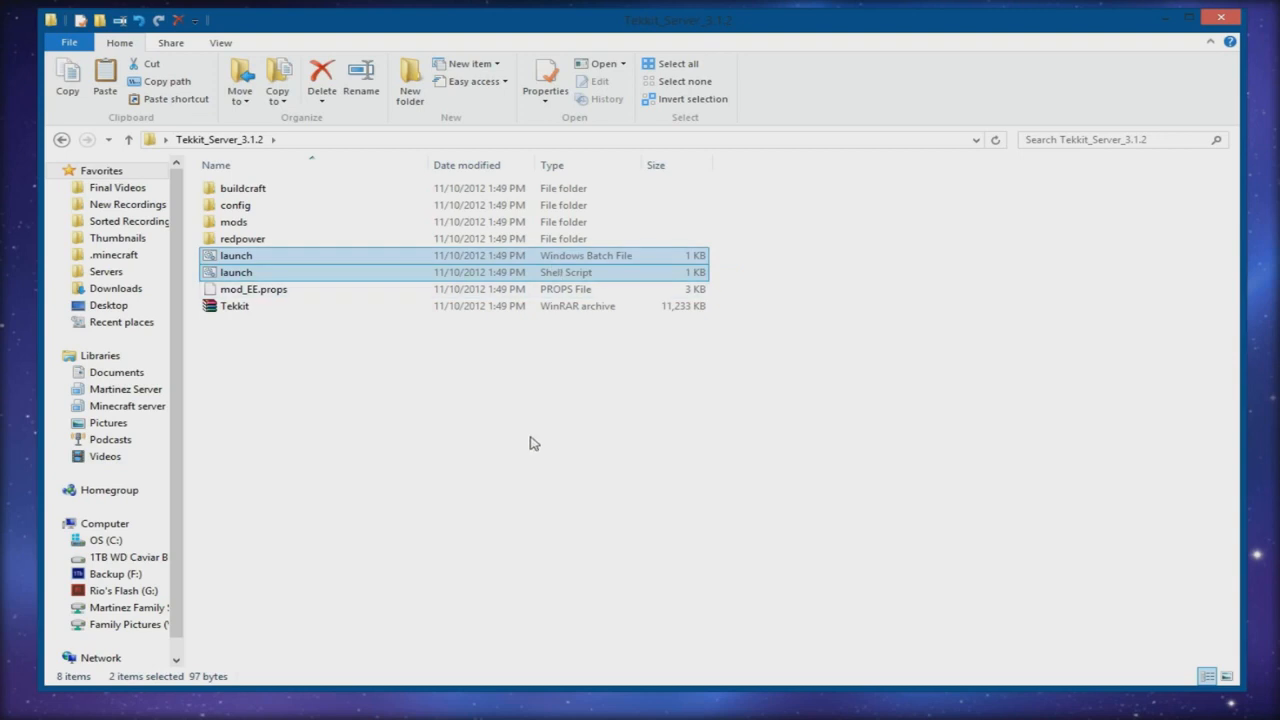
# Step: Run launch.bat, unticking 'Always ask before opening this file' at the security warning
pyautogui.click(236, 255)
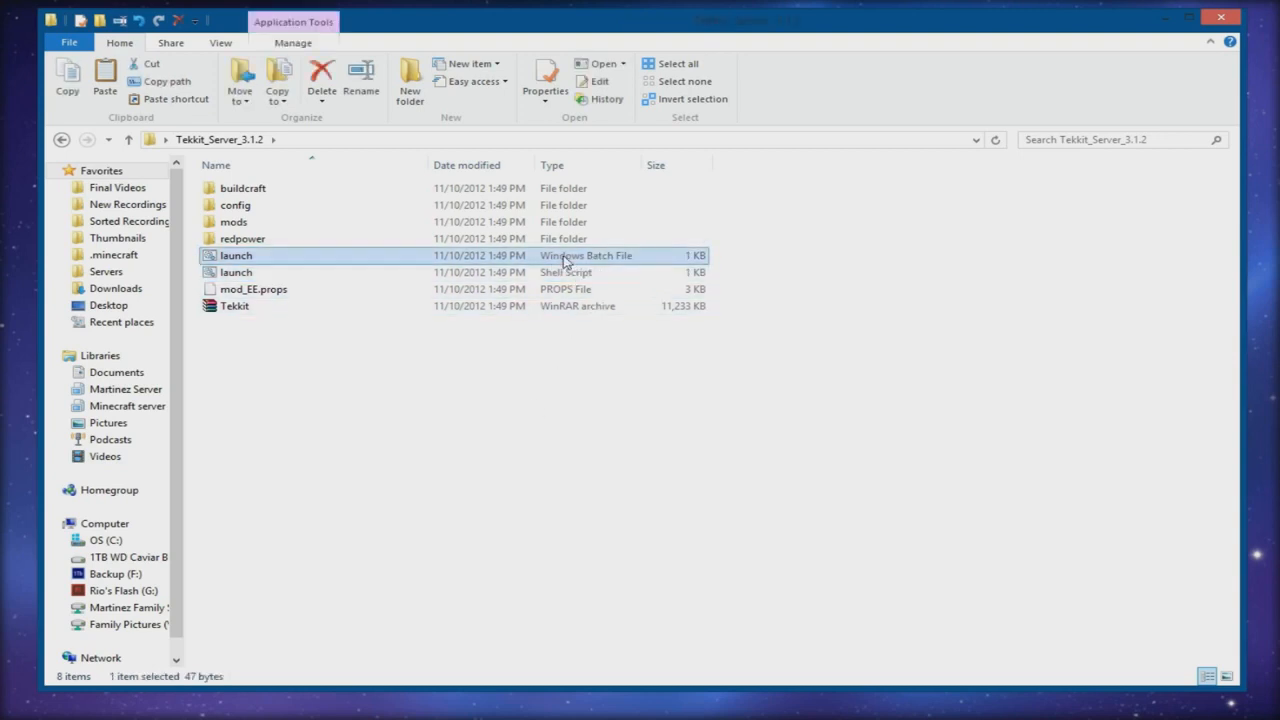
pyautogui.moveTo(335, 269)
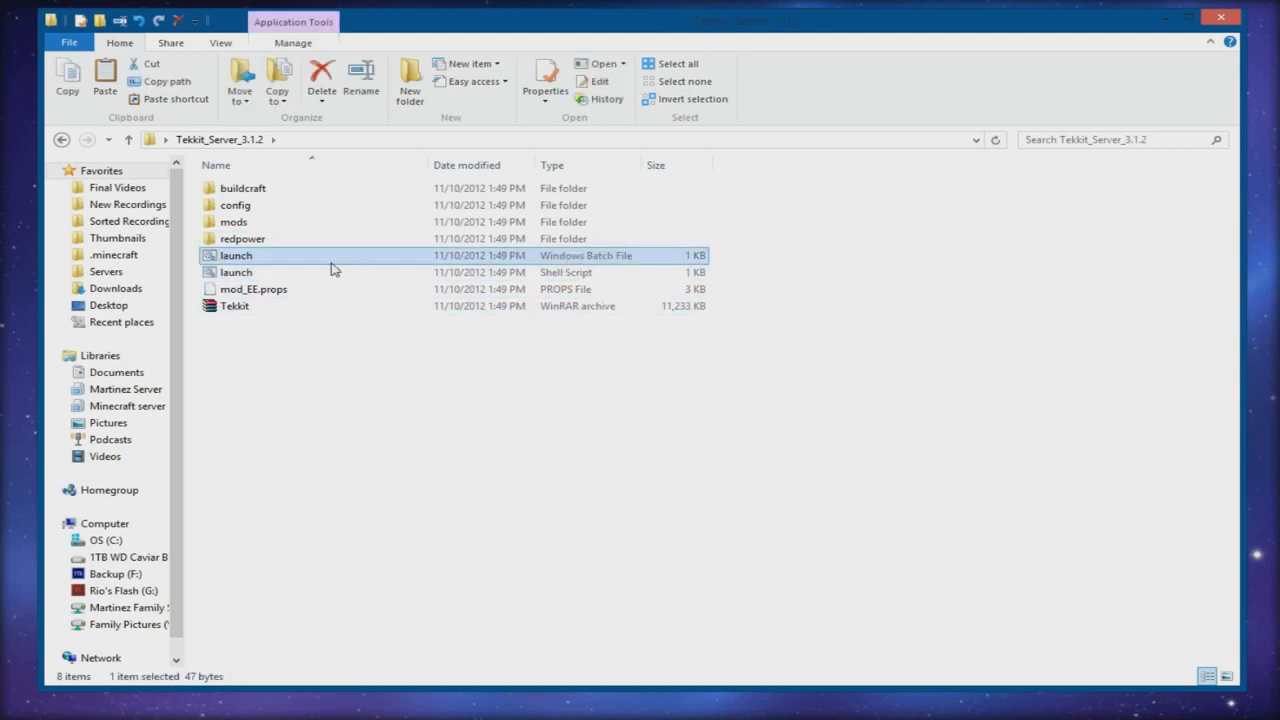
pyautogui.doubleClick(236, 255)
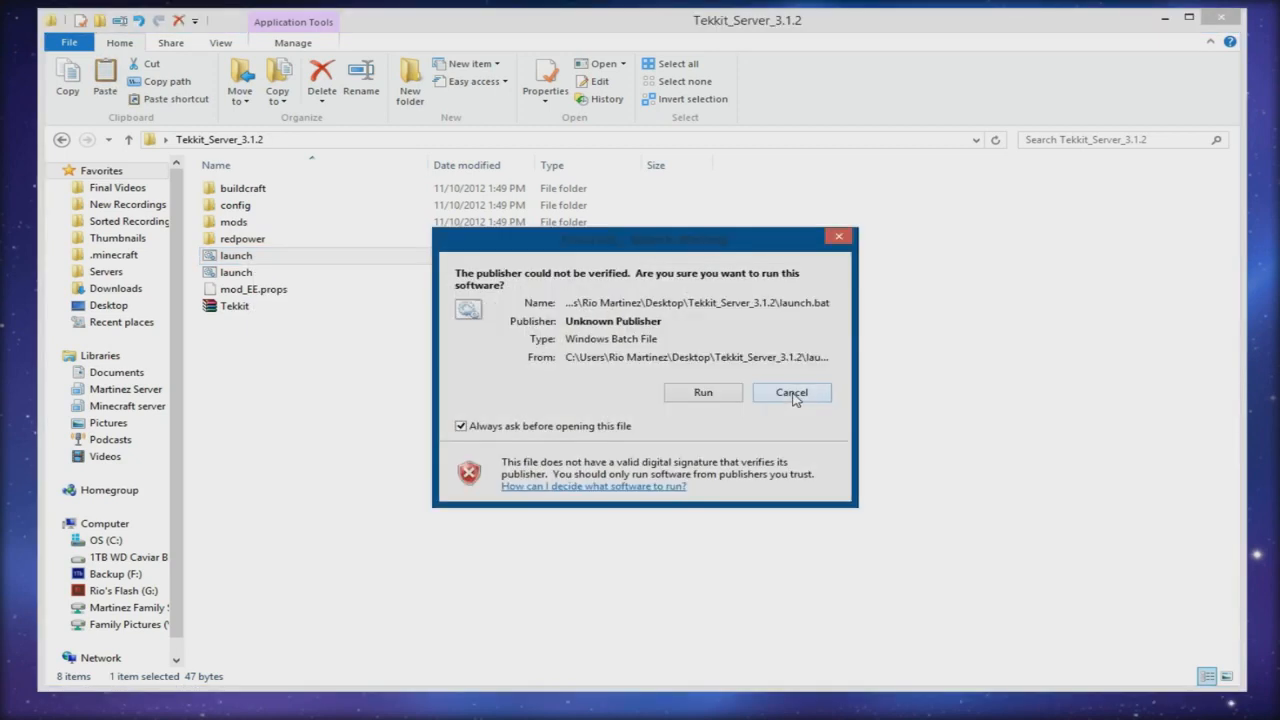
pyautogui.moveTo(668, 339)
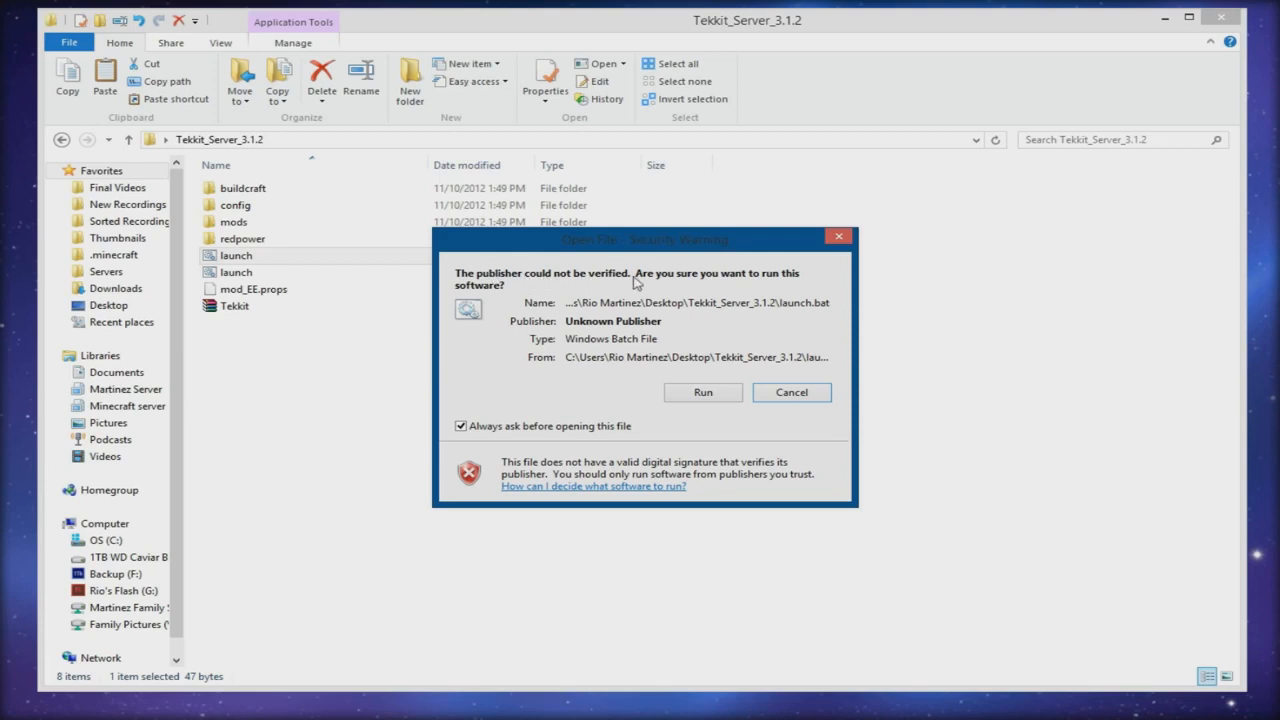
pyautogui.click(461, 426)
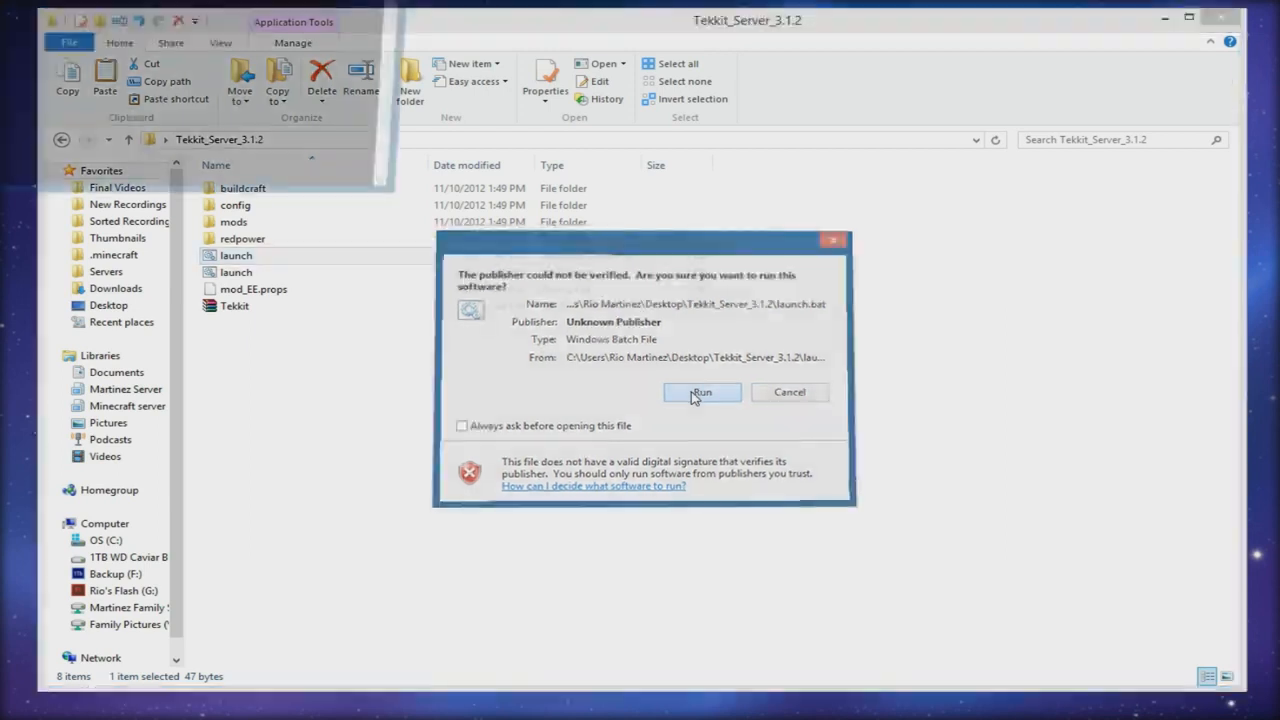
pyautogui.click(701, 391)
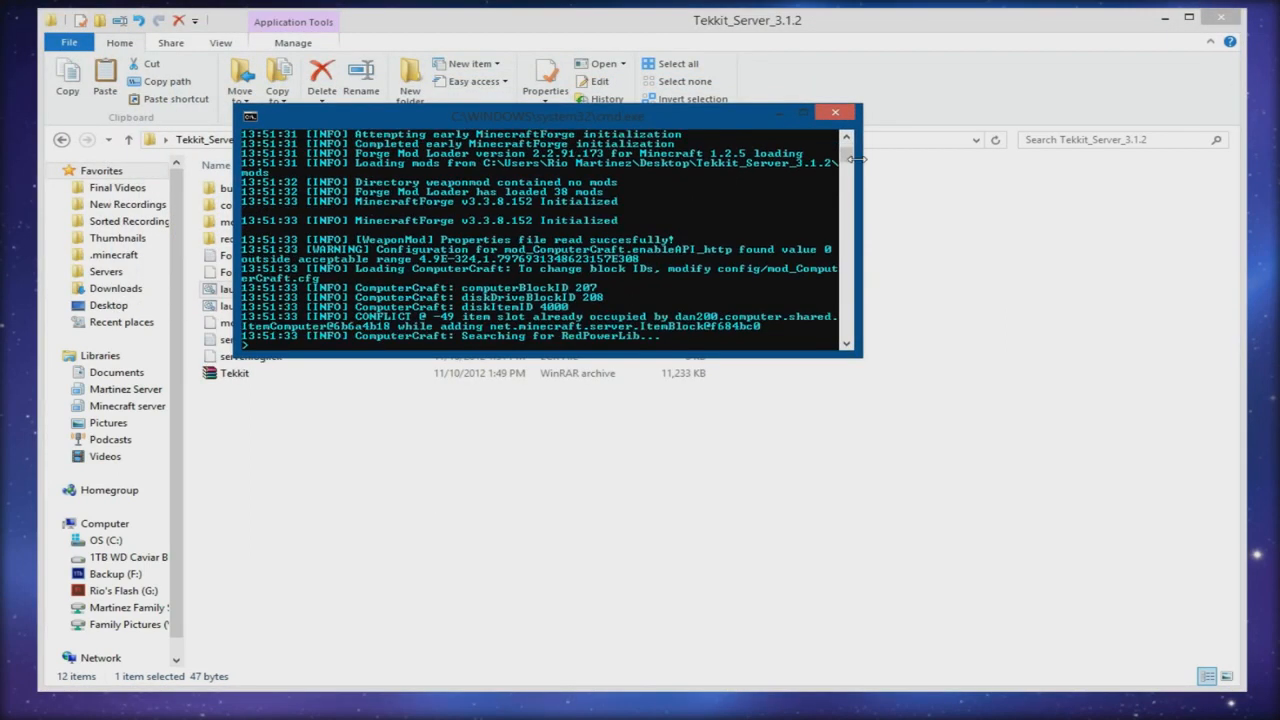
# Step: Let the server console finish loading, then enter 'stop' to shut it down
pyautogui.scroll(-3)
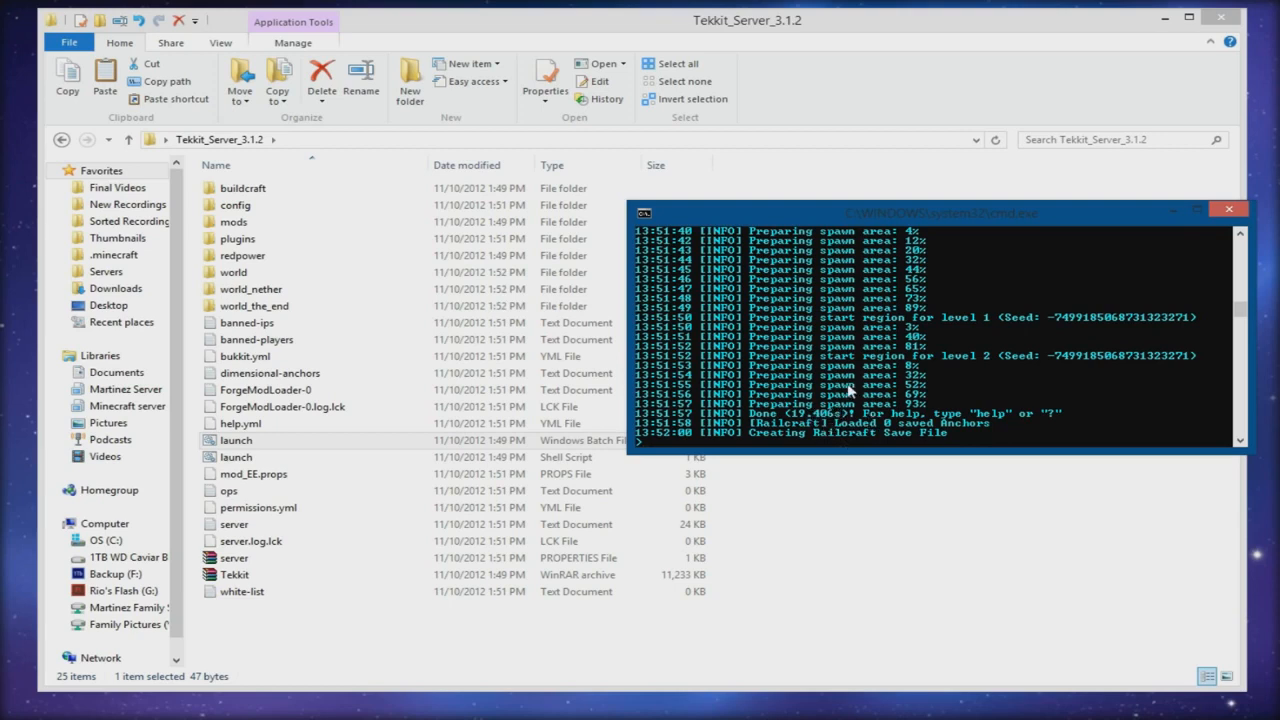
pyautogui.write('stop')
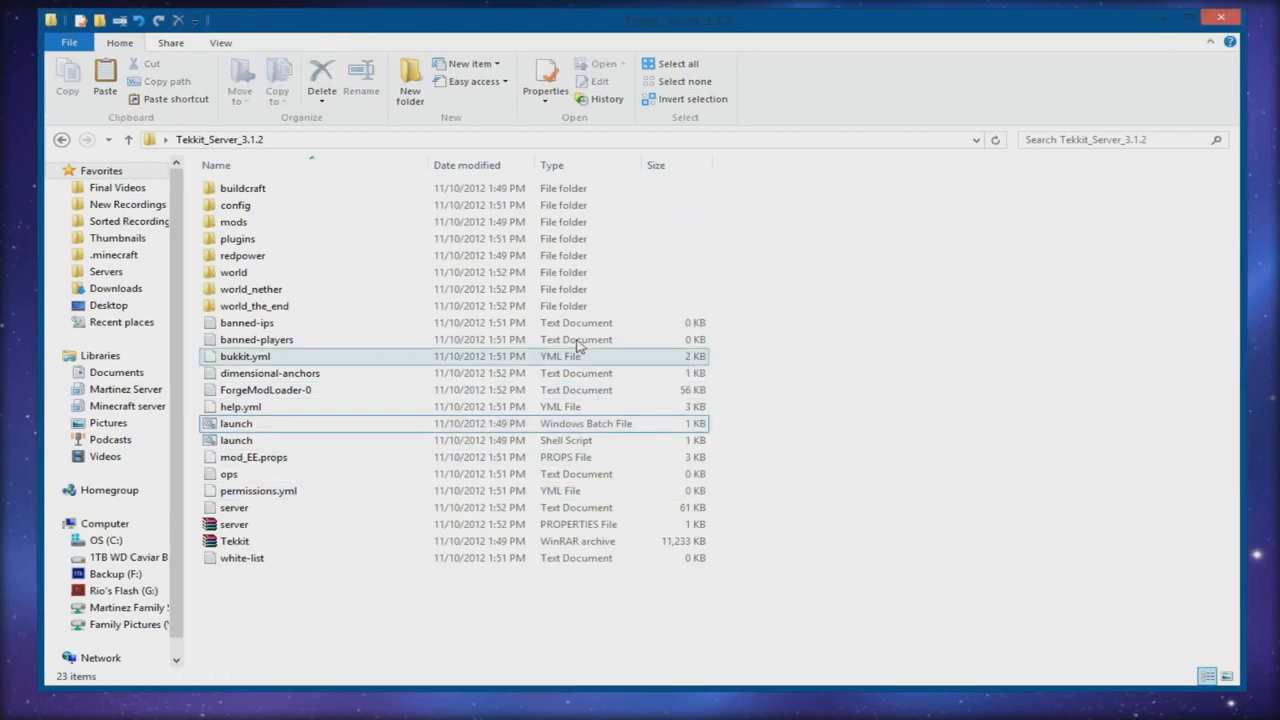
# Step: Add the username 'theguyordie' to ops.txt, then reopen it to verify
pyautogui.click(258, 490)
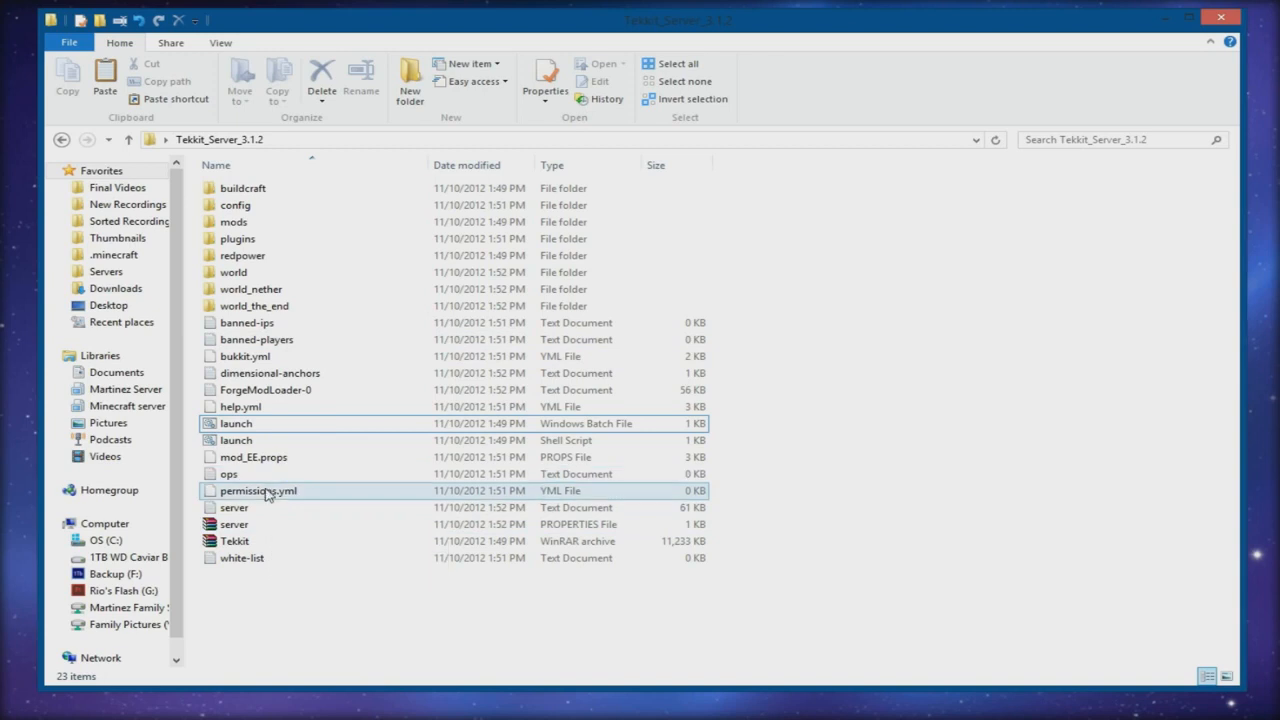
pyautogui.doubleClick(258, 490)
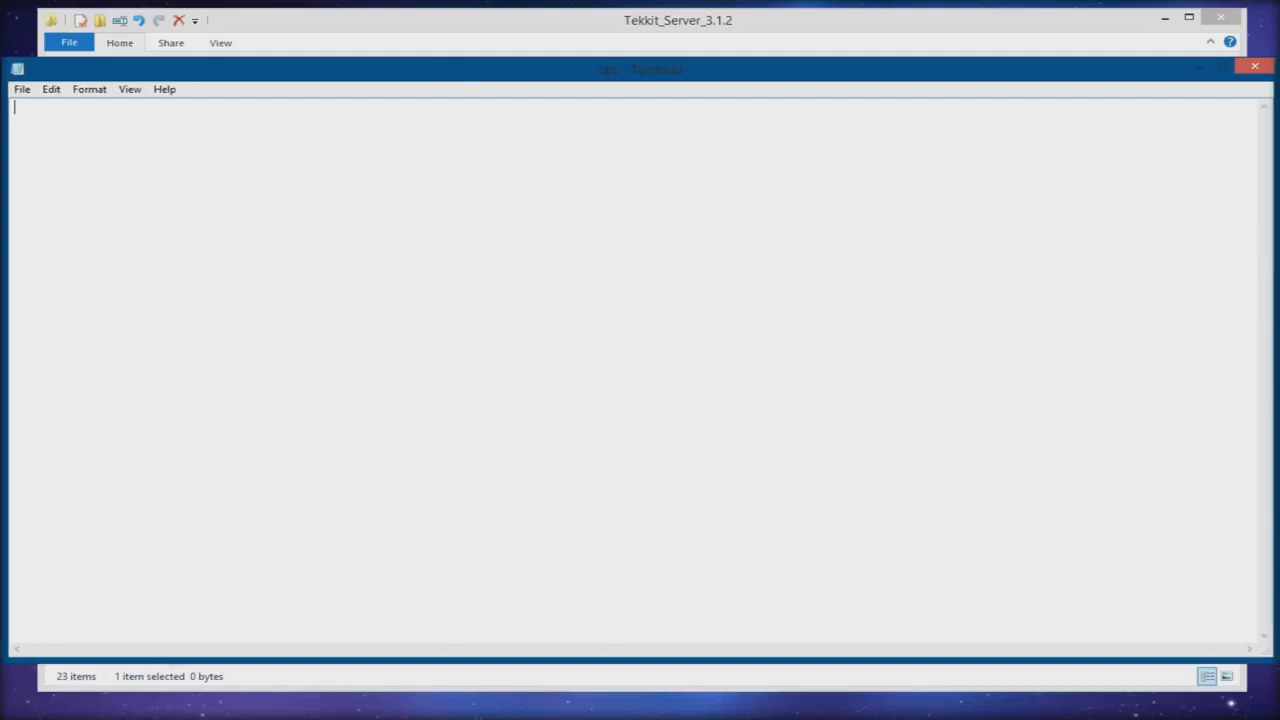
pyautogui.write('theguyor')
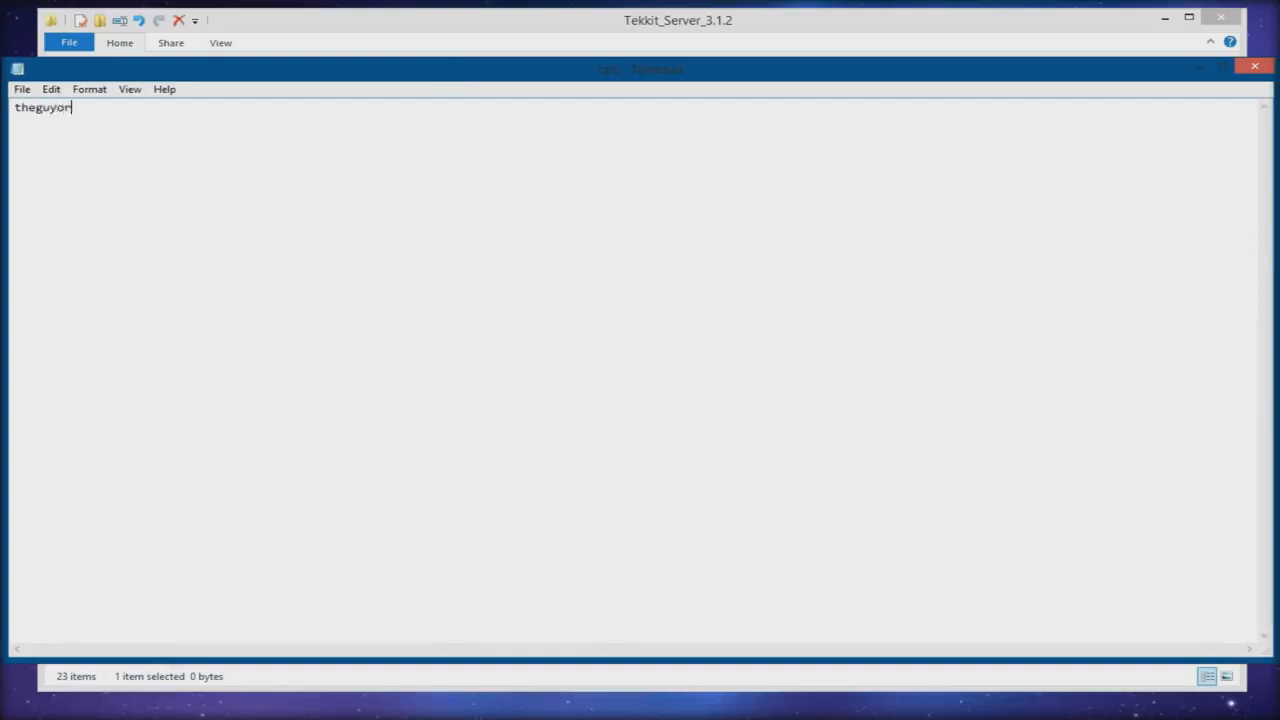
pyautogui.write('die')
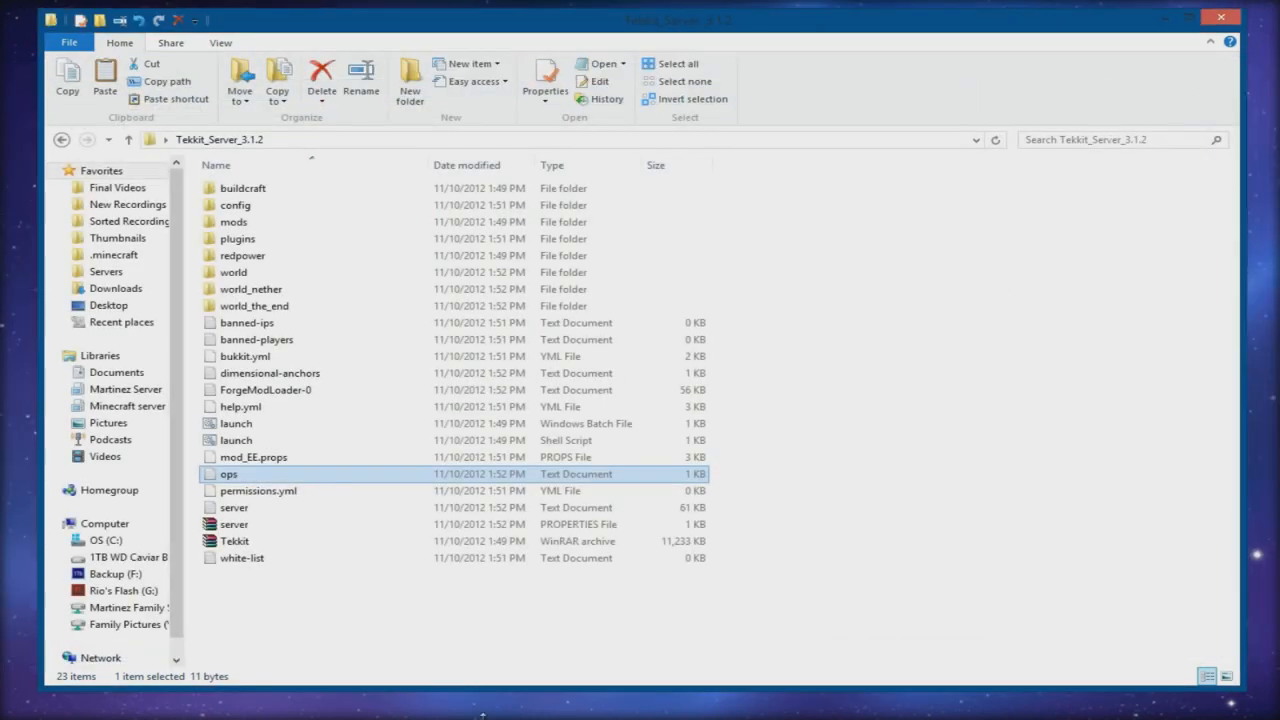
pyautogui.doubleClick(229, 473)
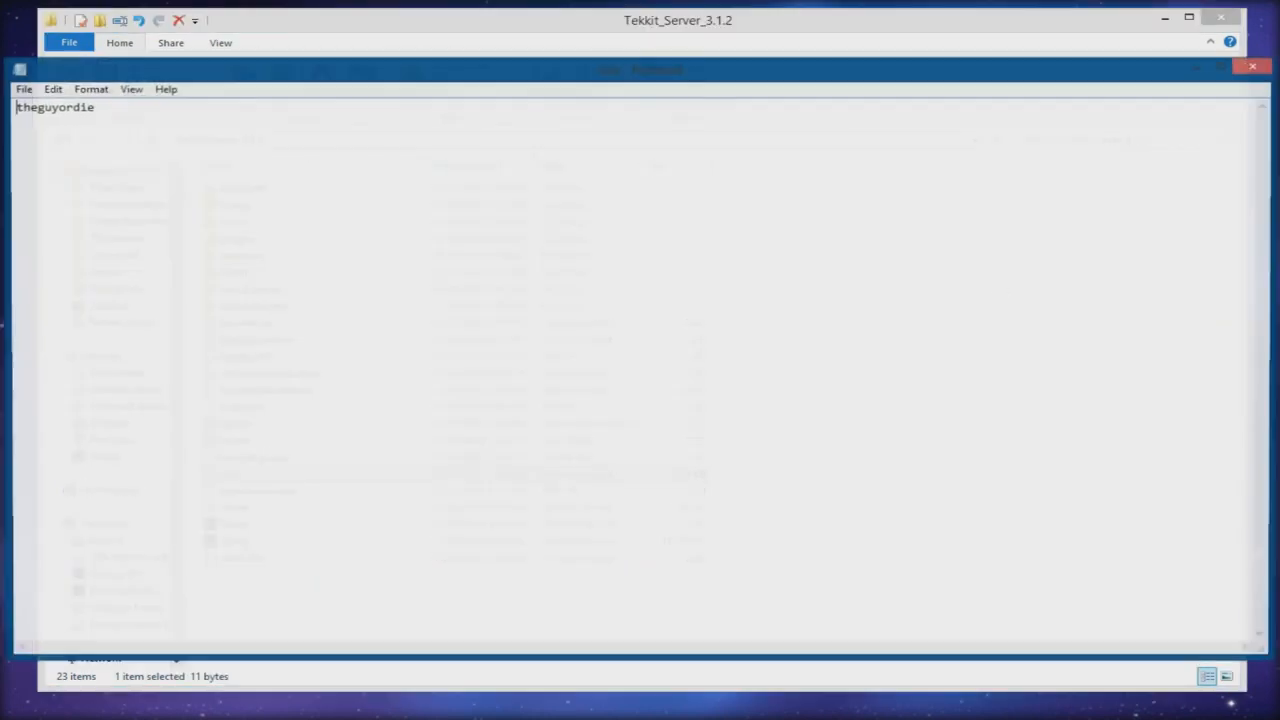
pyautogui.click(1251, 66)
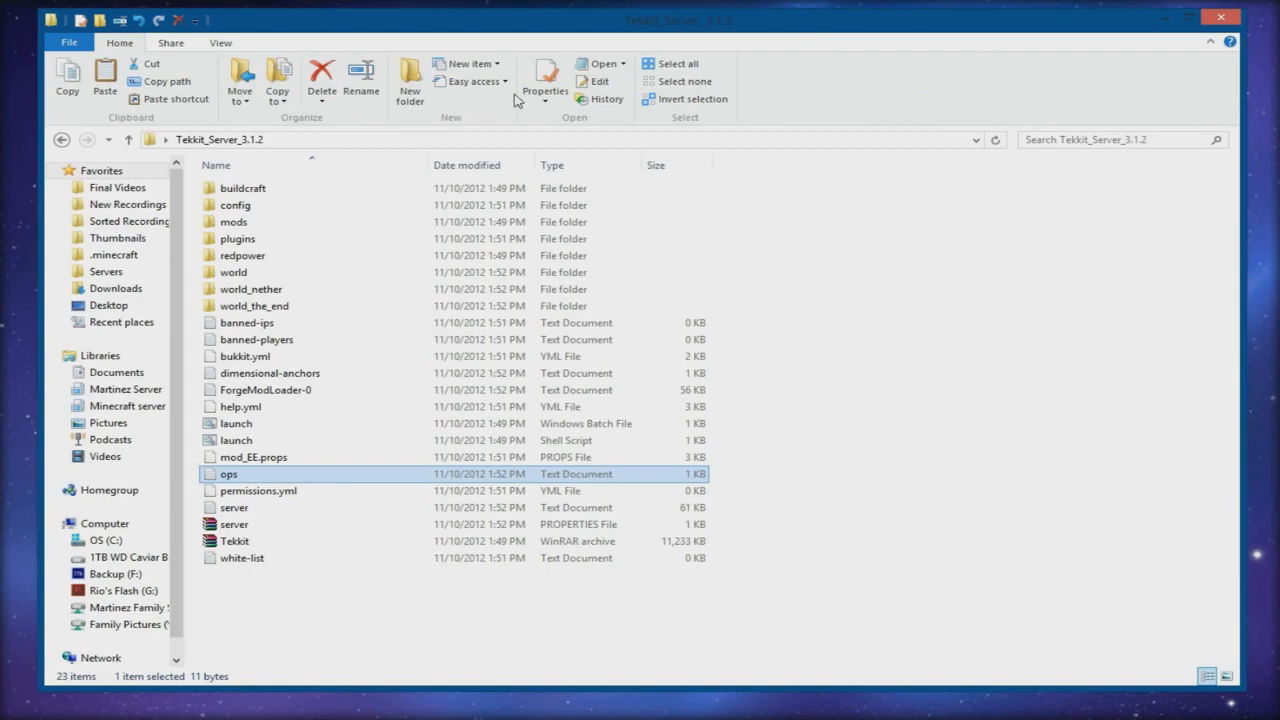
pyautogui.moveTo(263, 457)
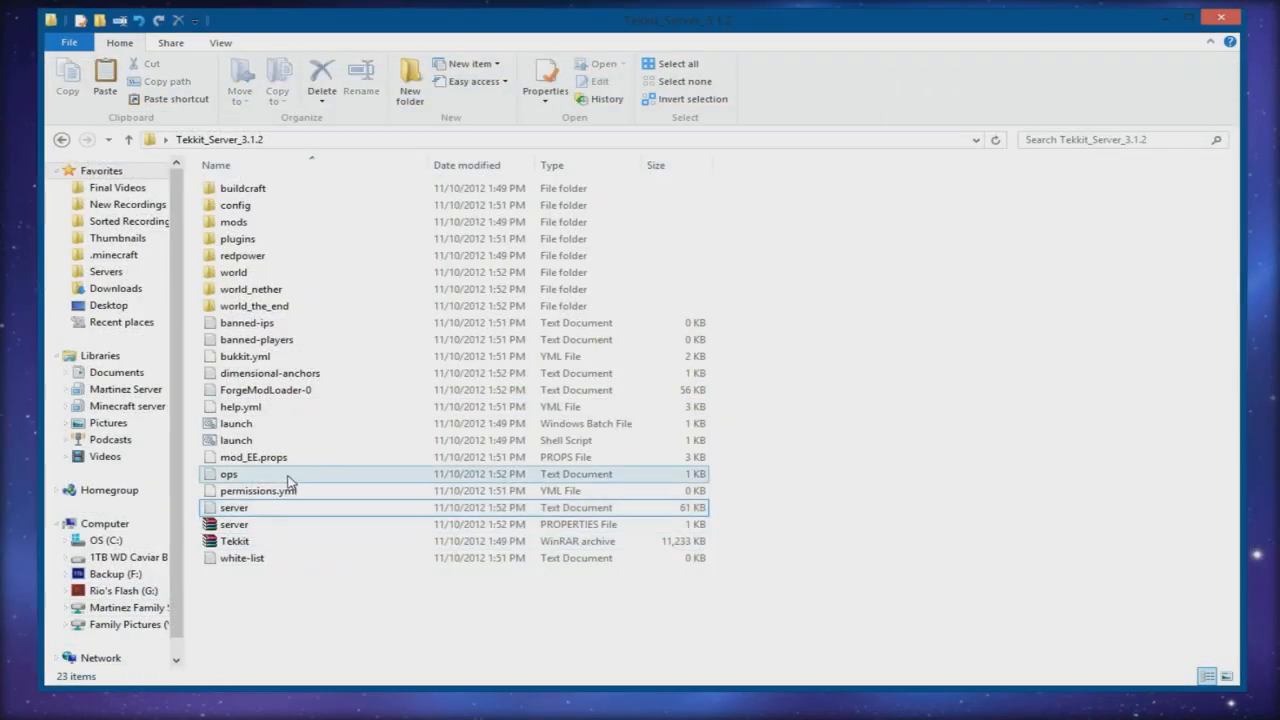
pyautogui.moveTo(258, 490)
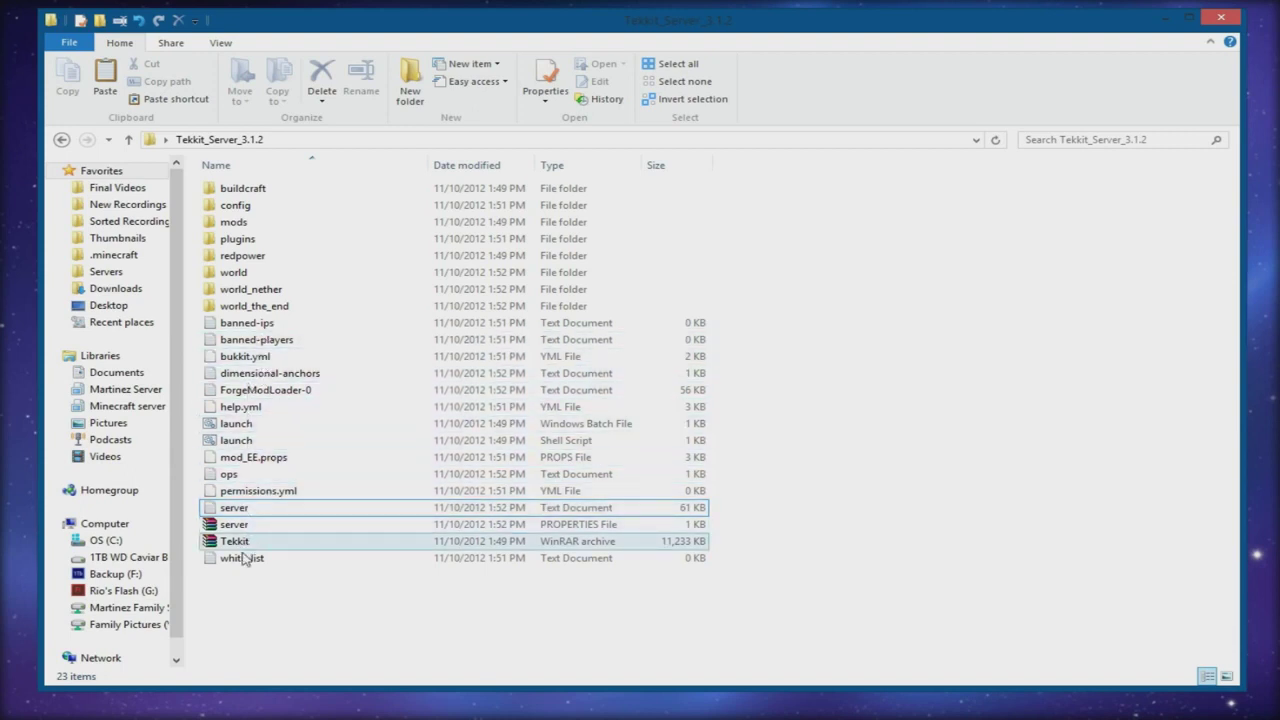
# Step: Open server.properties in Notepad through the right-click Open with menu
pyautogui.click(234, 524)
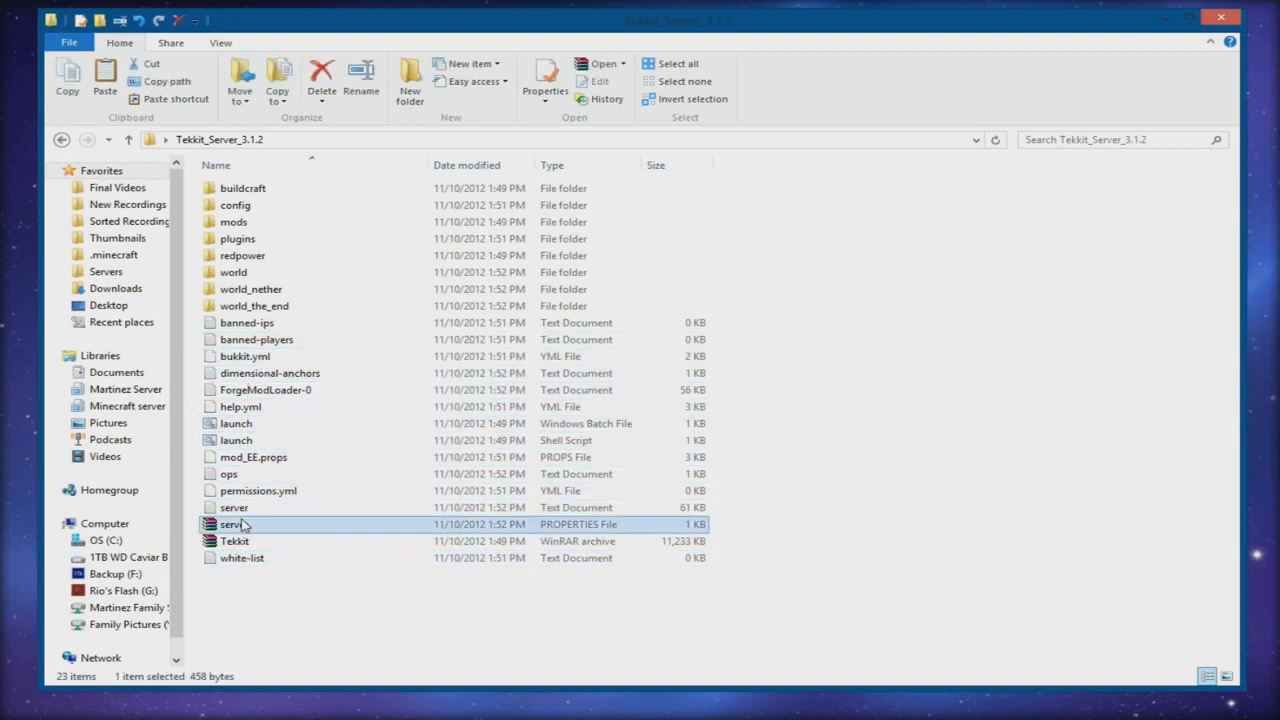
pyautogui.rightClick(233, 524)
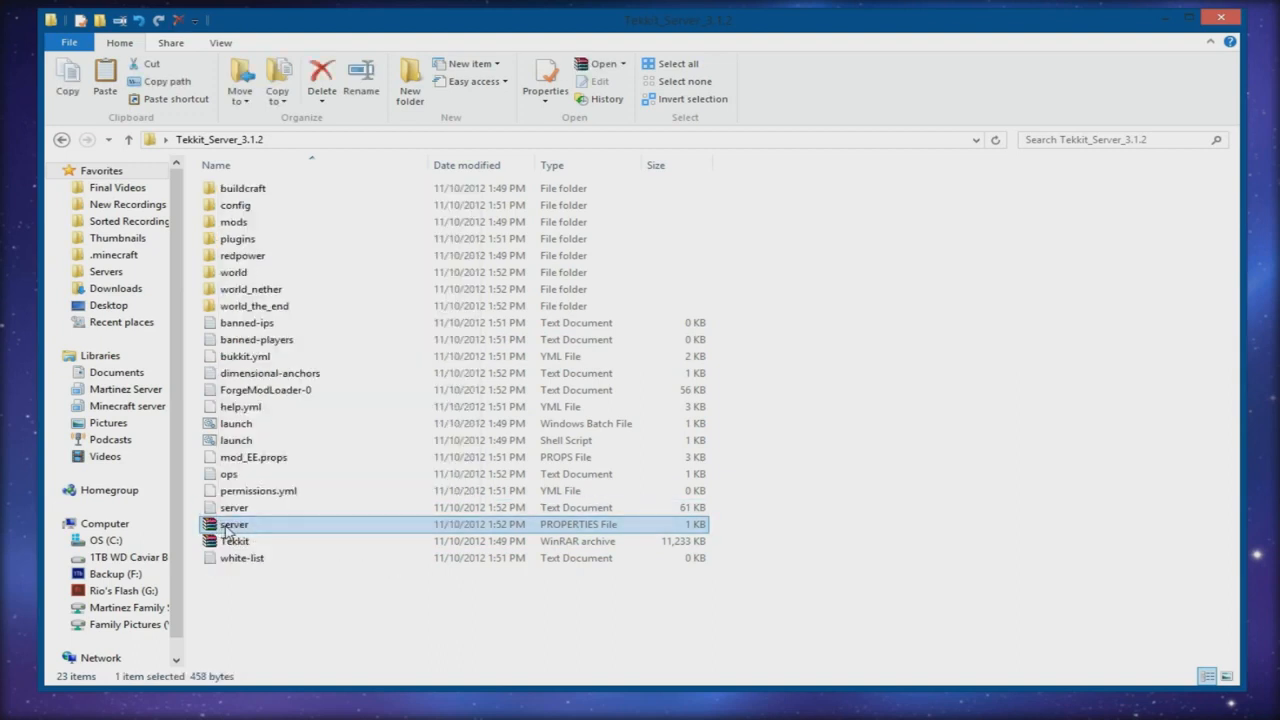
pyautogui.click(233, 507)
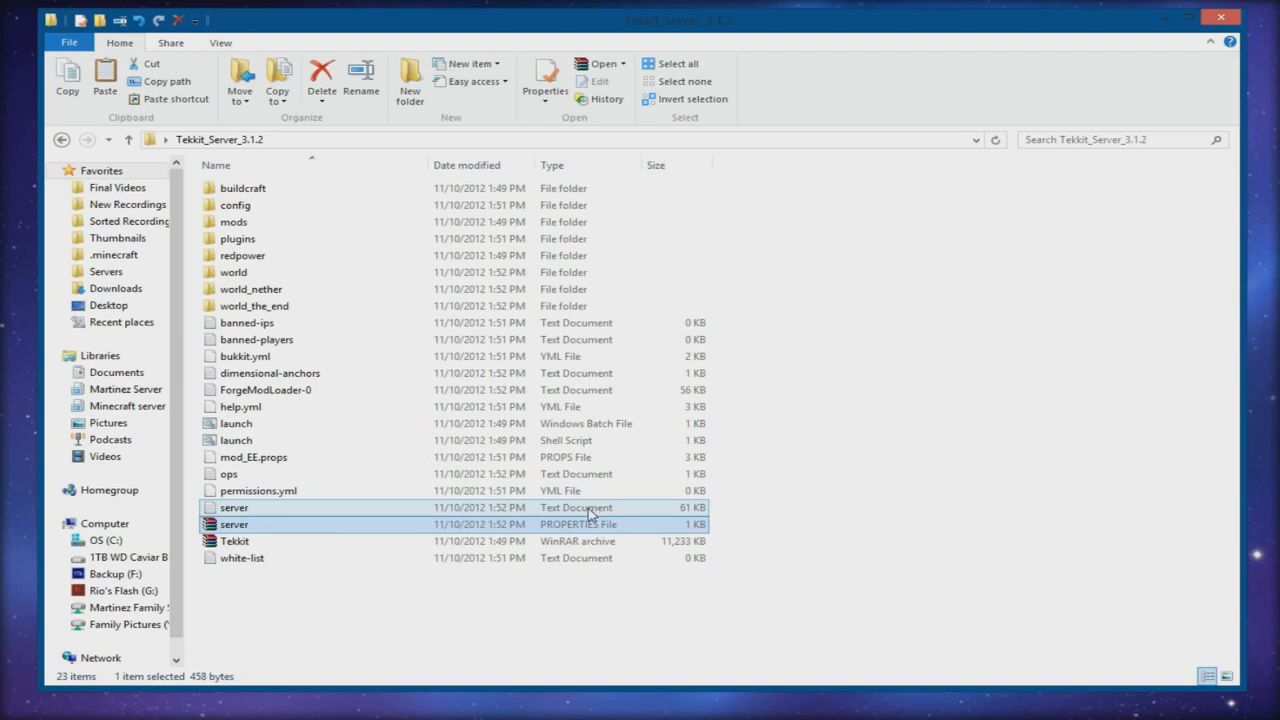
pyautogui.click(233, 524)
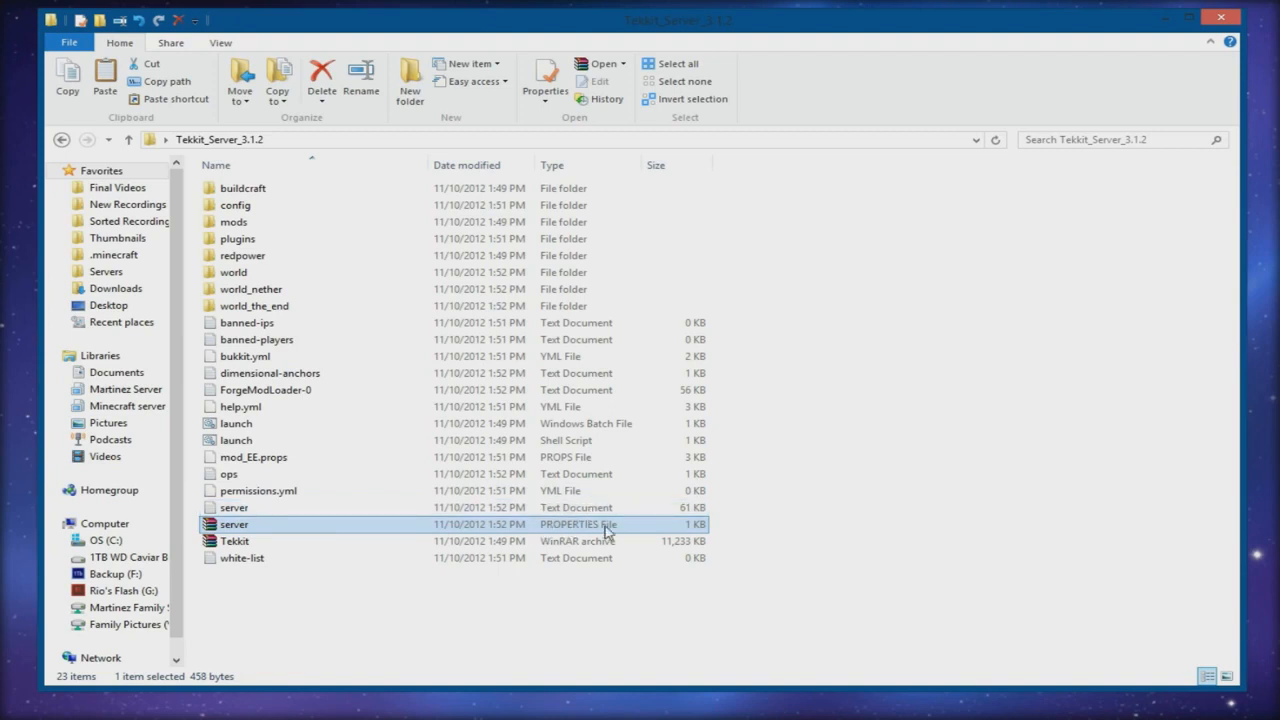
pyautogui.rightClick(234, 524)
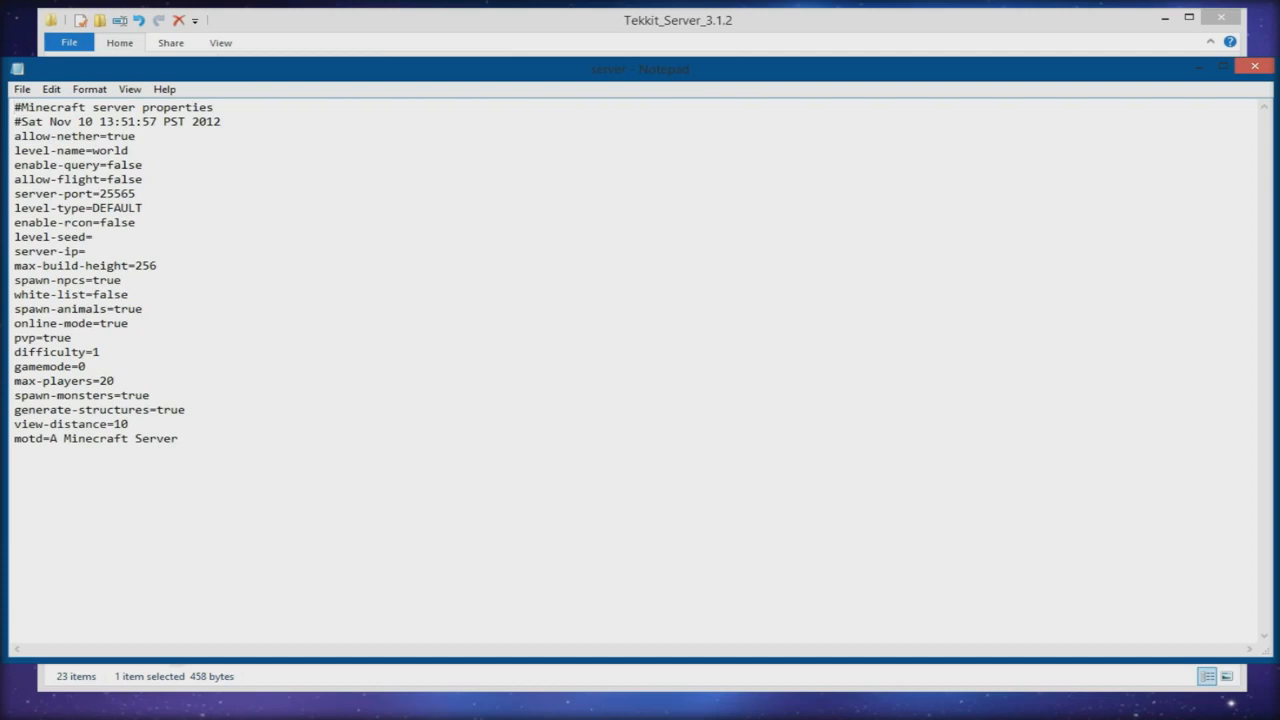
# Step: Change allow-flight from false to true in server.properties
pyautogui.doubleClick(117, 208)
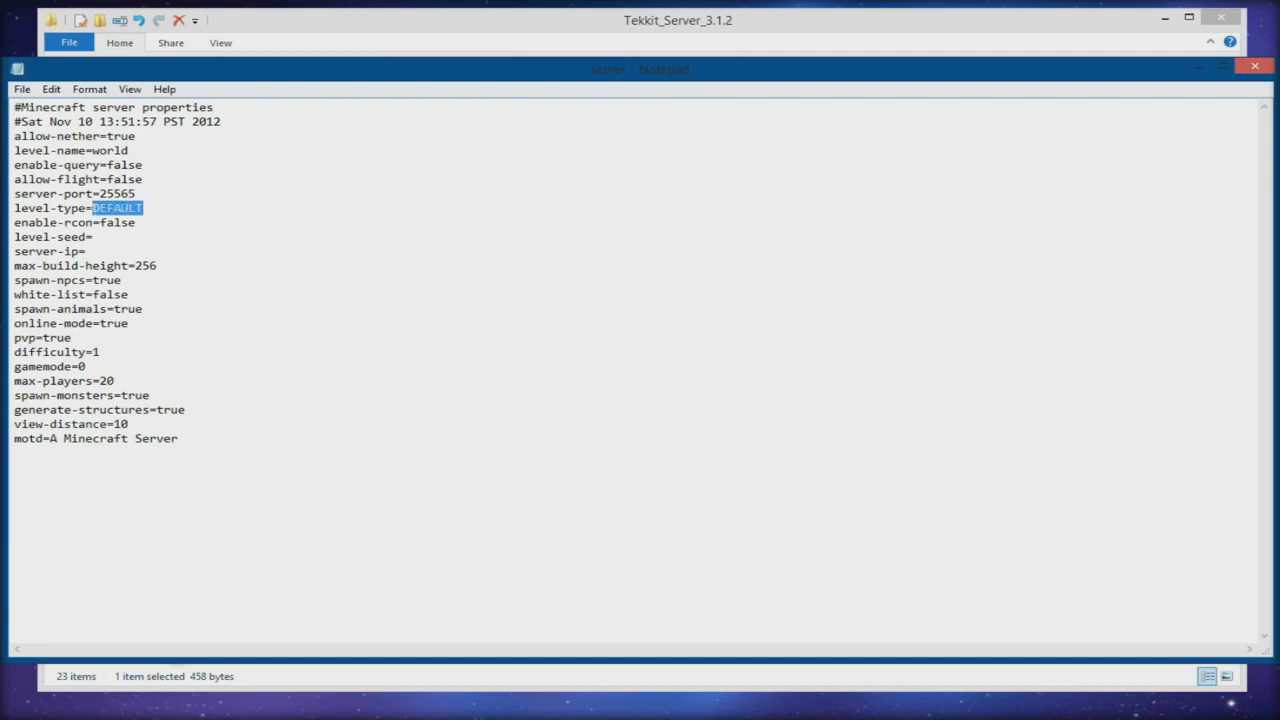
pyautogui.click(137, 193)
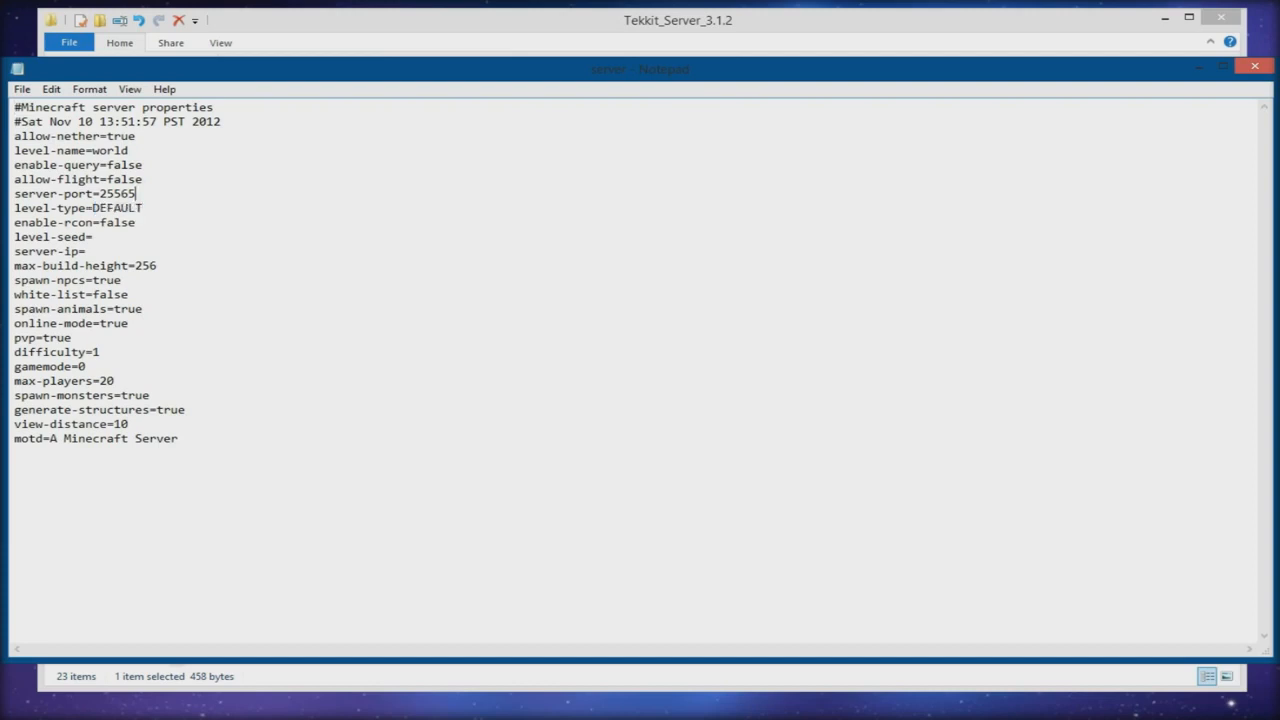
pyautogui.doubleClick(116, 194)
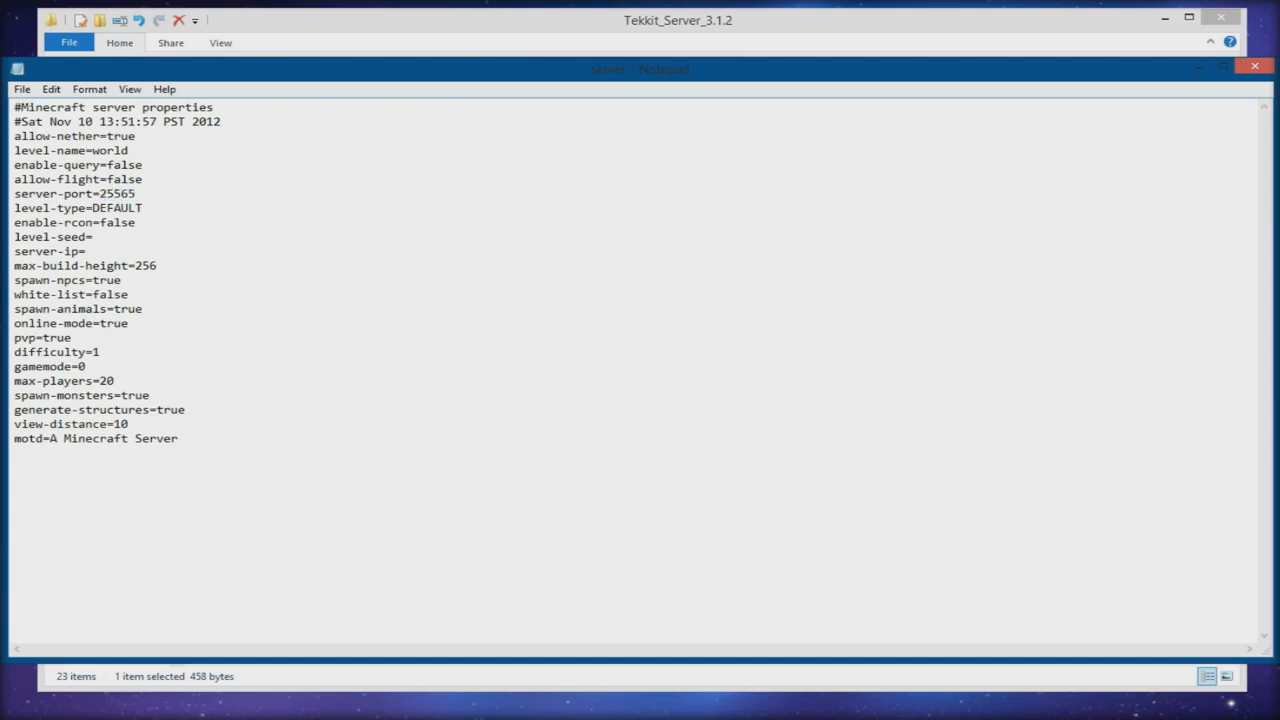
pyautogui.doubleClick(115, 193)
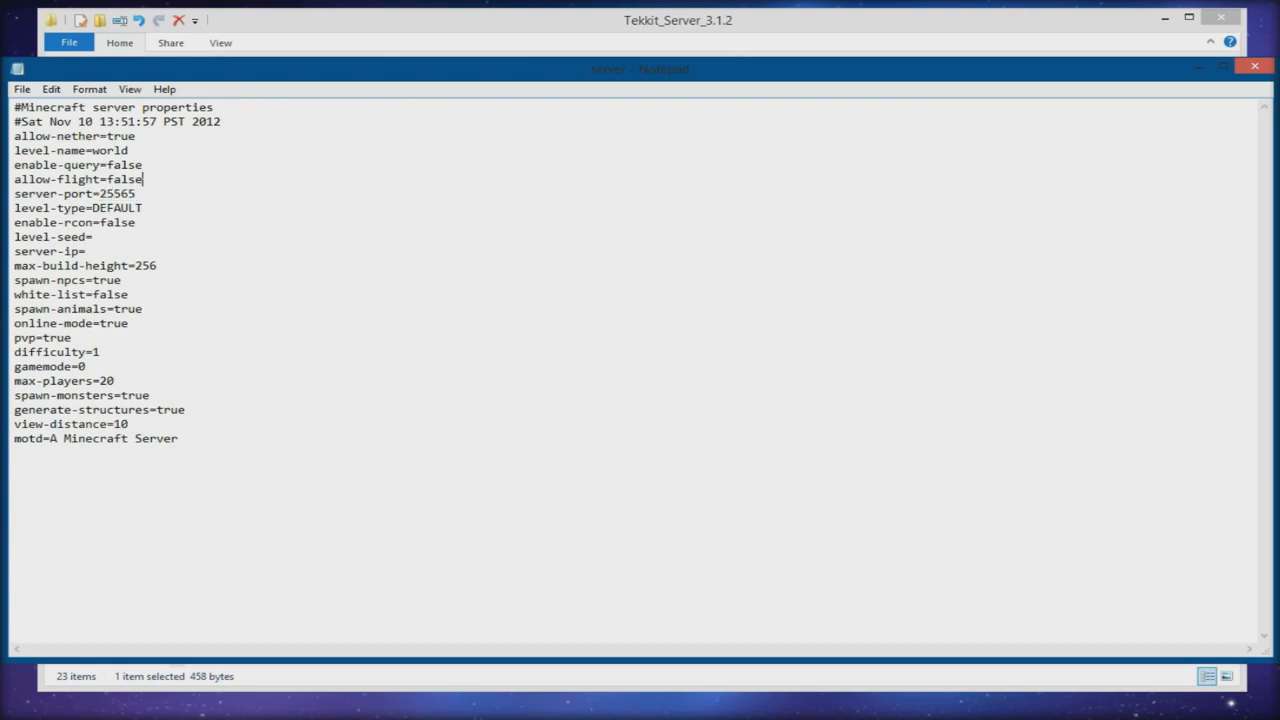
pyautogui.doubleClick(124, 179)
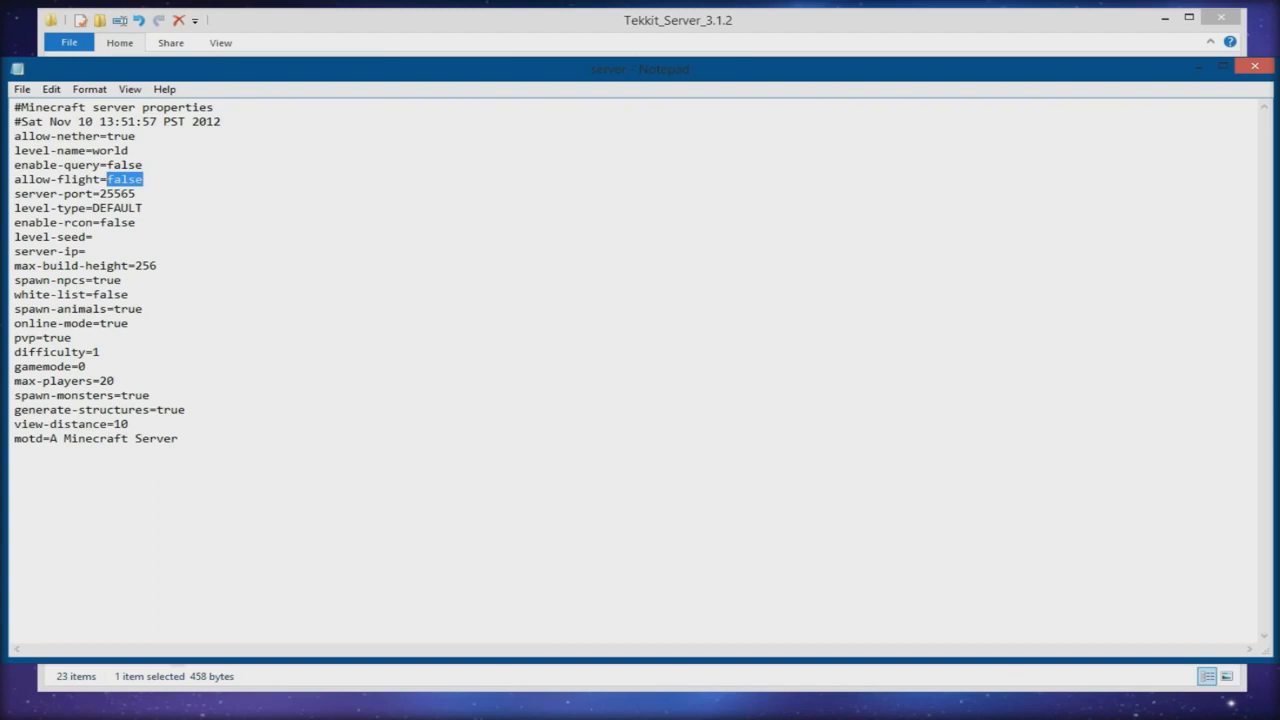
pyautogui.write('t')
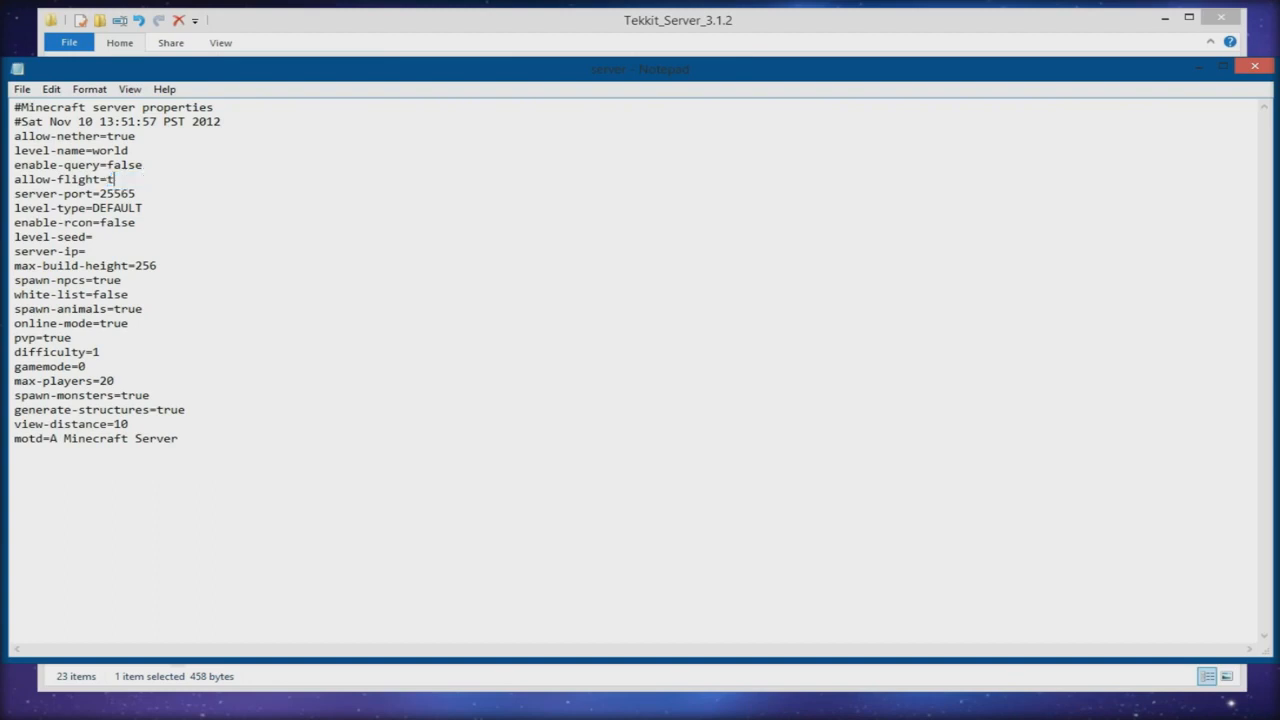
pyautogui.write('rue')
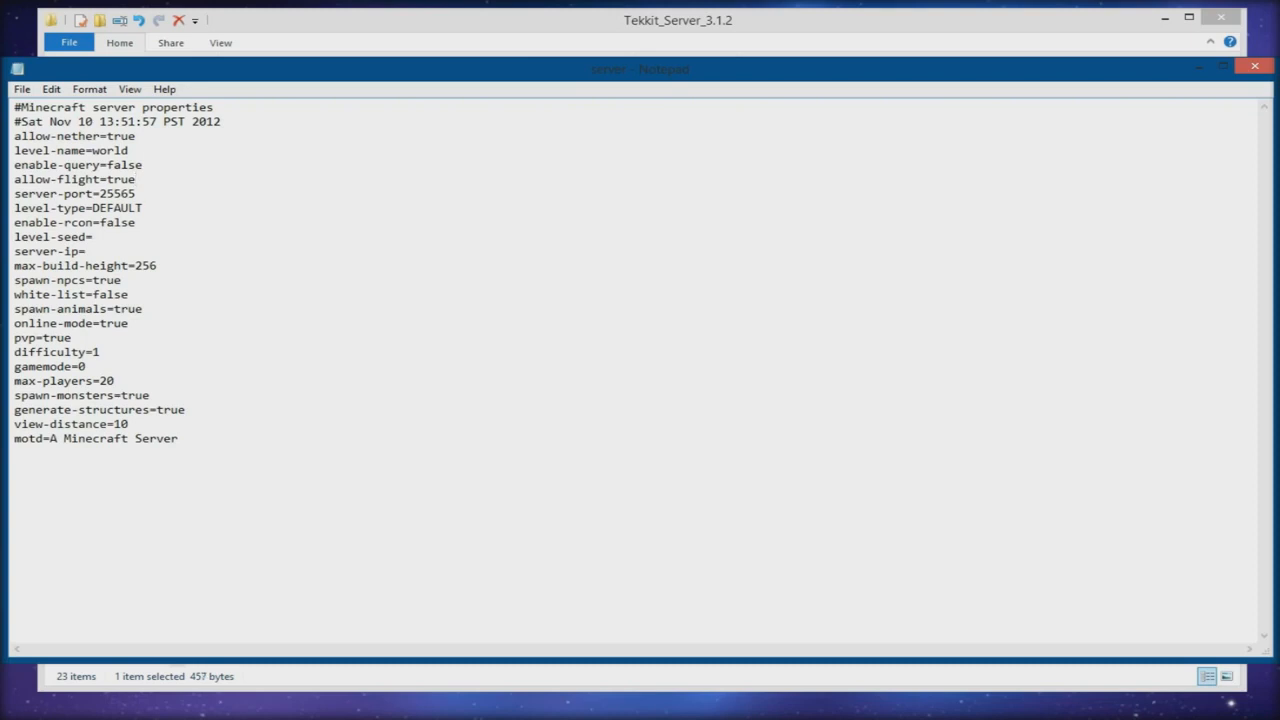
pyautogui.doubleClick(109, 150)
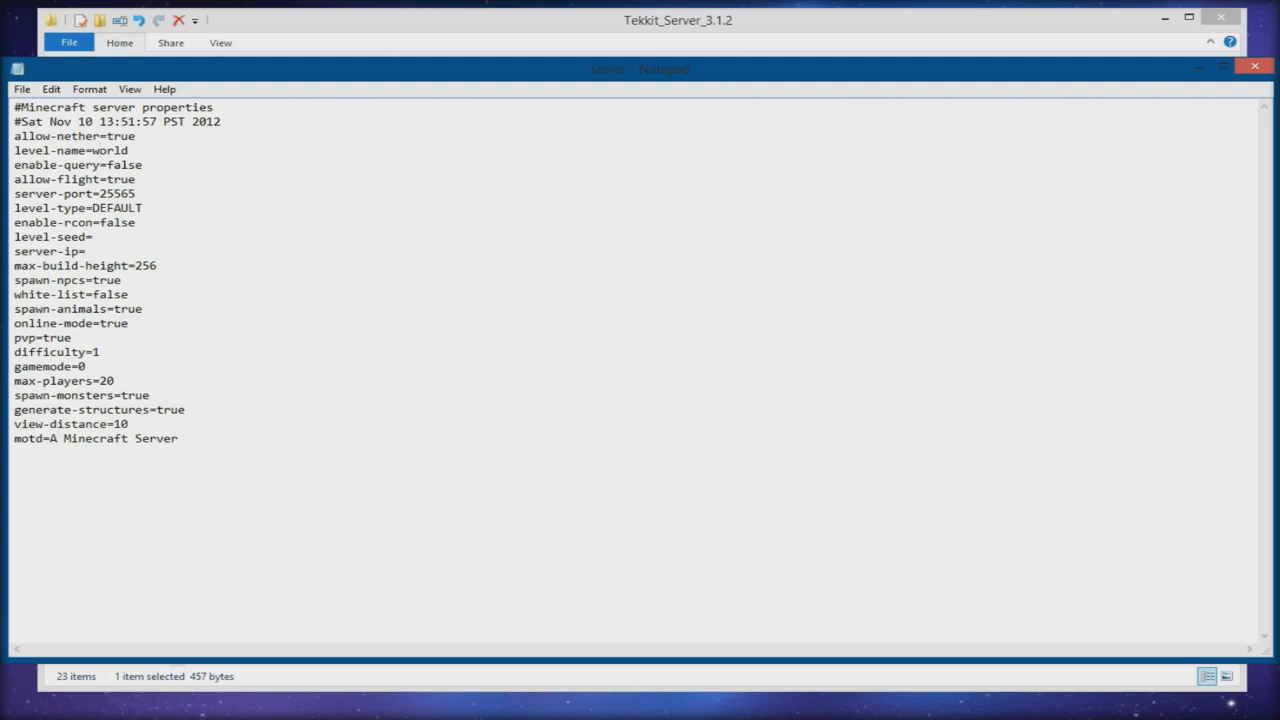
pyautogui.write('17492')
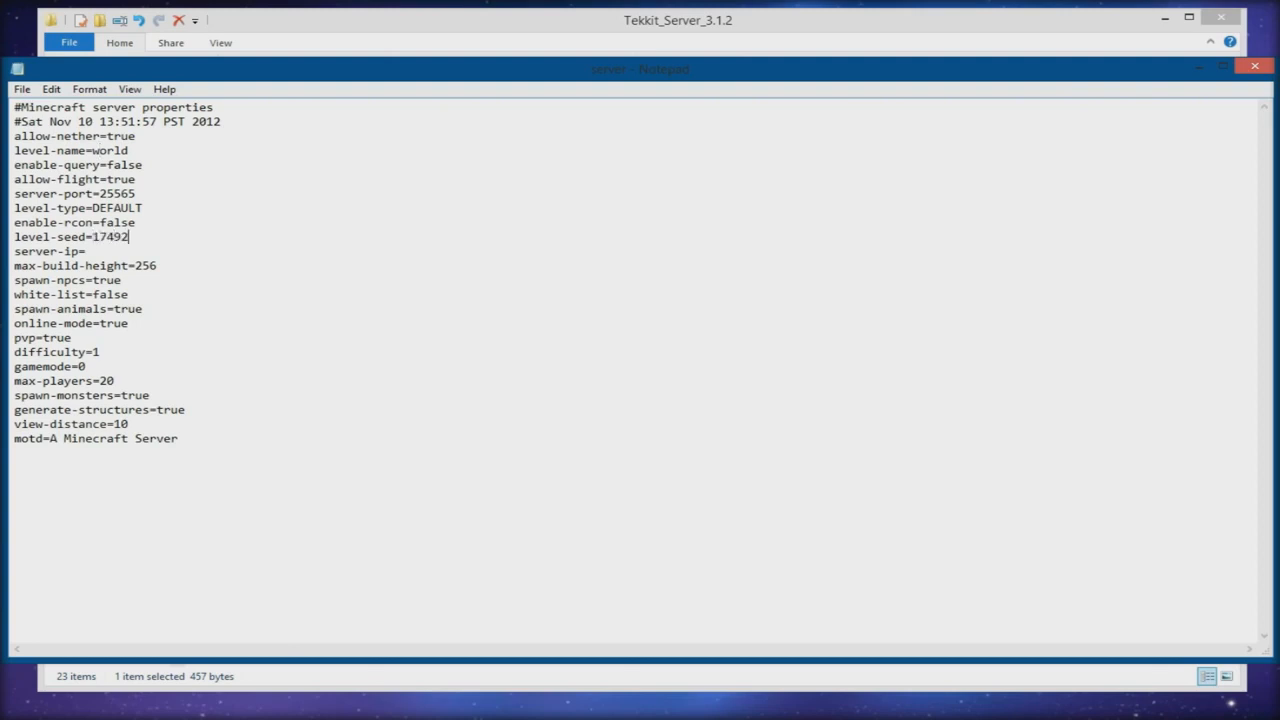
pyautogui.write('492717')
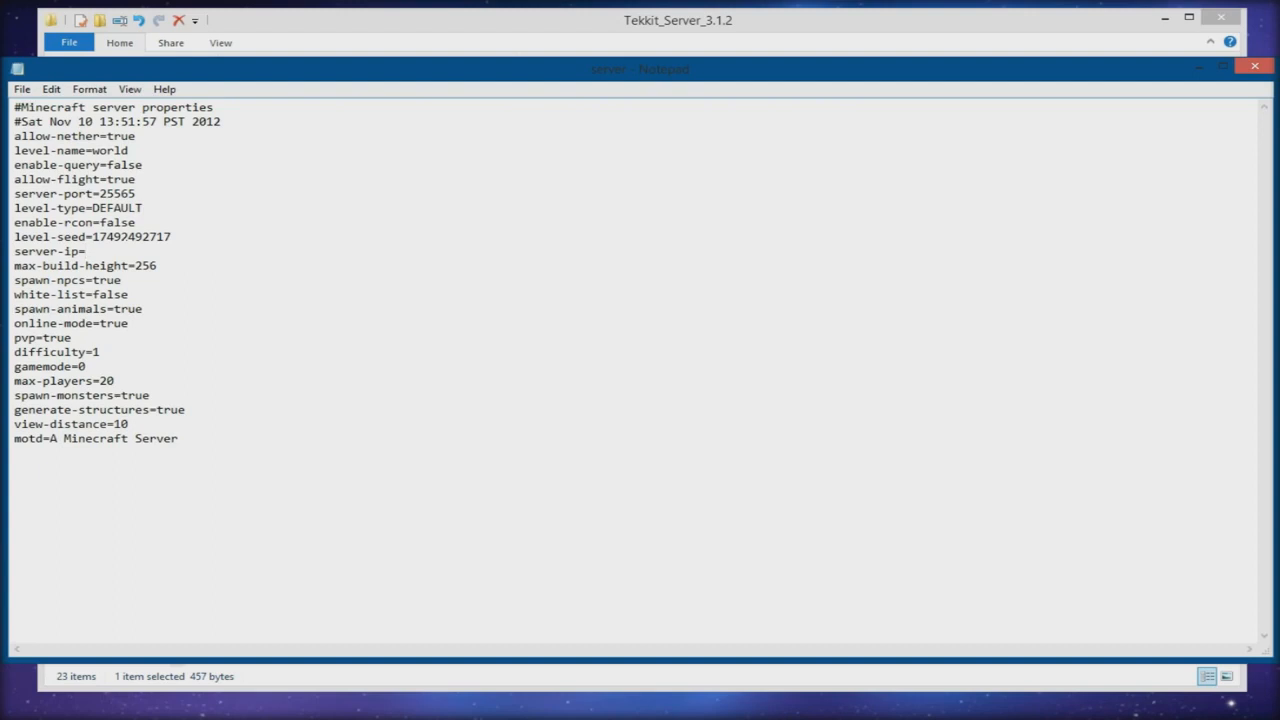
pyautogui.click(86, 251)
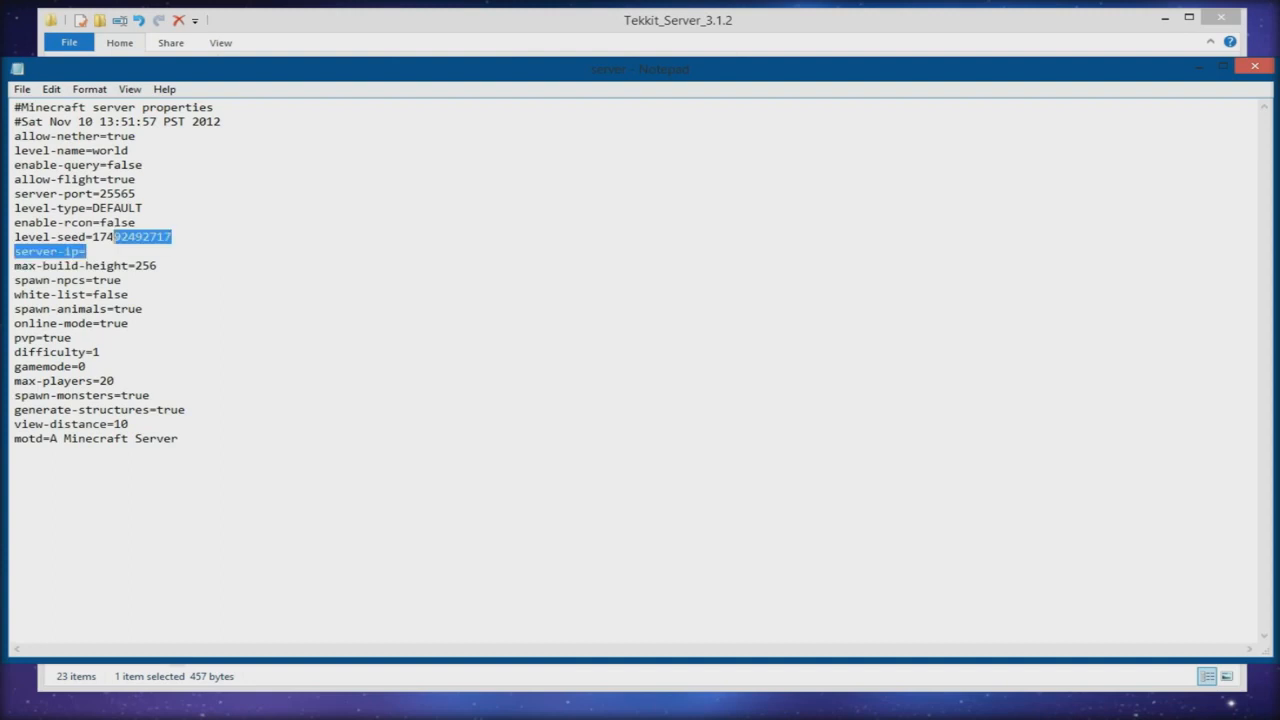
# Step: Change the white-list value from false to true
pyautogui.click(87, 251)
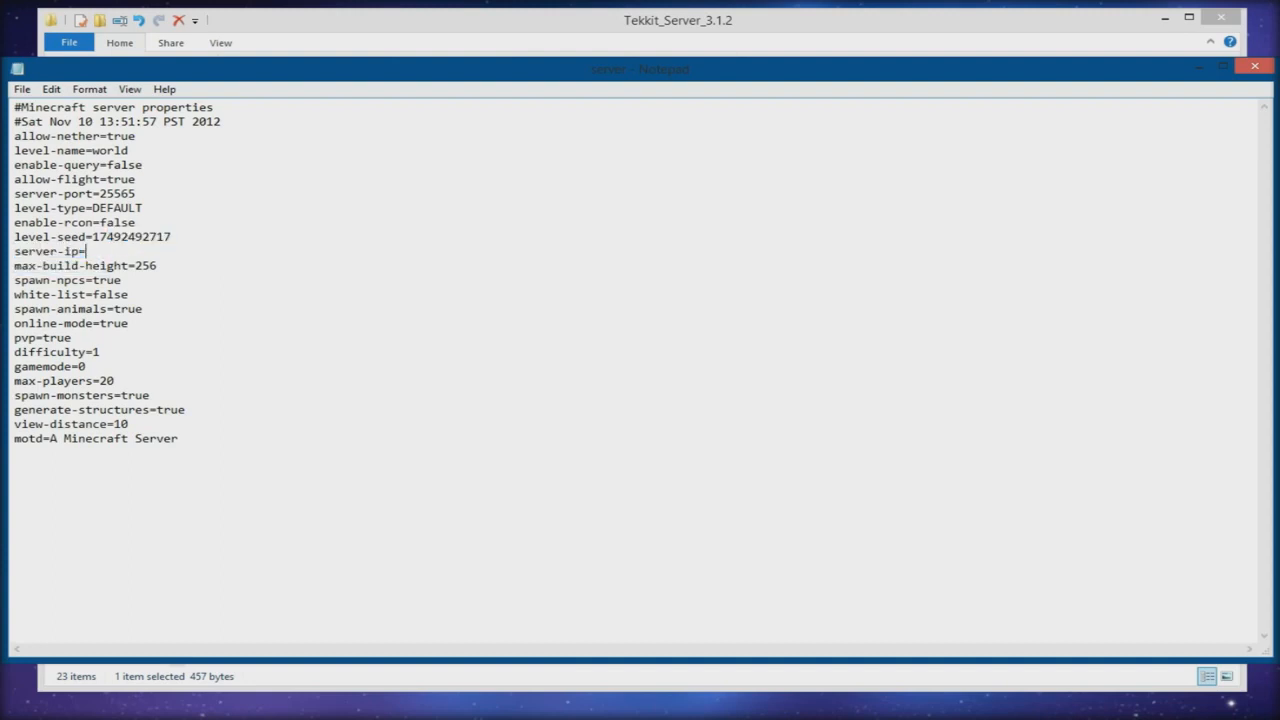
pyautogui.click(158, 265)
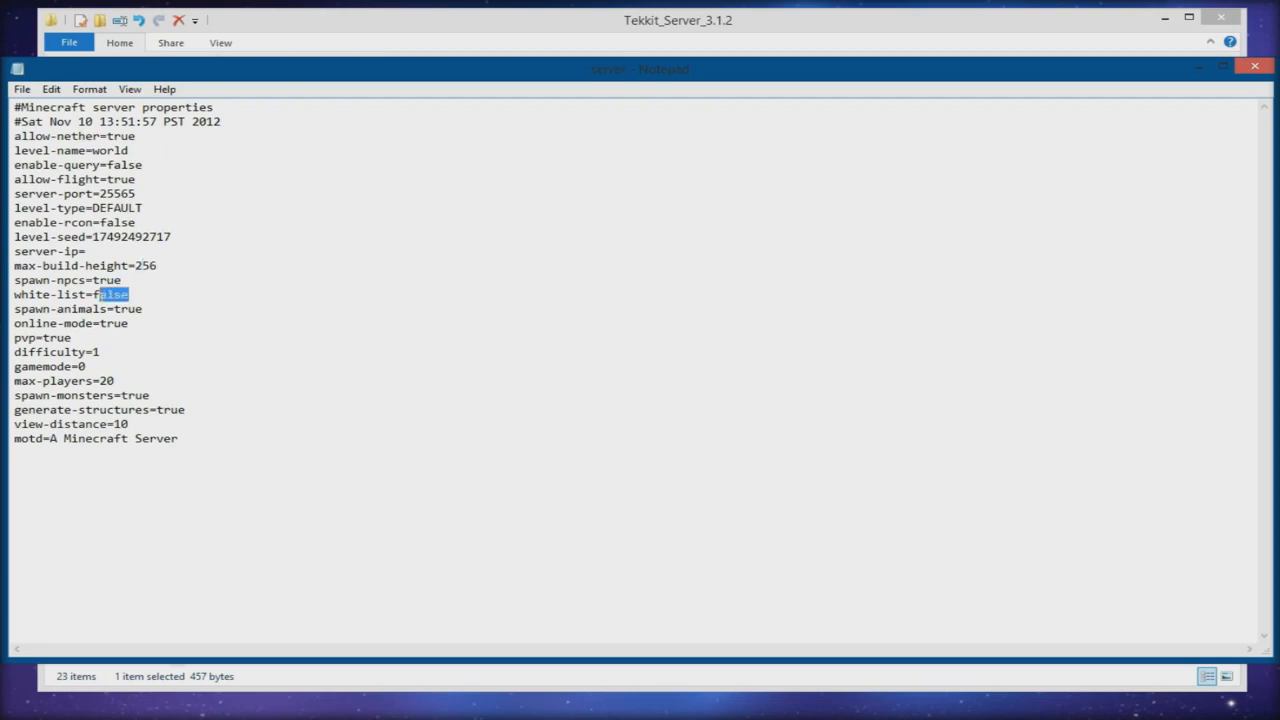
pyautogui.doubleClick(114, 294)
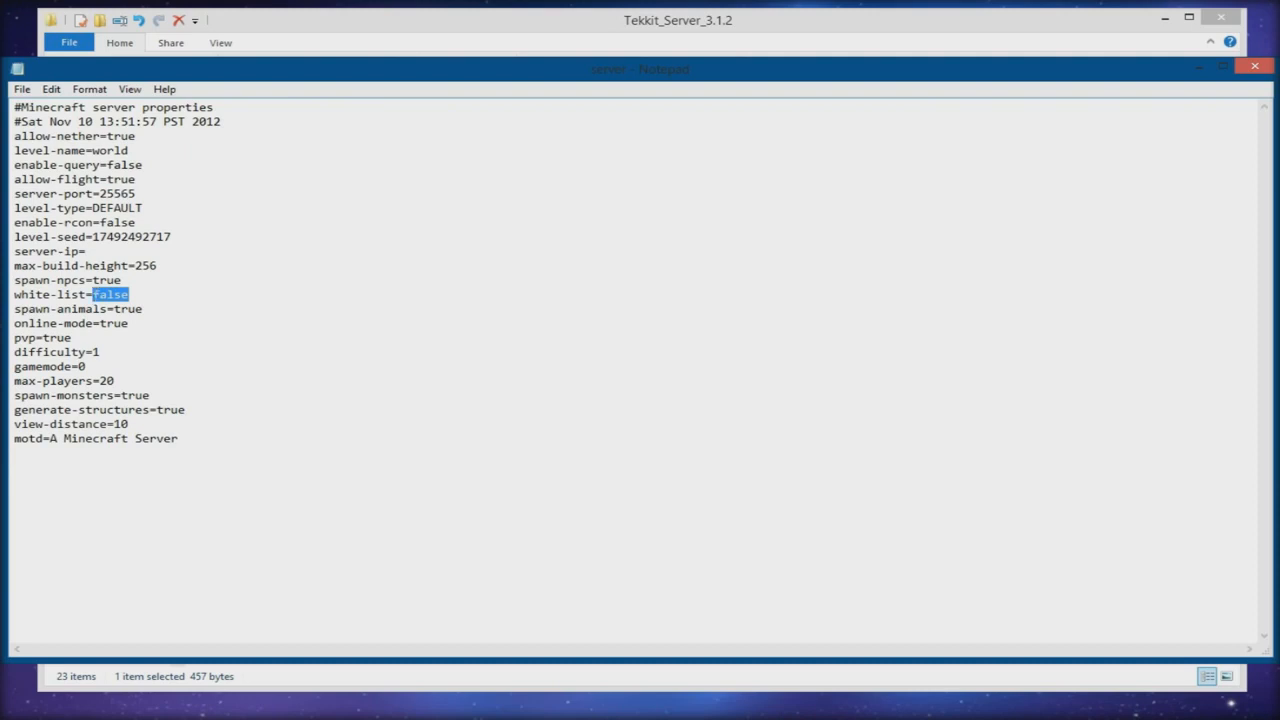
pyautogui.write('true')
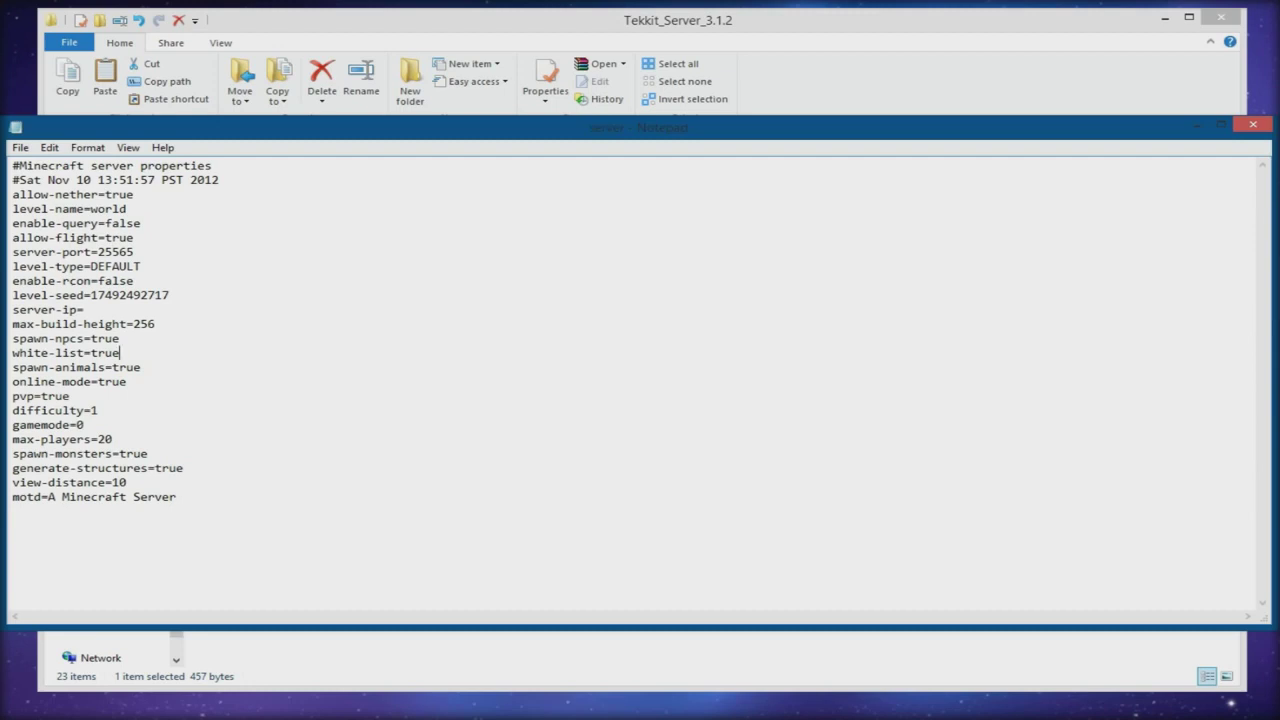
pyautogui.press('Backspace')
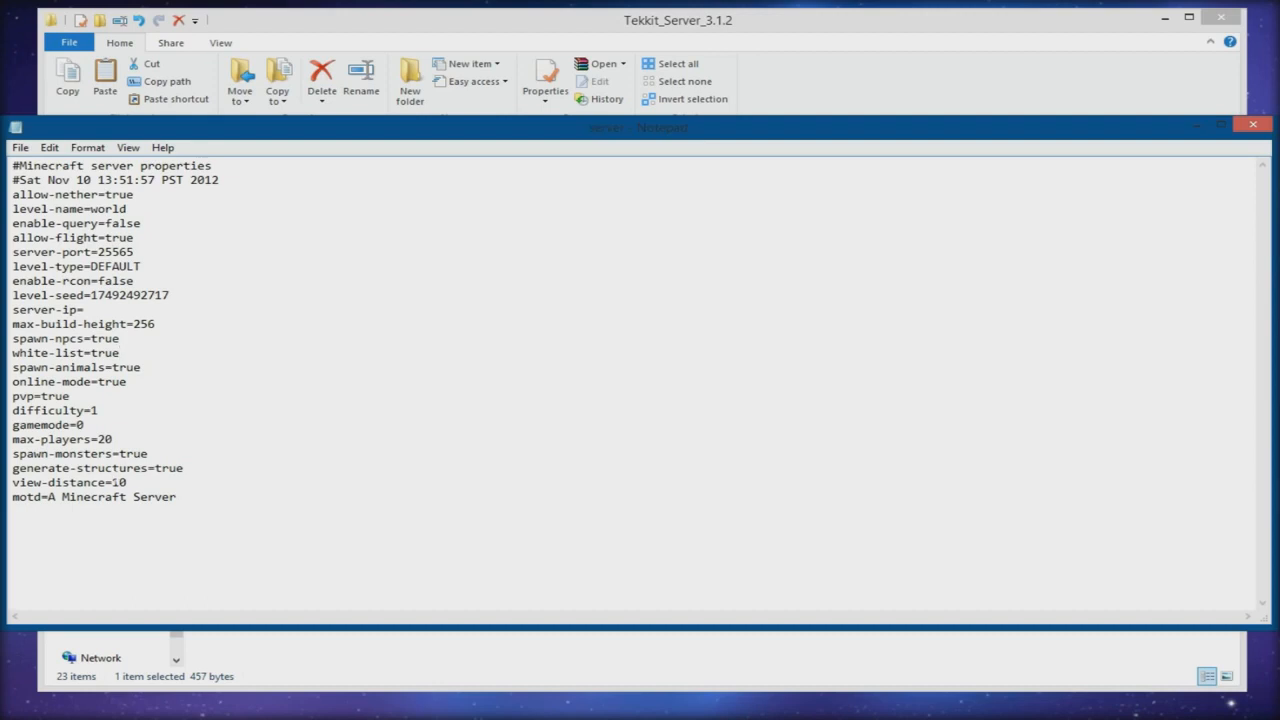
# Step: Edit the gamemode value and set max-players to 5
pyautogui.doubleClick(79, 424)
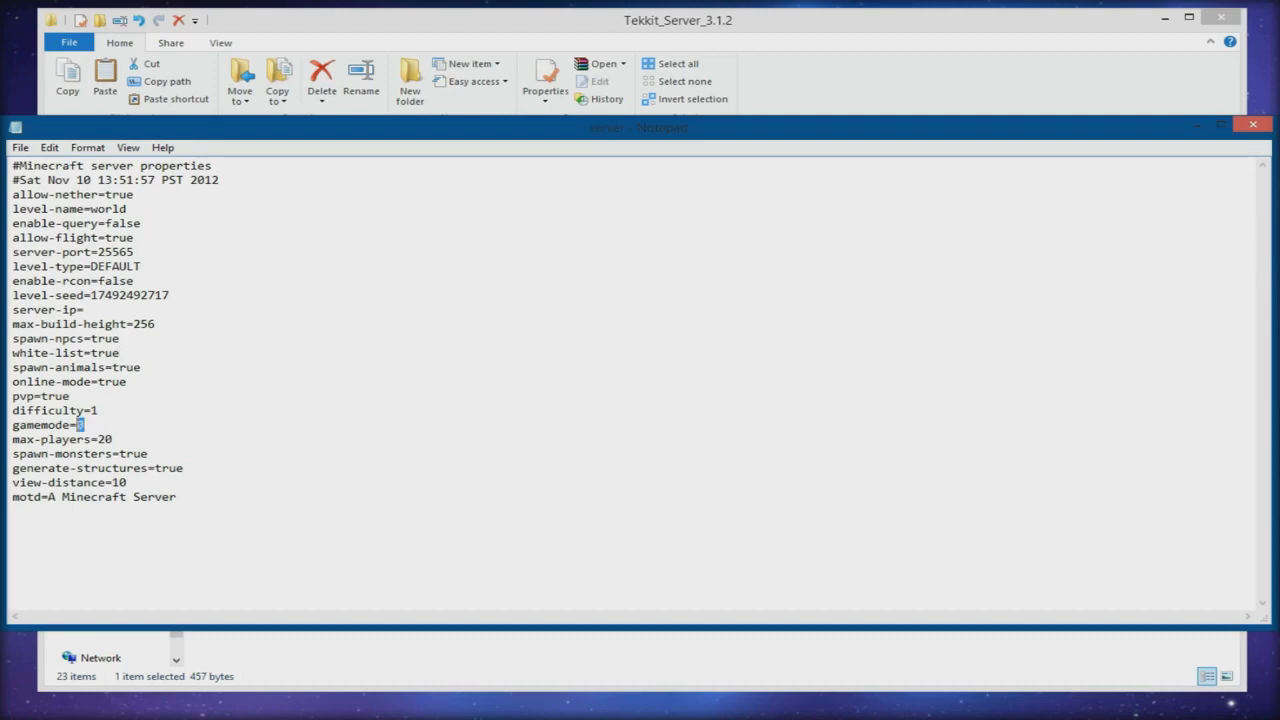
pyautogui.write('1')
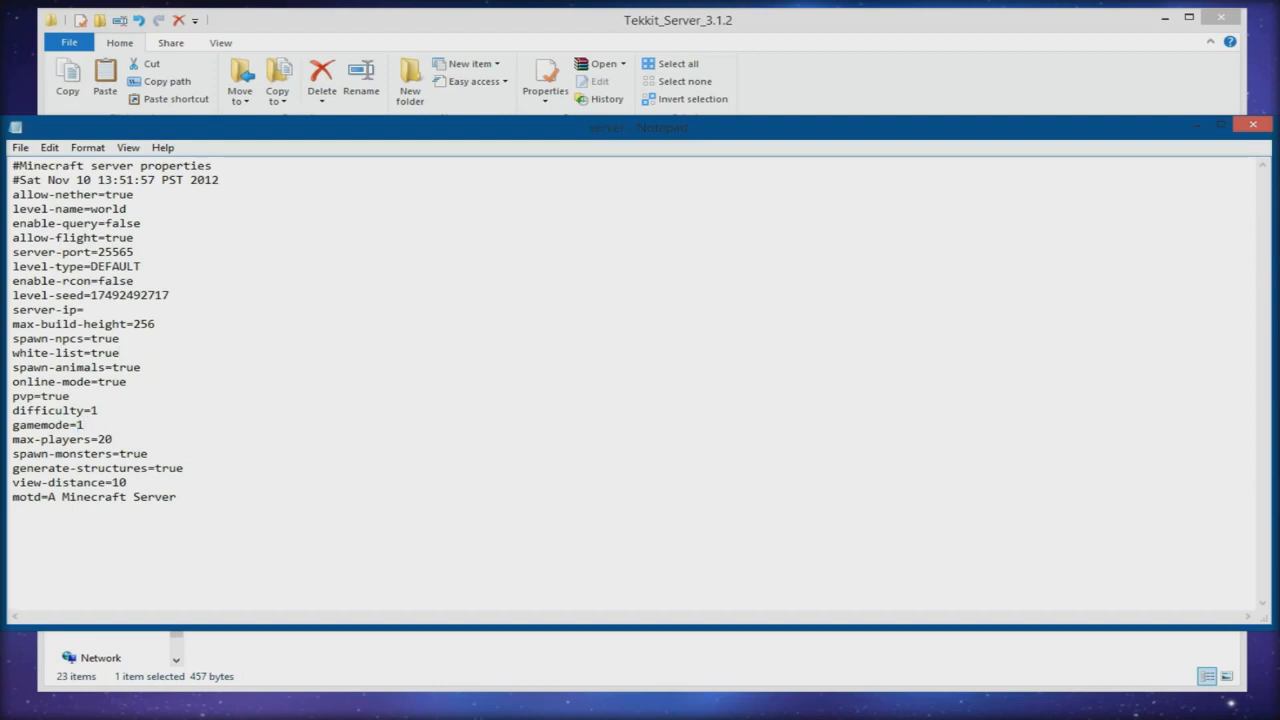
pyautogui.click(86, 424)
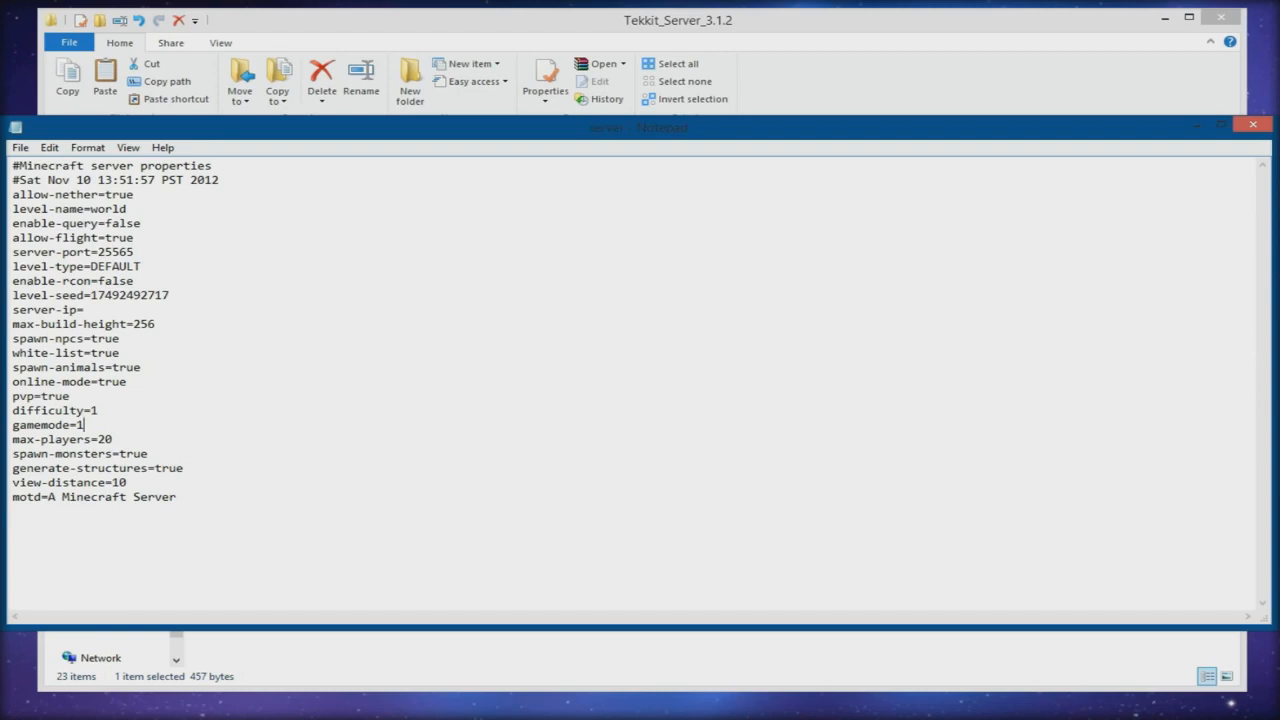
pyautogui.write('2')
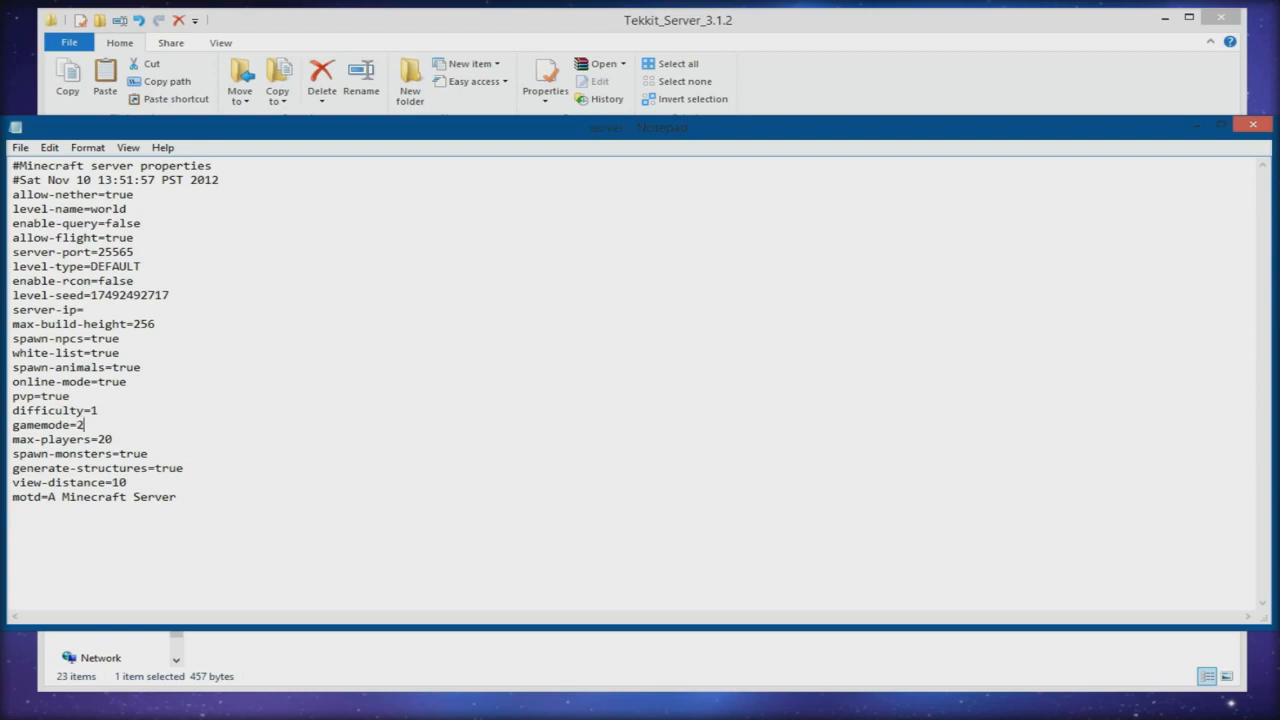
pyautogui.press('Backspace')
pyautogui.write('18')
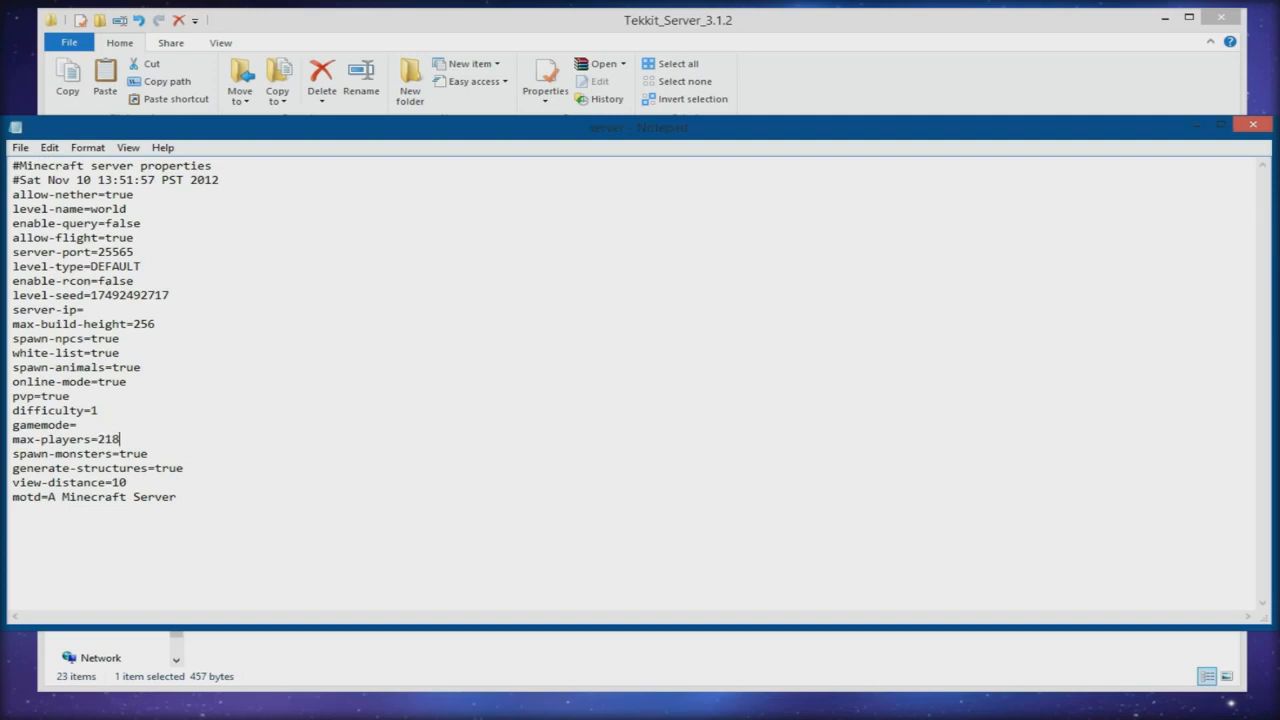
pyautogui.write('9')
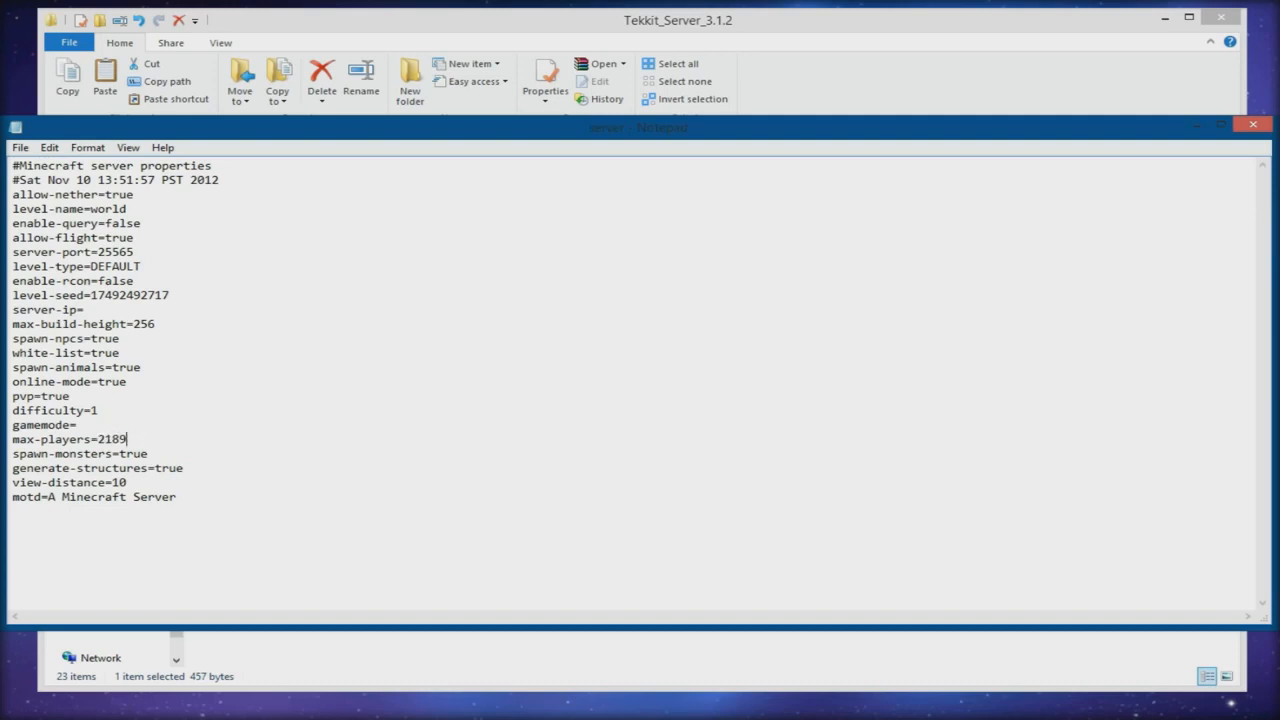
pyautogui.press('Backspace')
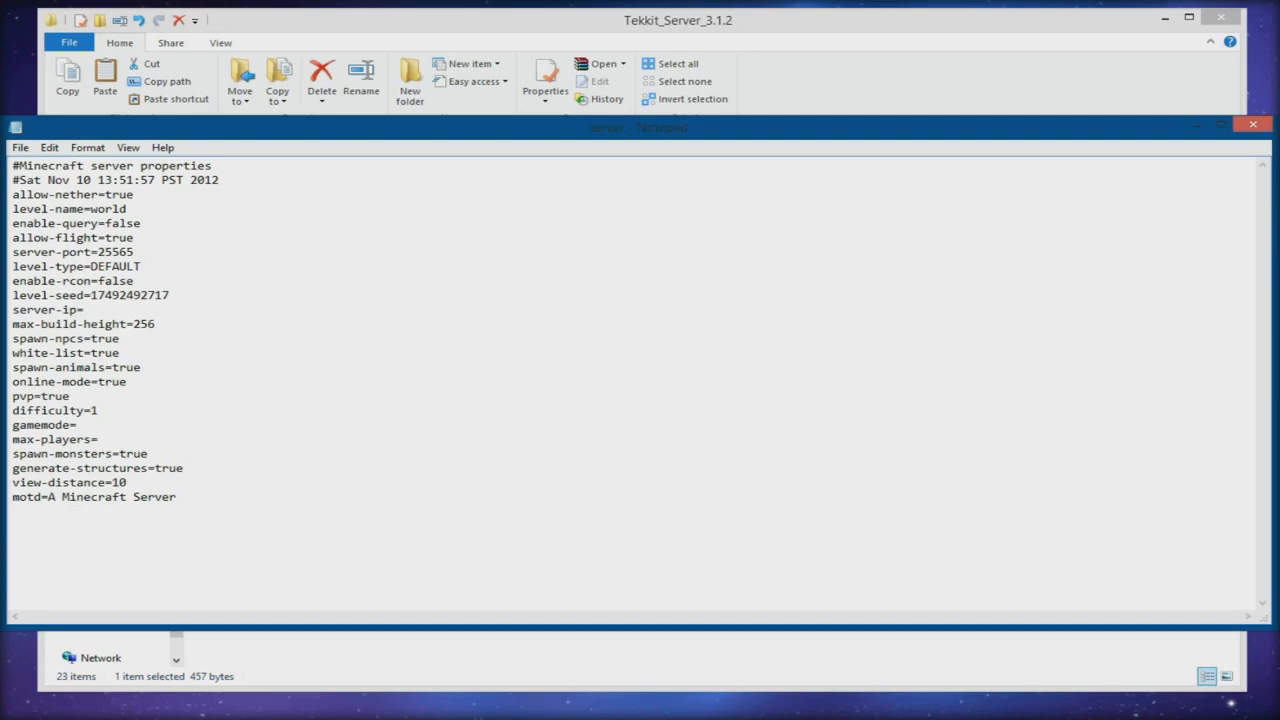
pyautogui.write('5')
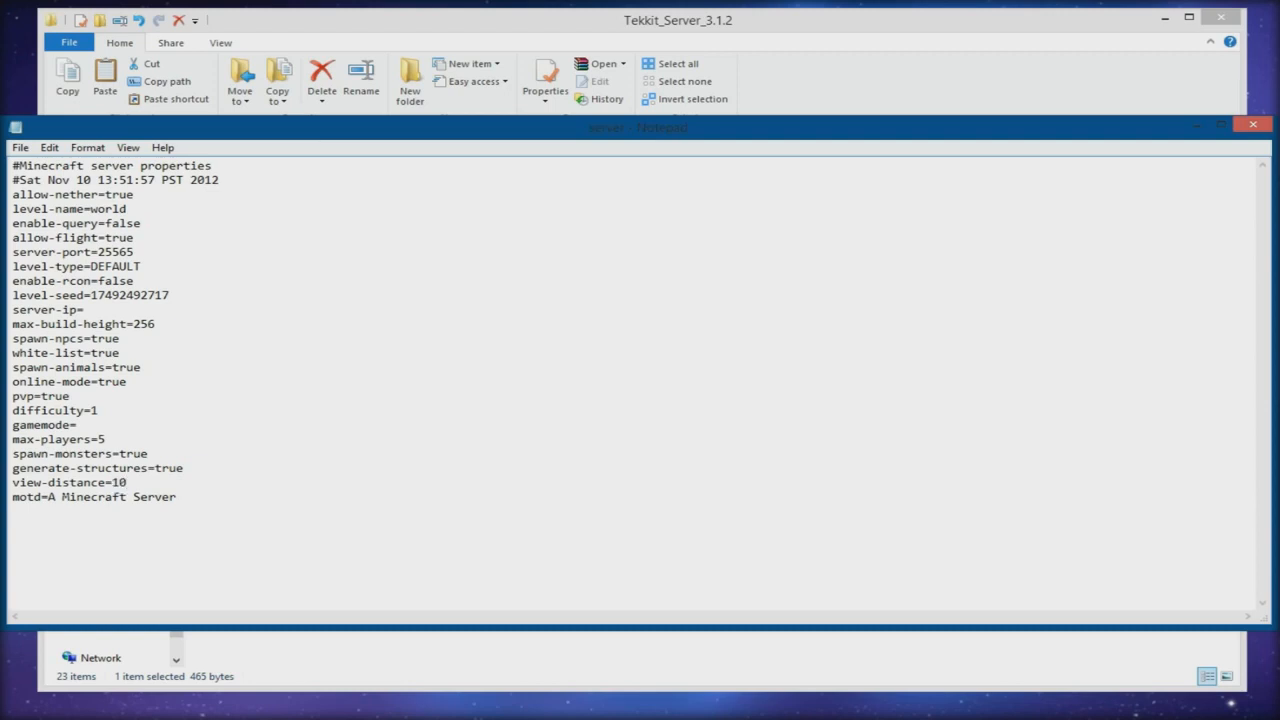
# Step: Replace the message of the day with 'TGOD AWESOME'
pyautogui.doubleClick(110, 497)
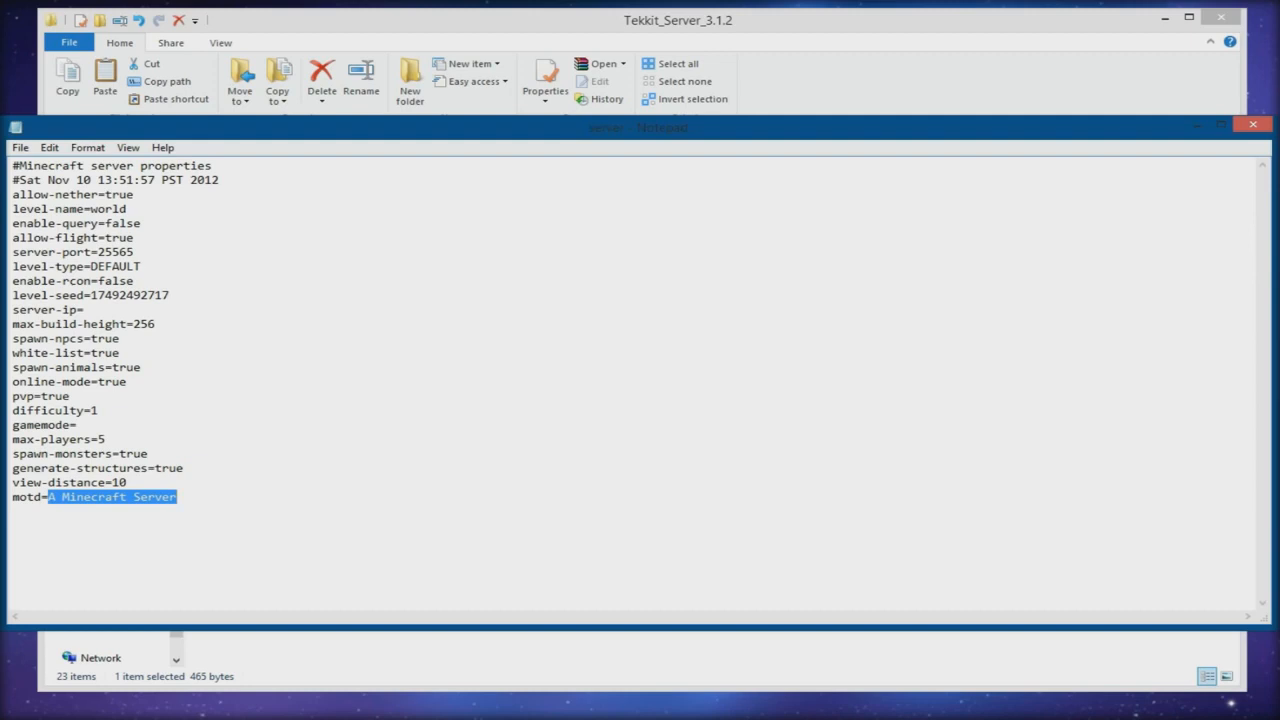
pyautogui.write('T')
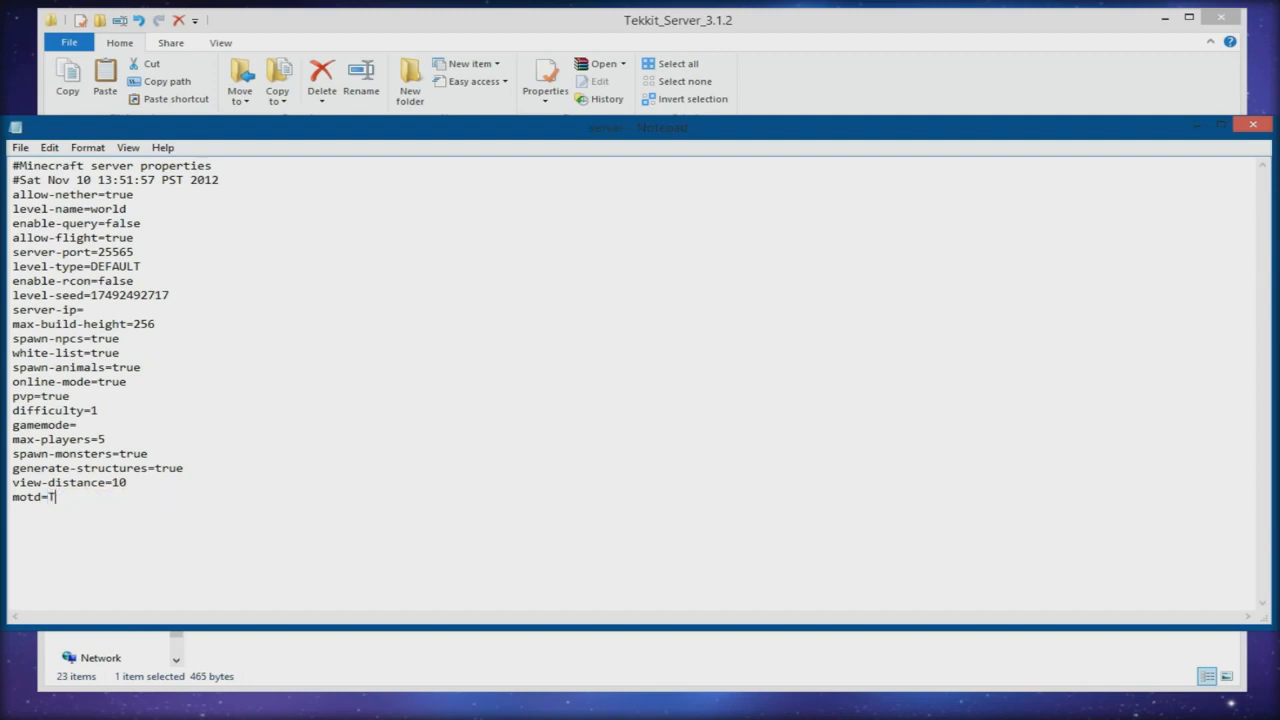
pyautogui.write('GOD O')
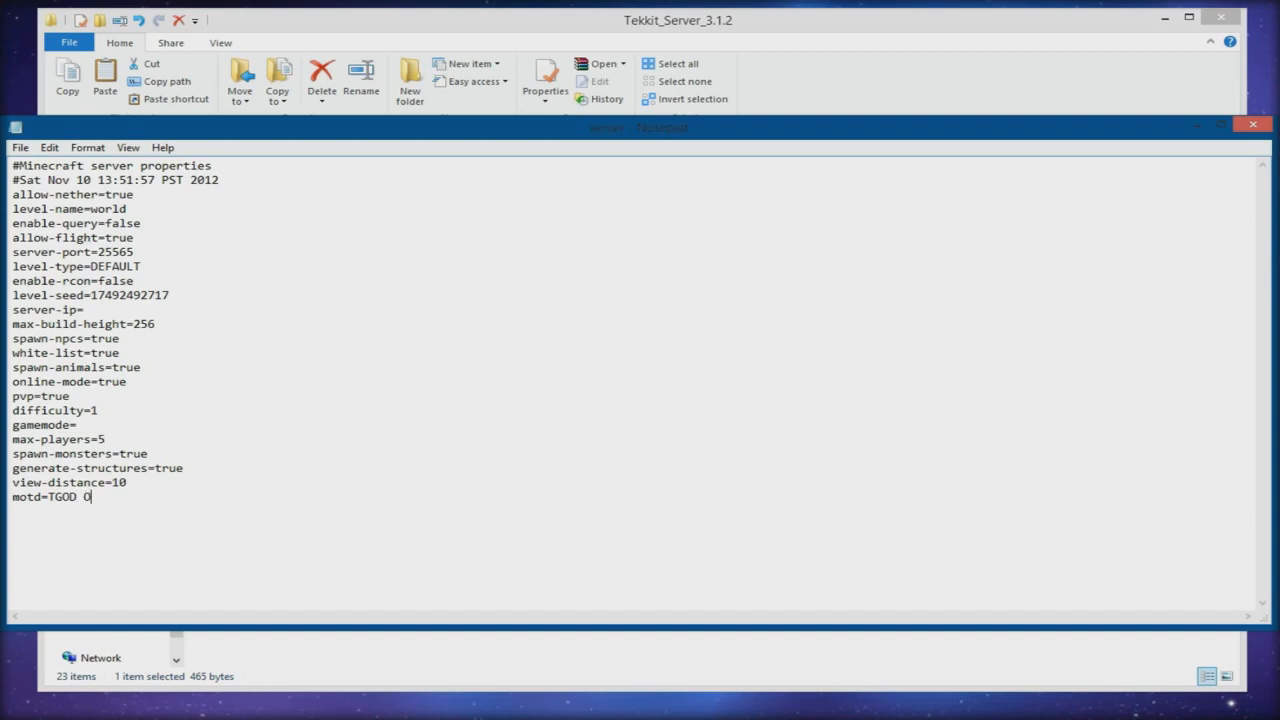
pyautogui.write('AWESO')
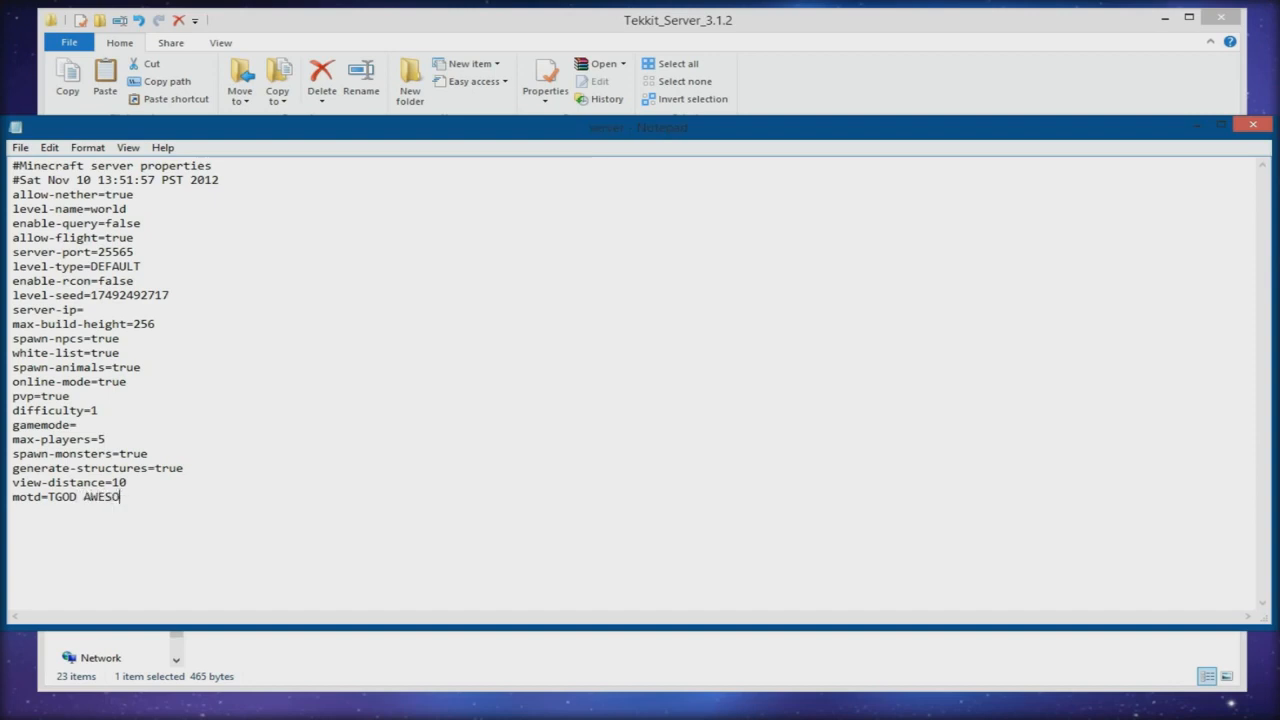
pyautogui.write('ME')
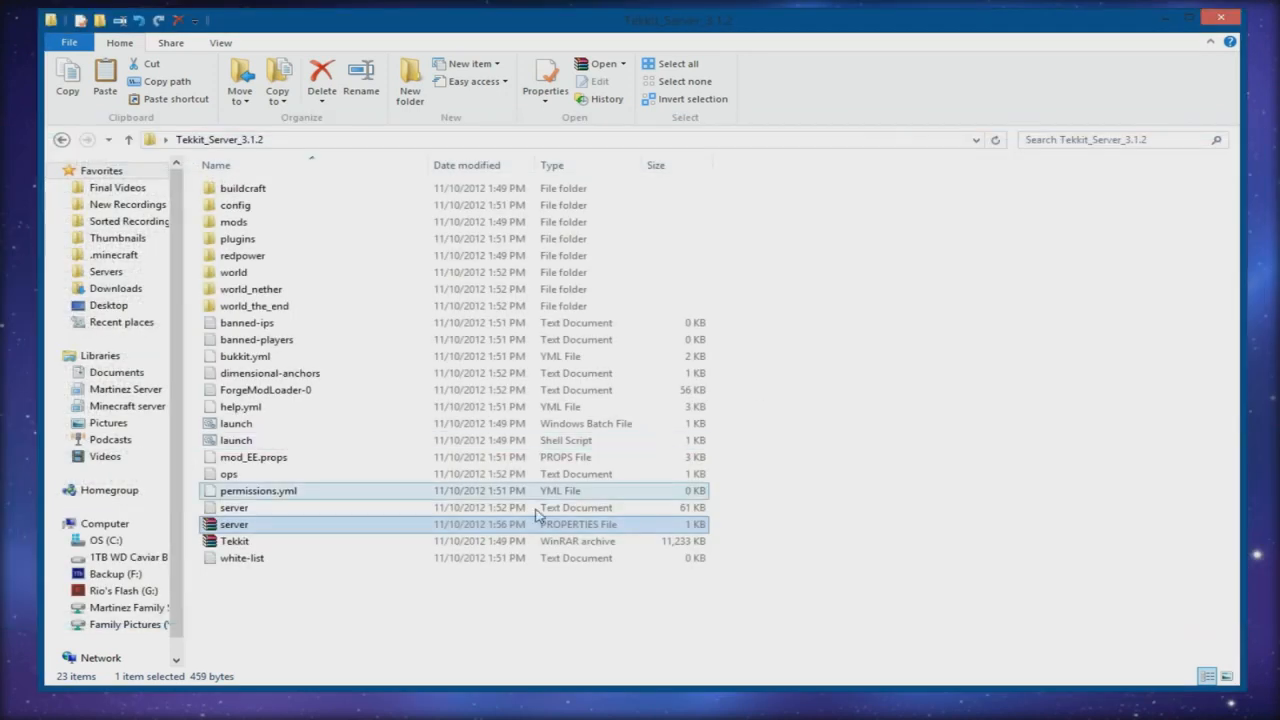
pyautogui.doubleClick(234, 524)
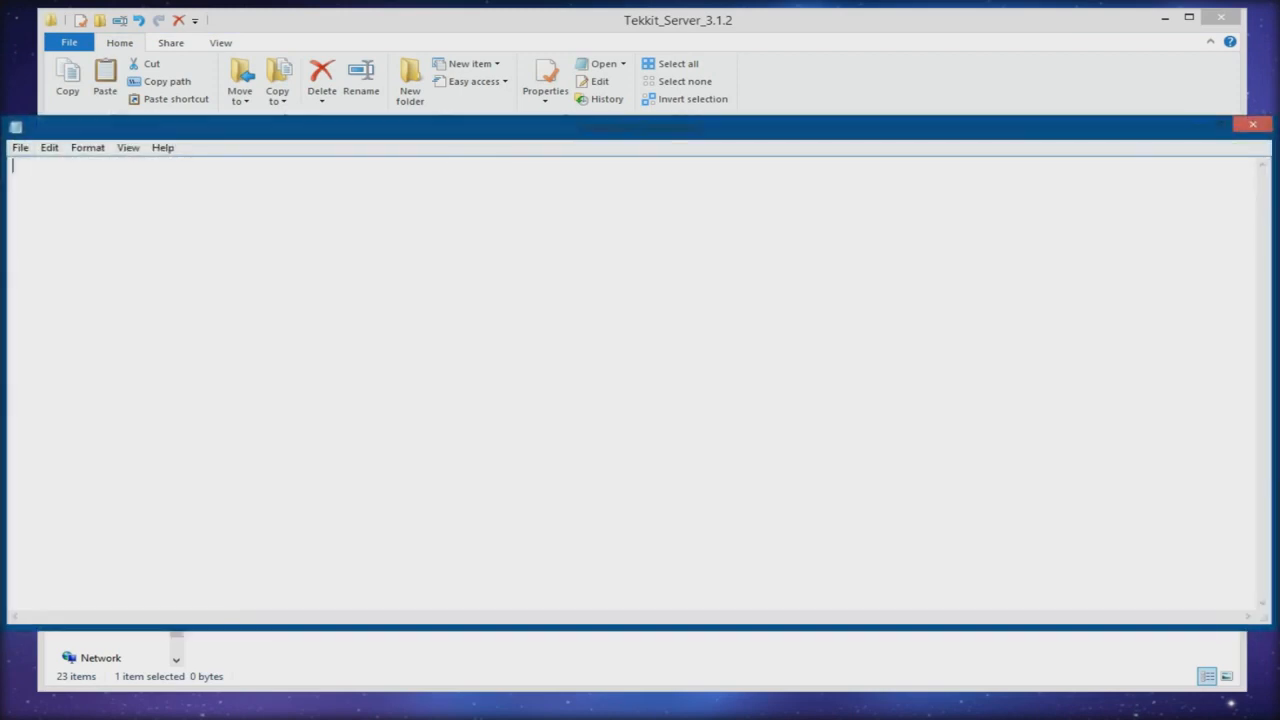
pyautogui.write('theguyord')
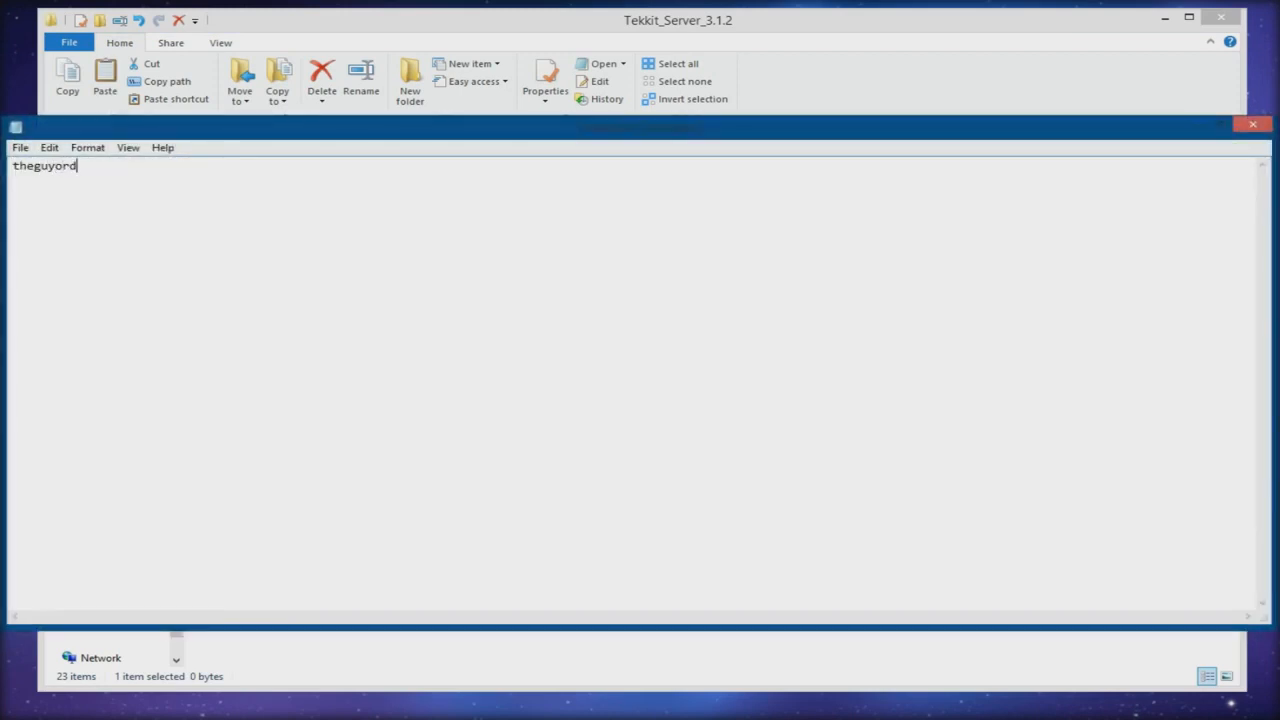
pyautogui.write('ie')
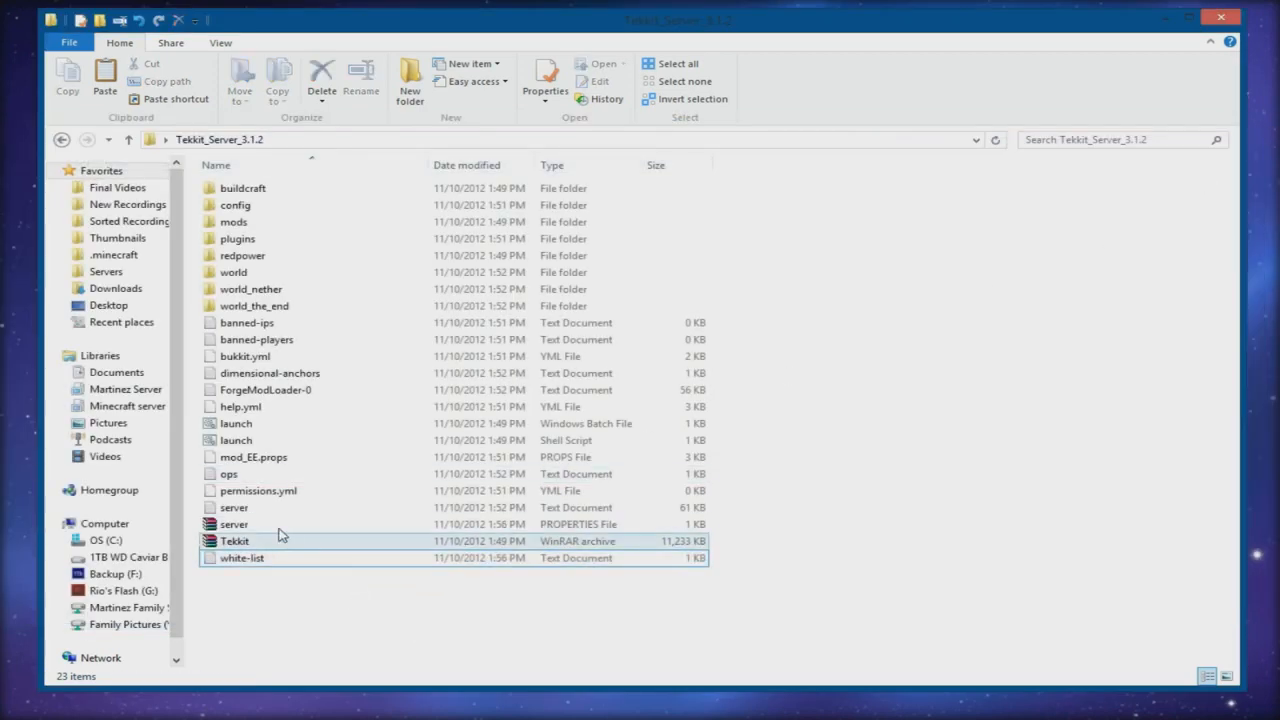
pyautogui.moveTo(275, 423)
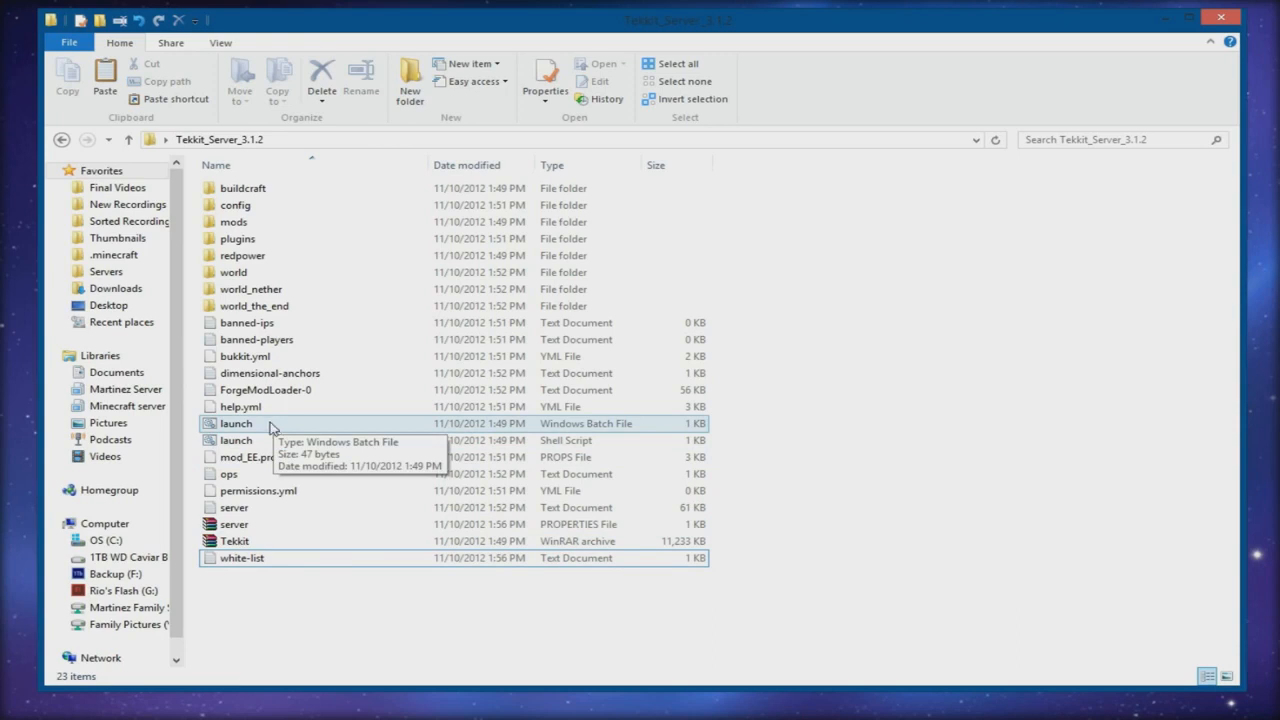
pyautogui.moveTo(237, 424)
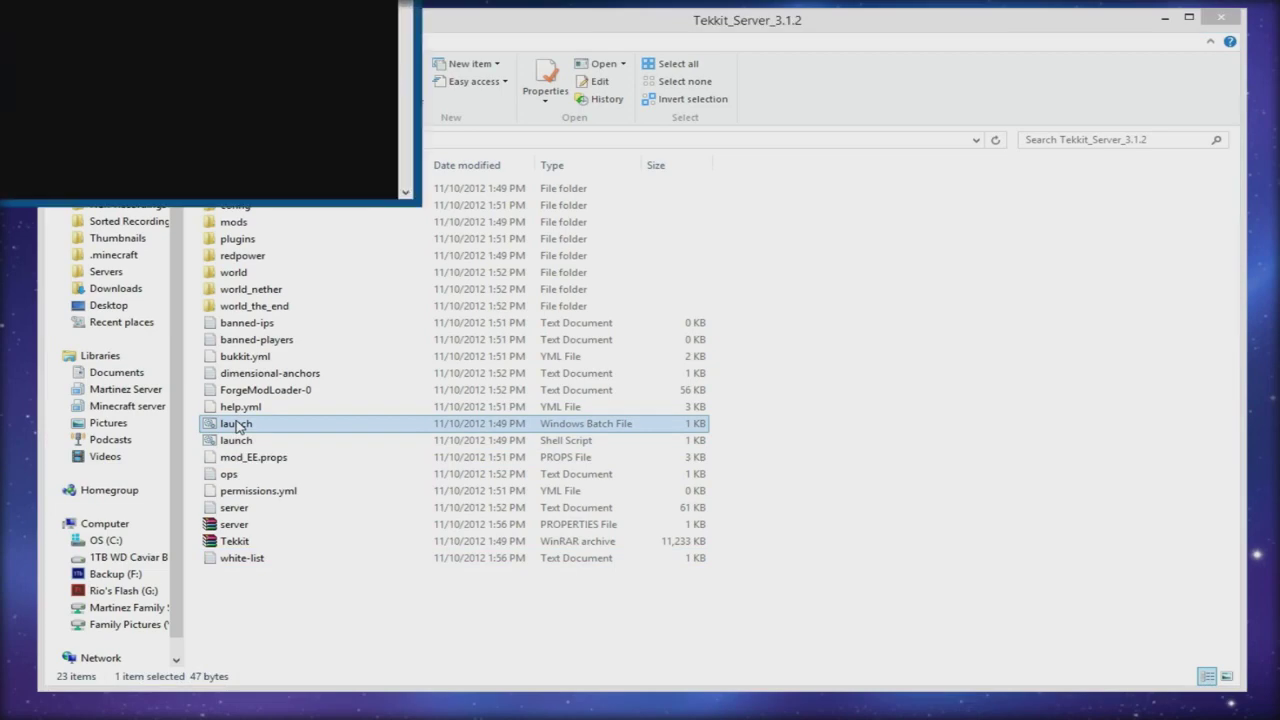
# Step: Run launch.bat until the server reports Done, hide its console, and start the Technic Launcher
pyautogui.doubleClick(237, 423)
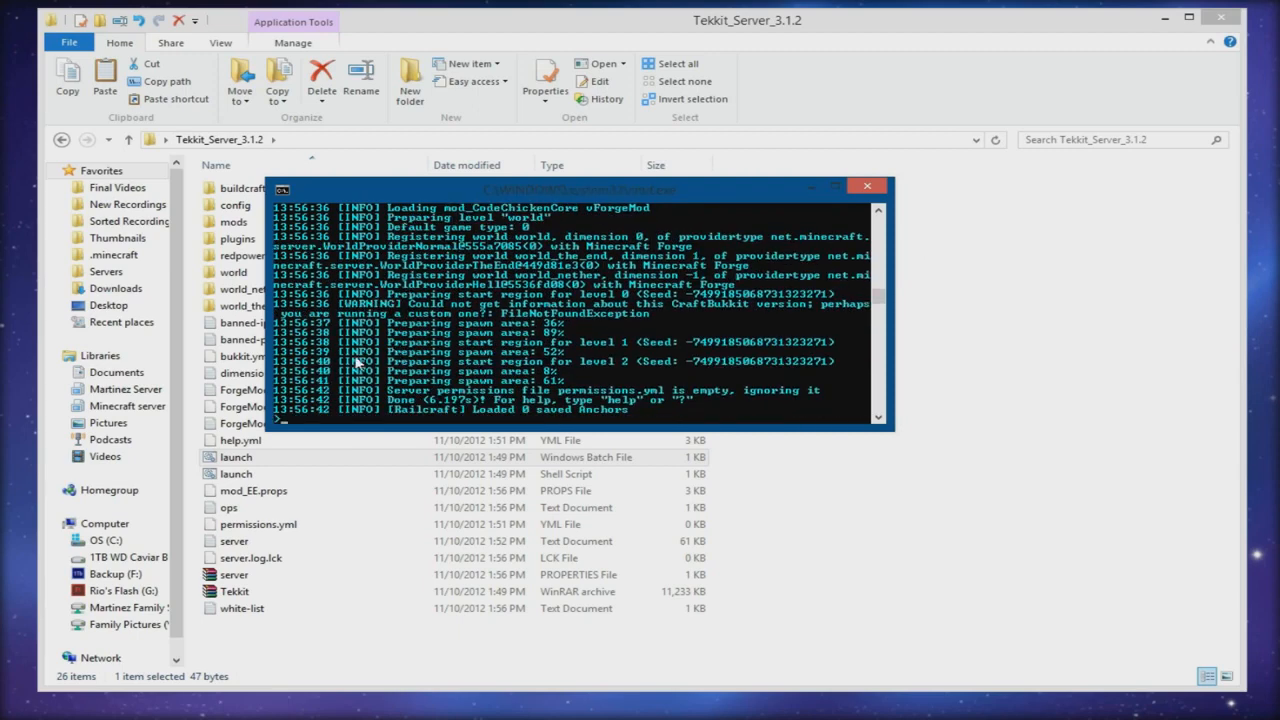
pyautogui.scroll(3)
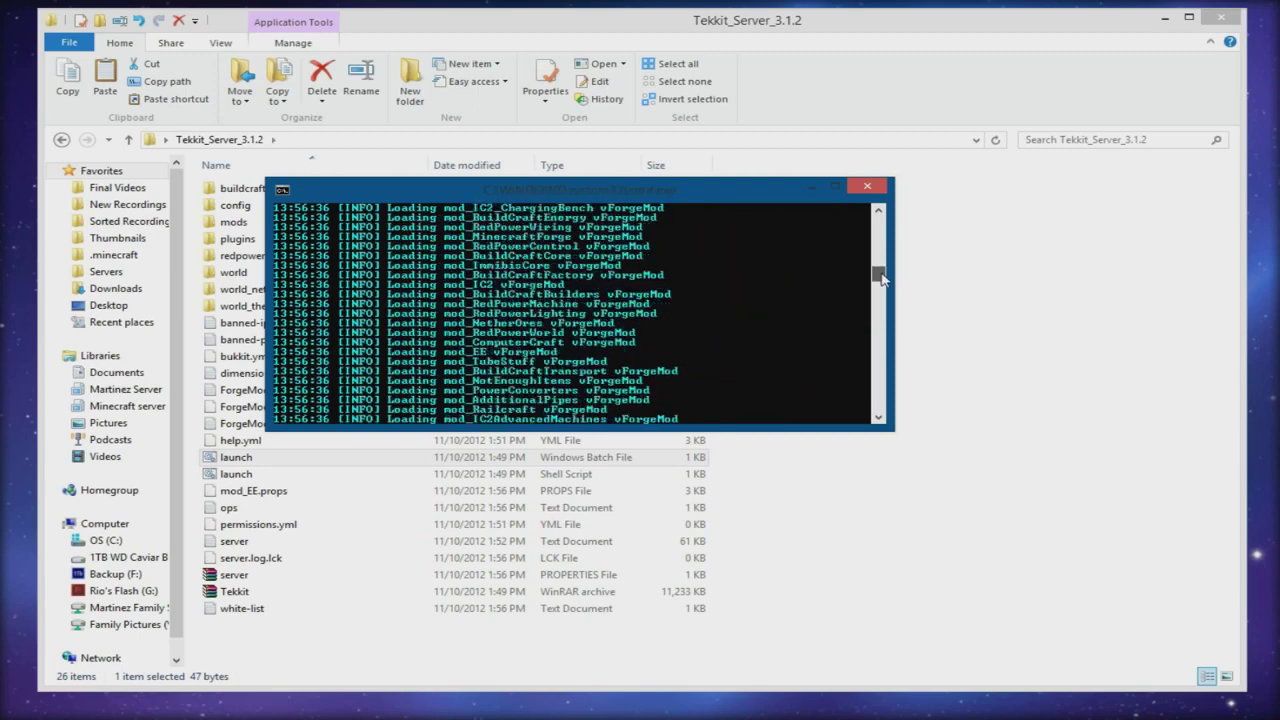
pyautogui.scroll(-3)
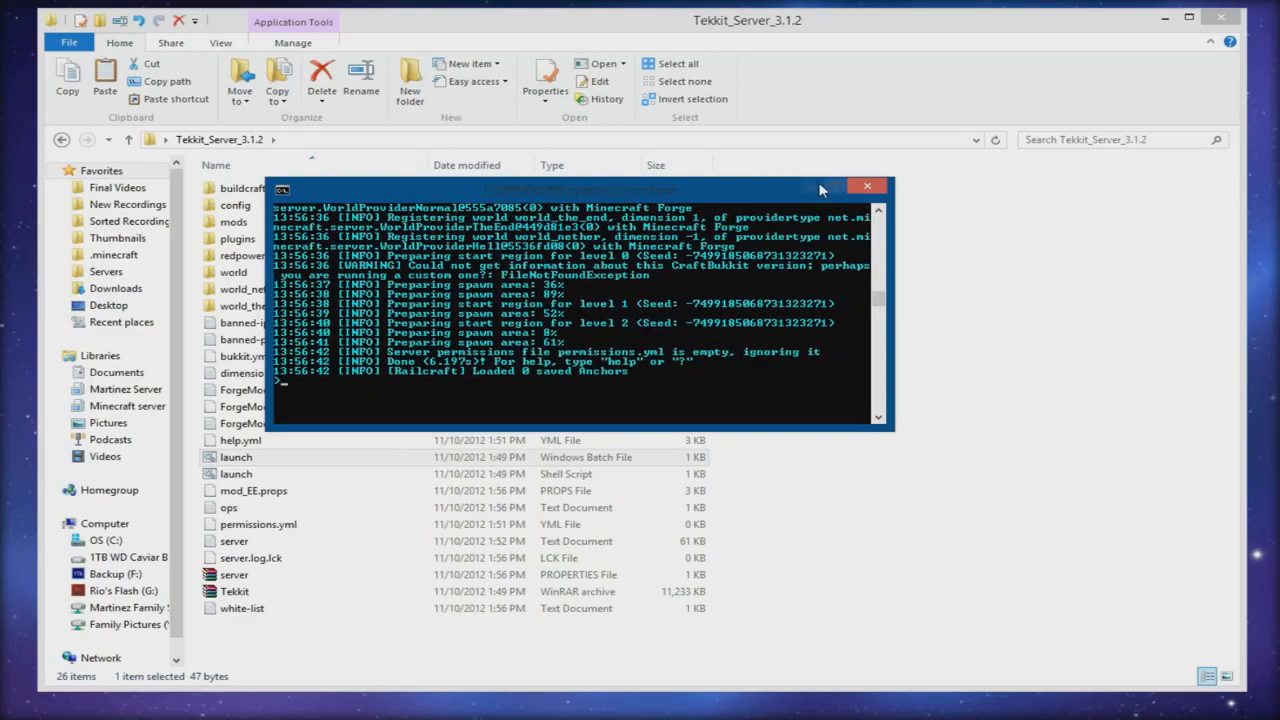
pyautogui.click(866, 186)
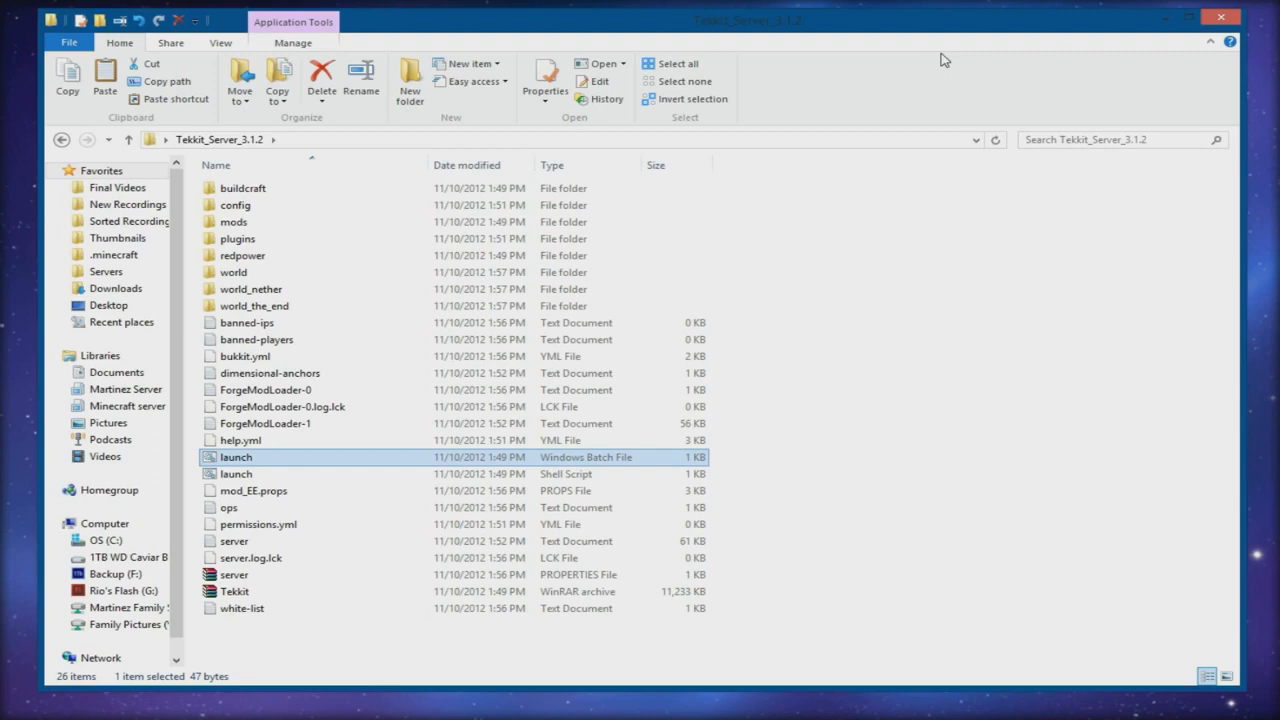
pyautogui.moveTo(1152, 22)
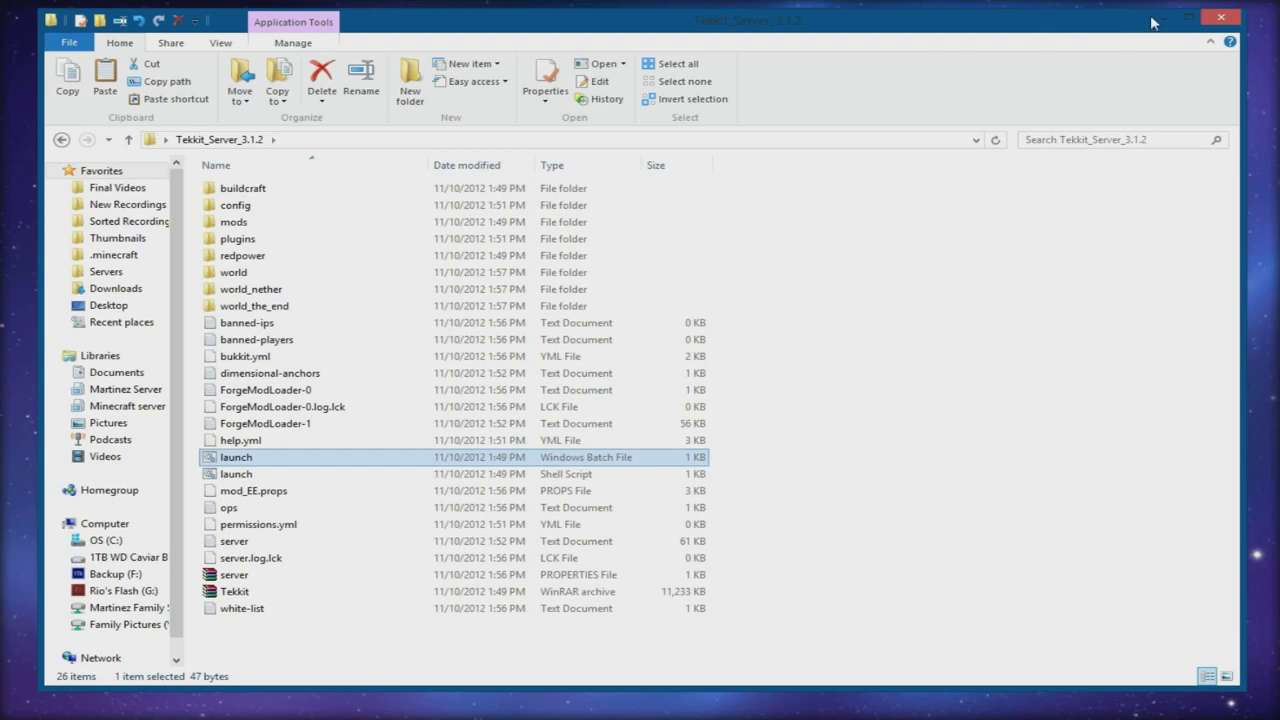
pyautogui.moveTo(1163, 17)
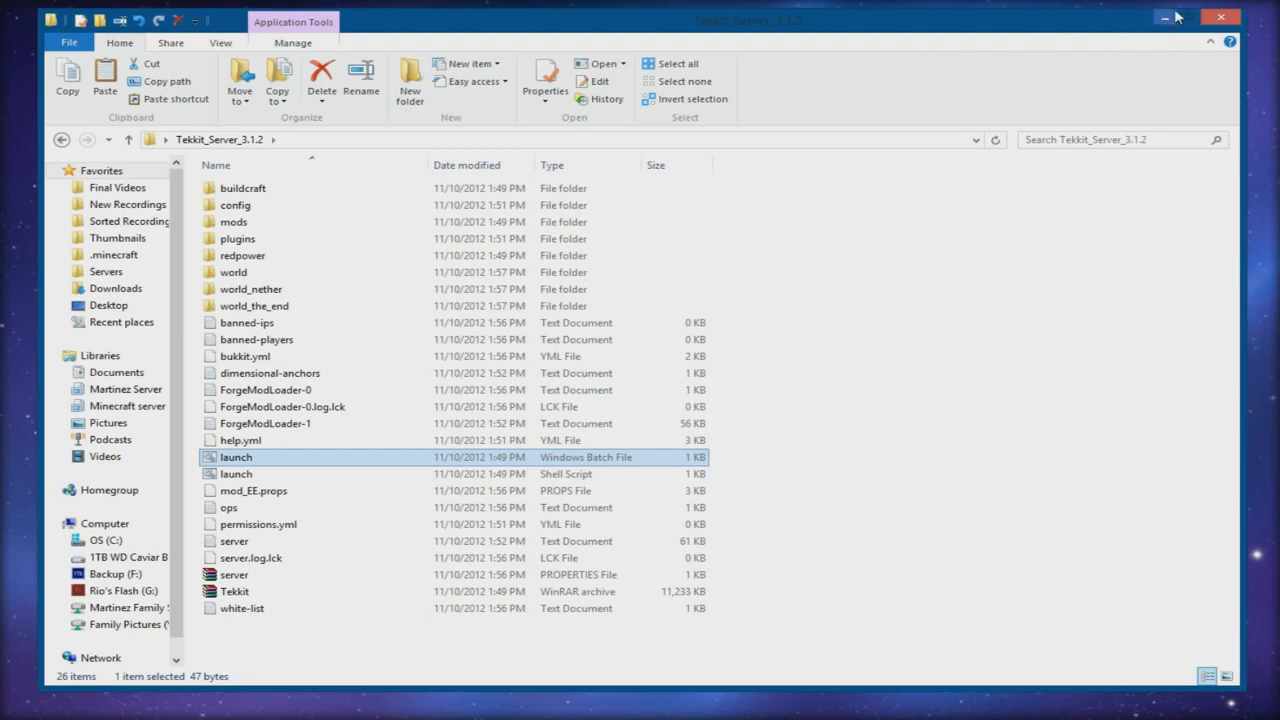
pyautogui.doubleClick(236, 457)
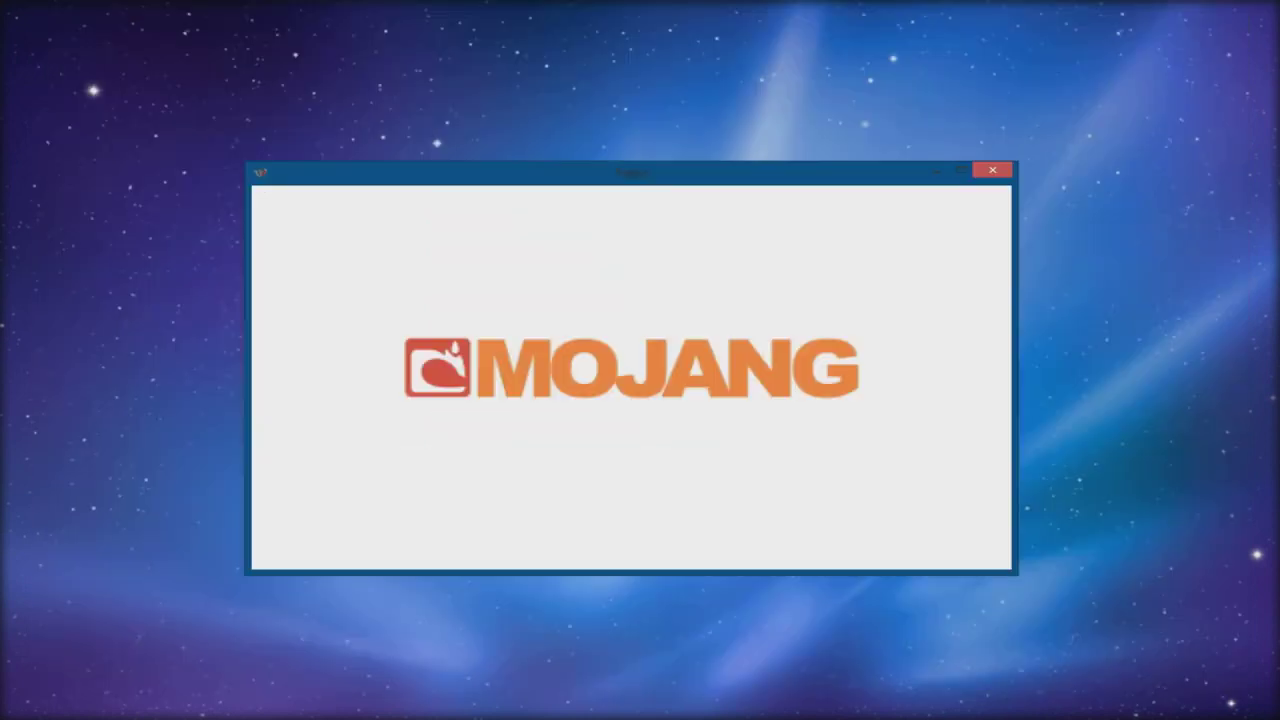
pyautogui.moveTo(1033, 81)
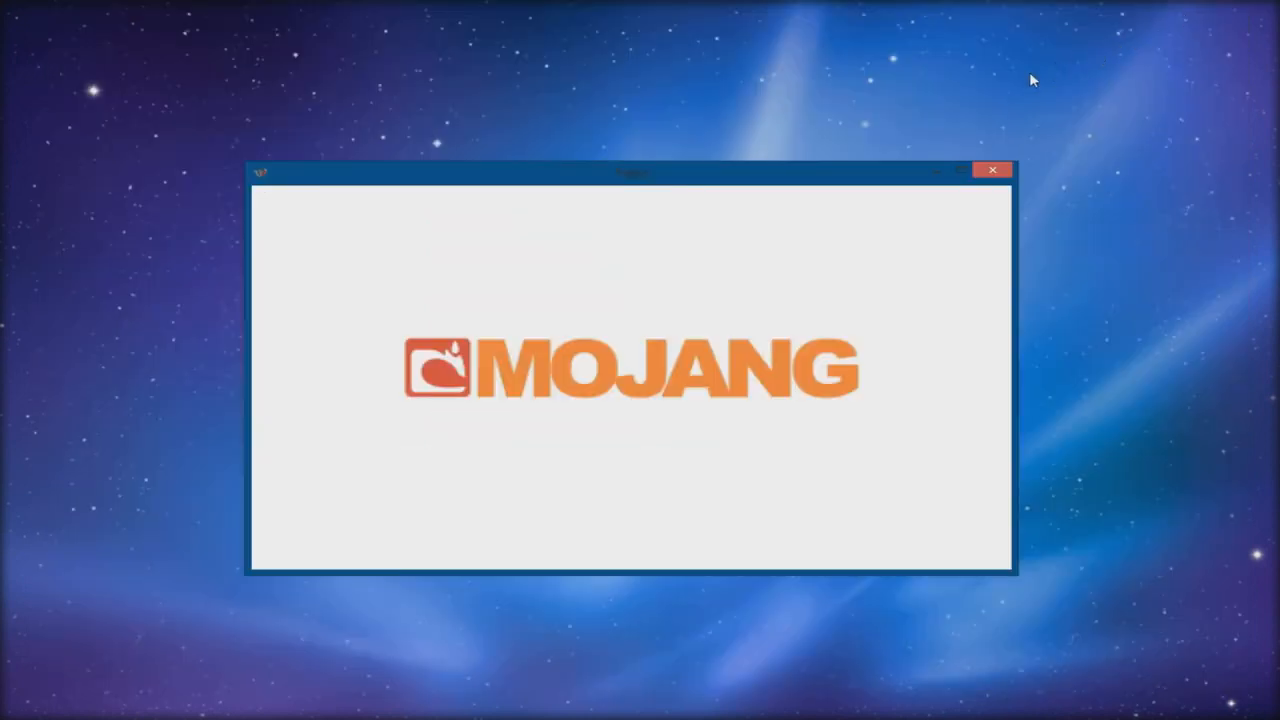
pyautogui.moveTo(637, 186)
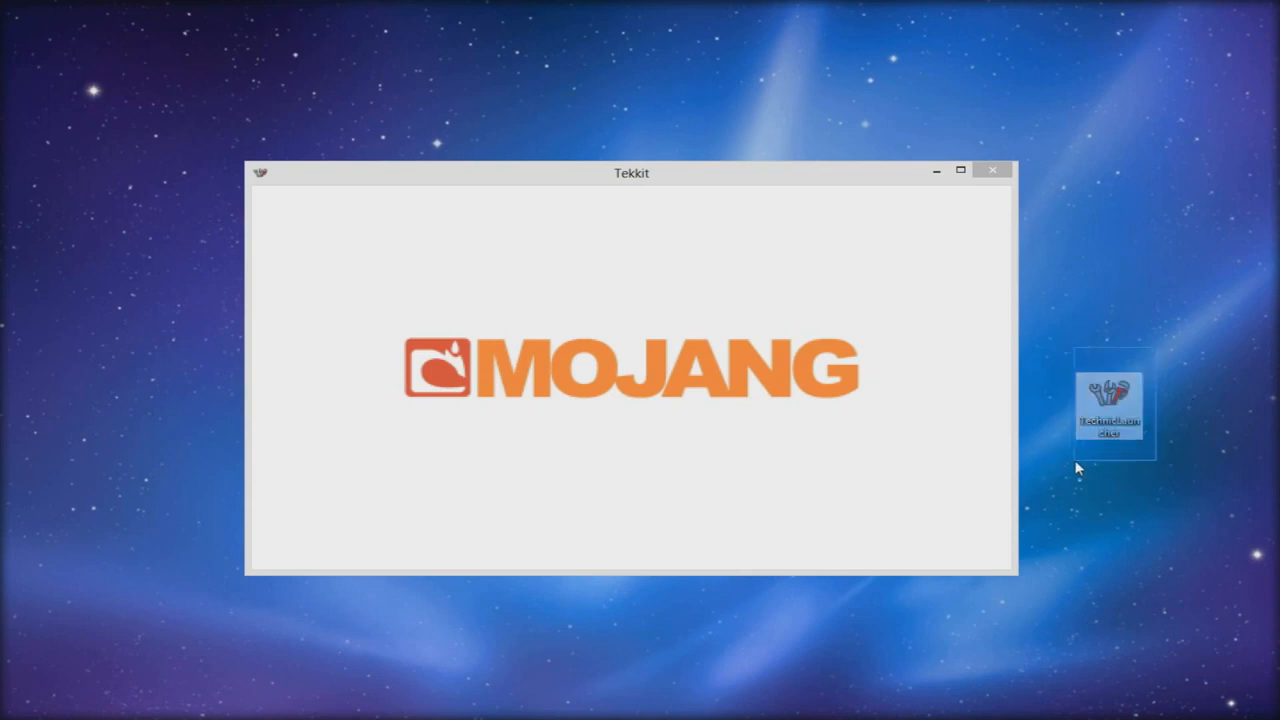
pyautogui.moveTo(1158, 350)
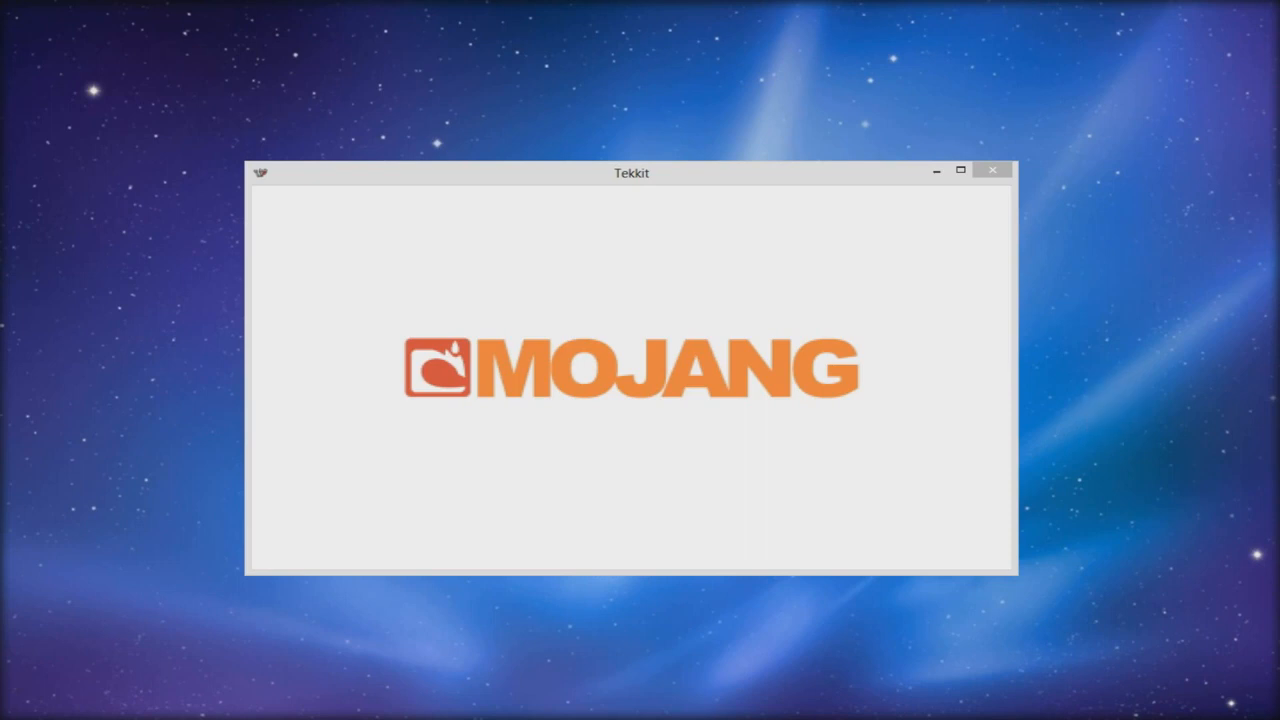
pyautogui.moveTo(558, 178)
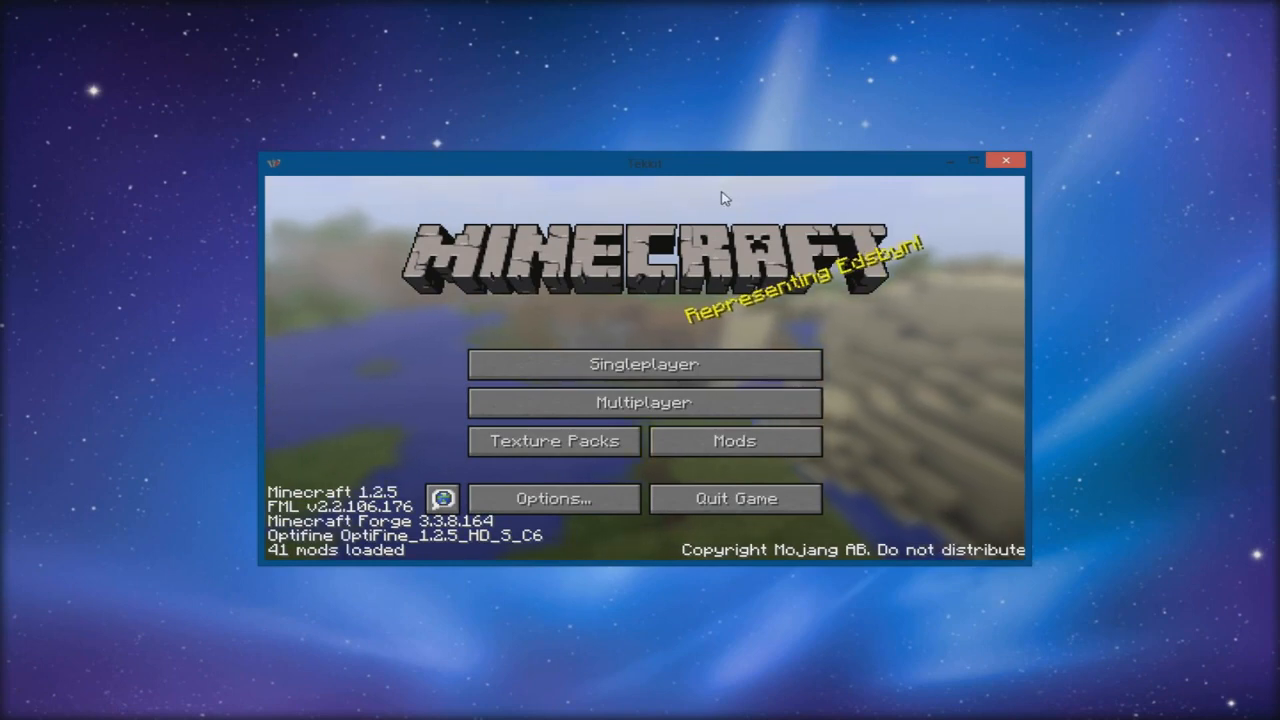
pyautogui.moveTo(644, 364)
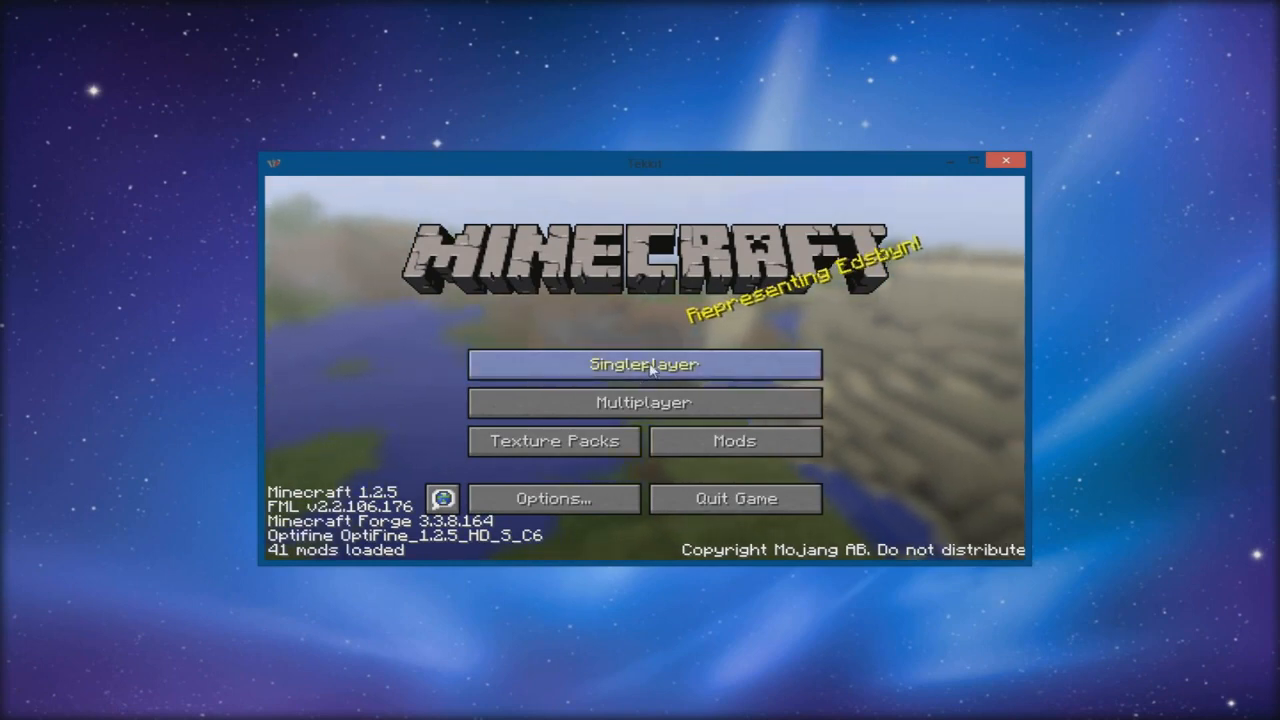
# Step: Open Multiplayer from the Minecraft 1.2.5 main menu after the client loads
pyautogui.click(644, 402)
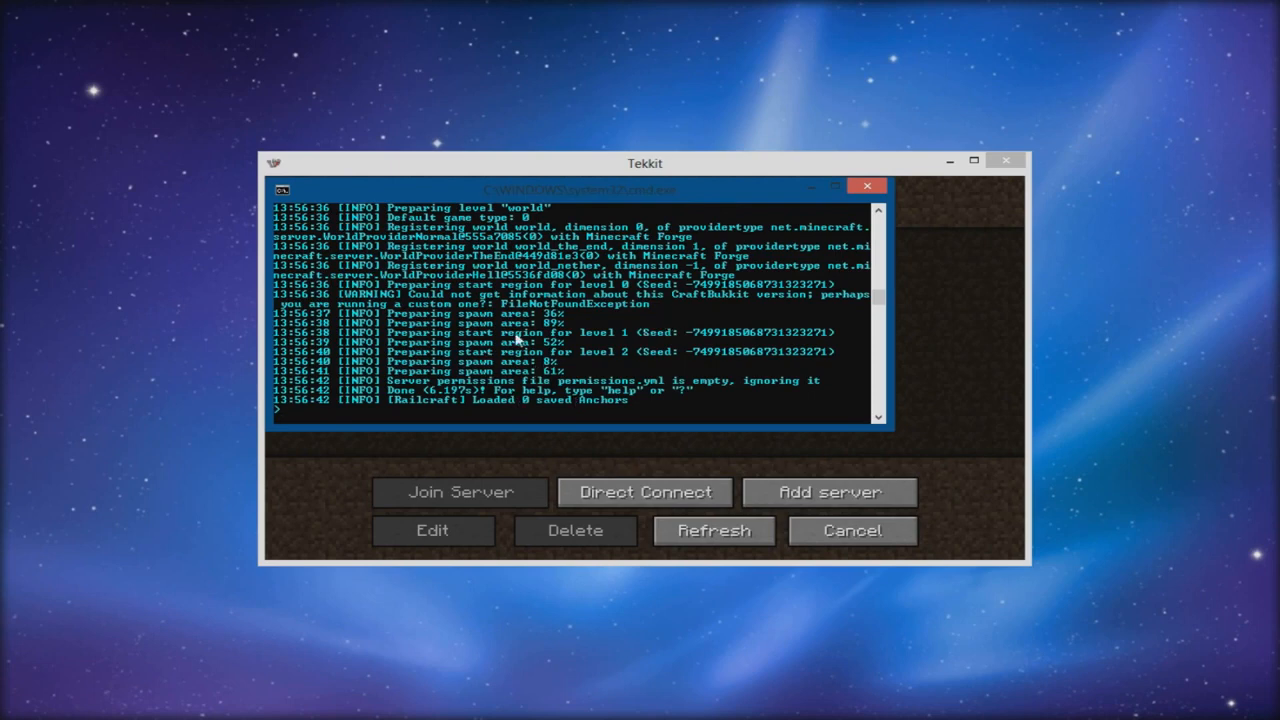
pyautogui.moveTo(808, 187)
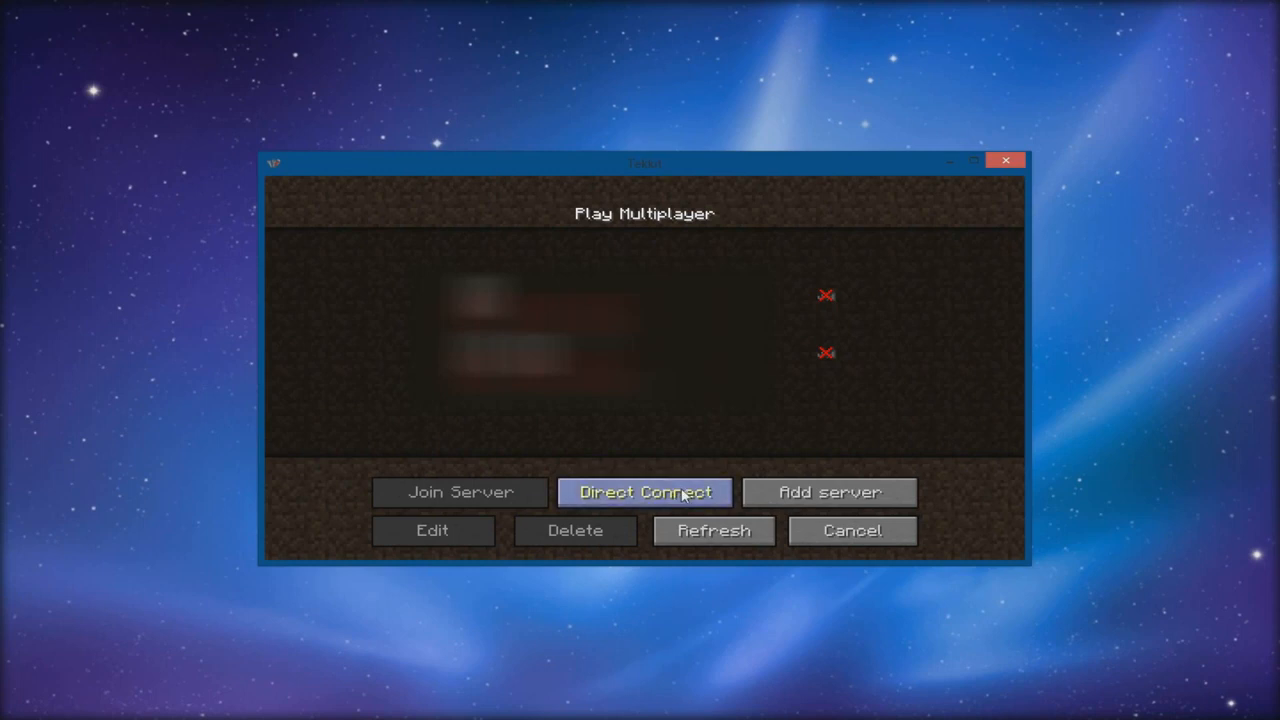
pyautogui.moveTo(713, 497)
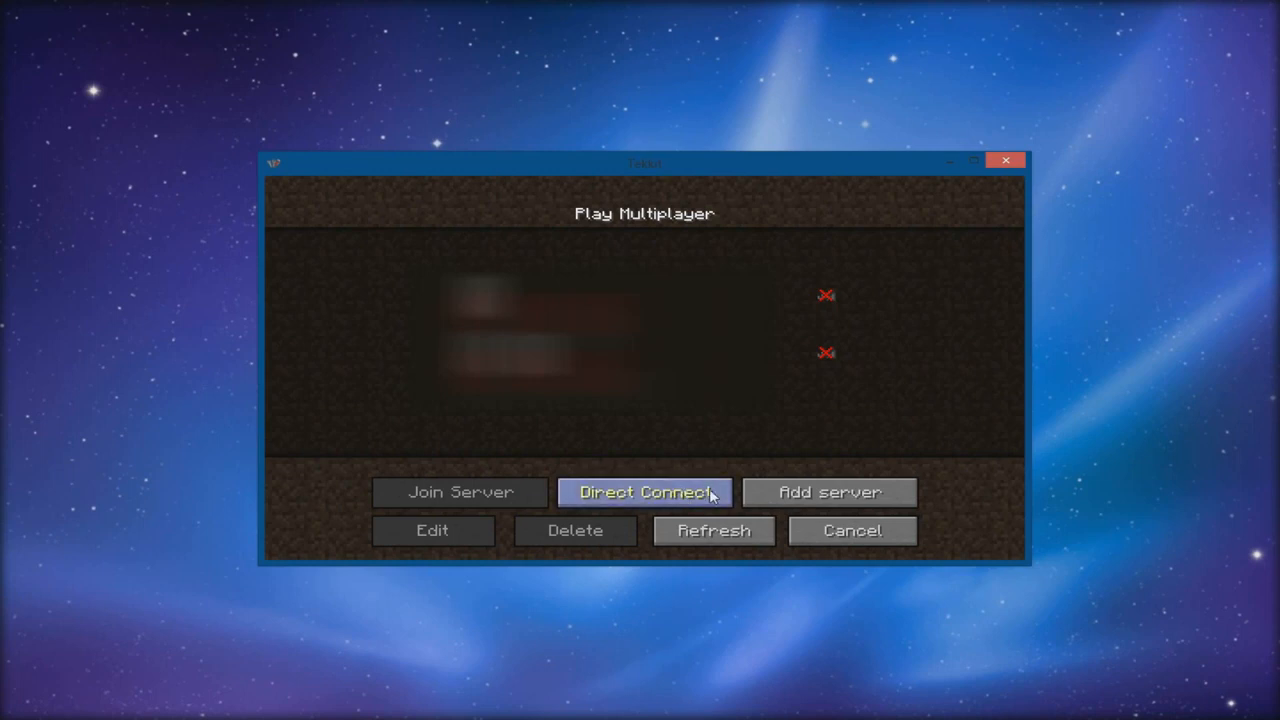
# Step: Direct-connect to server address 'localhost' and join the local Tekkit world
pyautogui.click(644, 492)
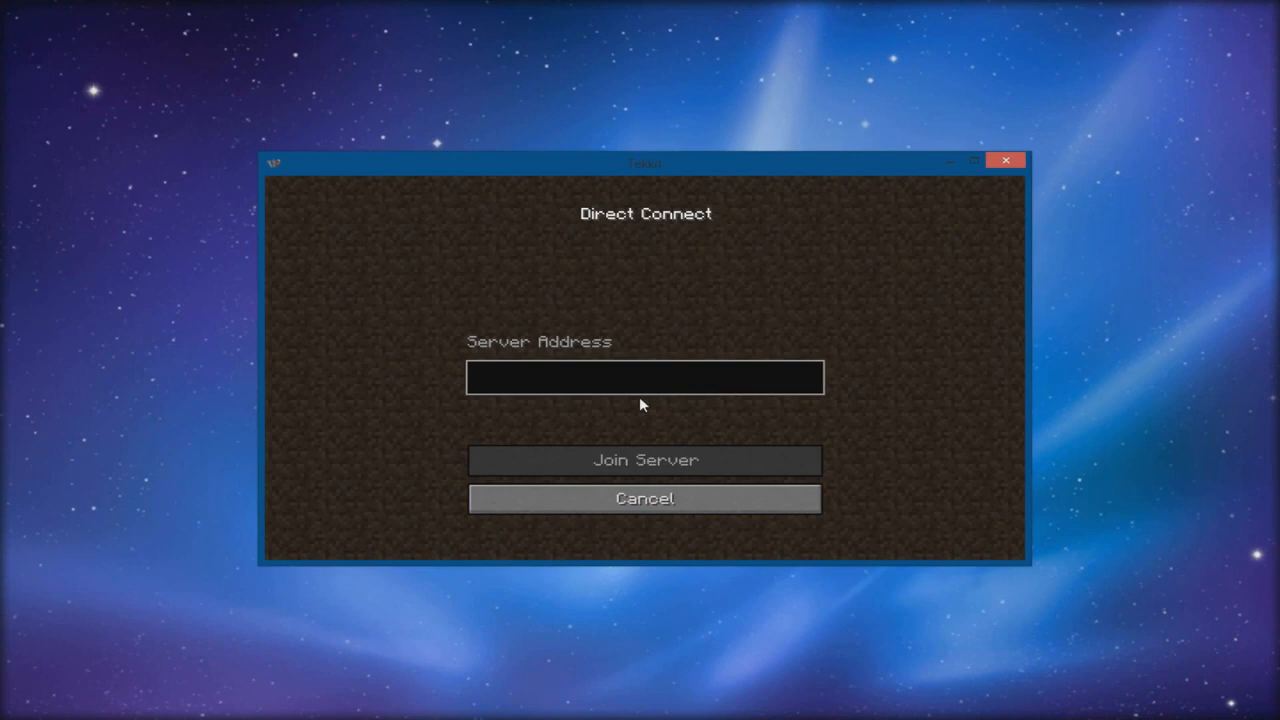
pyautogui.write('loc')
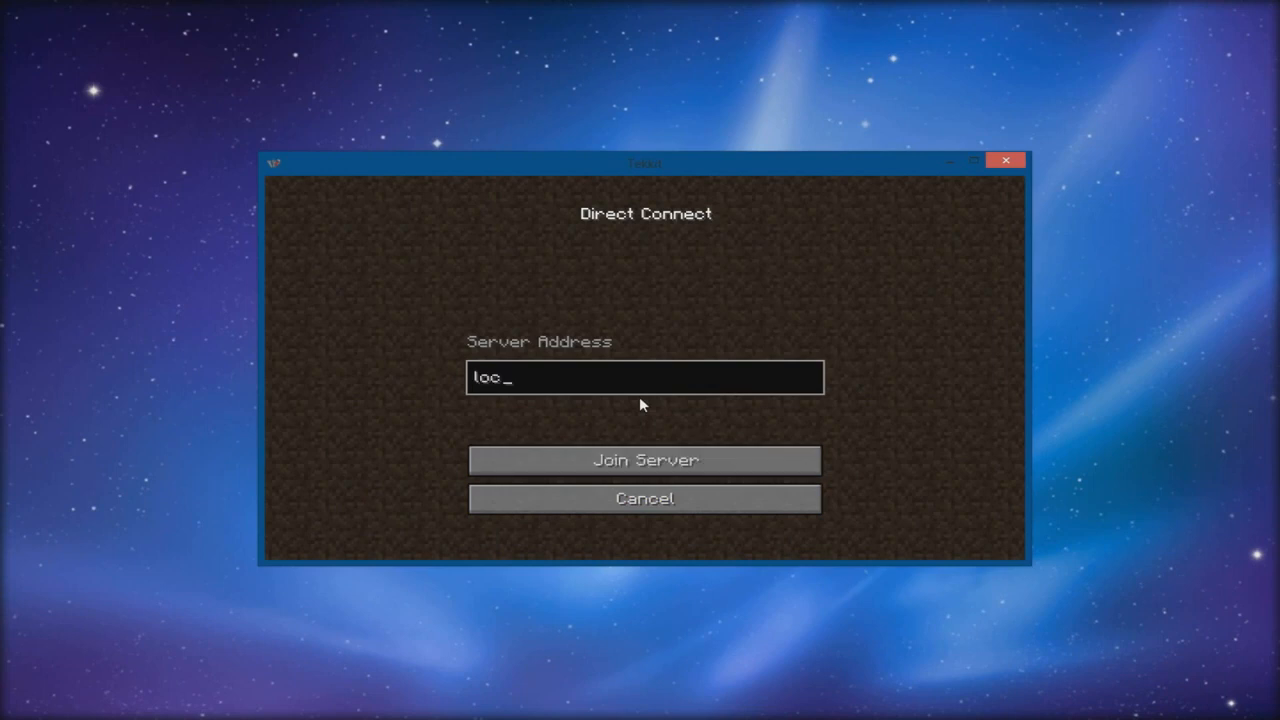
pyautogui.write('alhost')
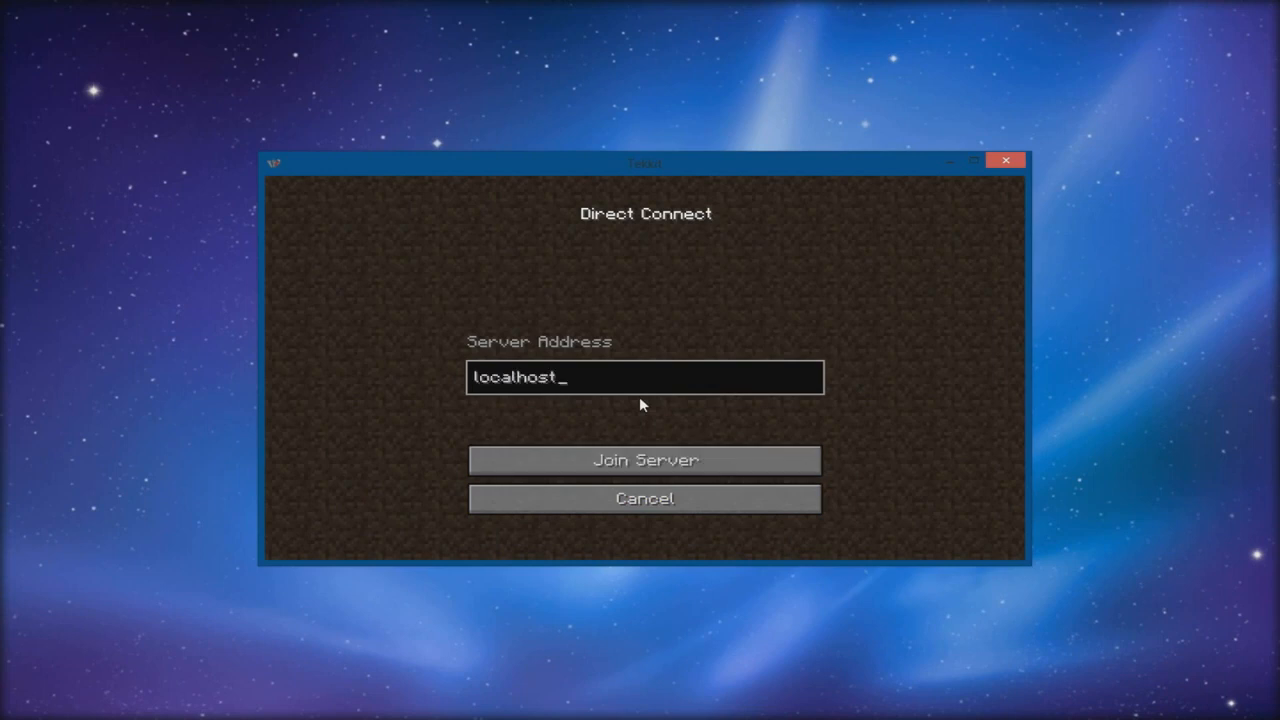
pyautogui.click(644, 460)
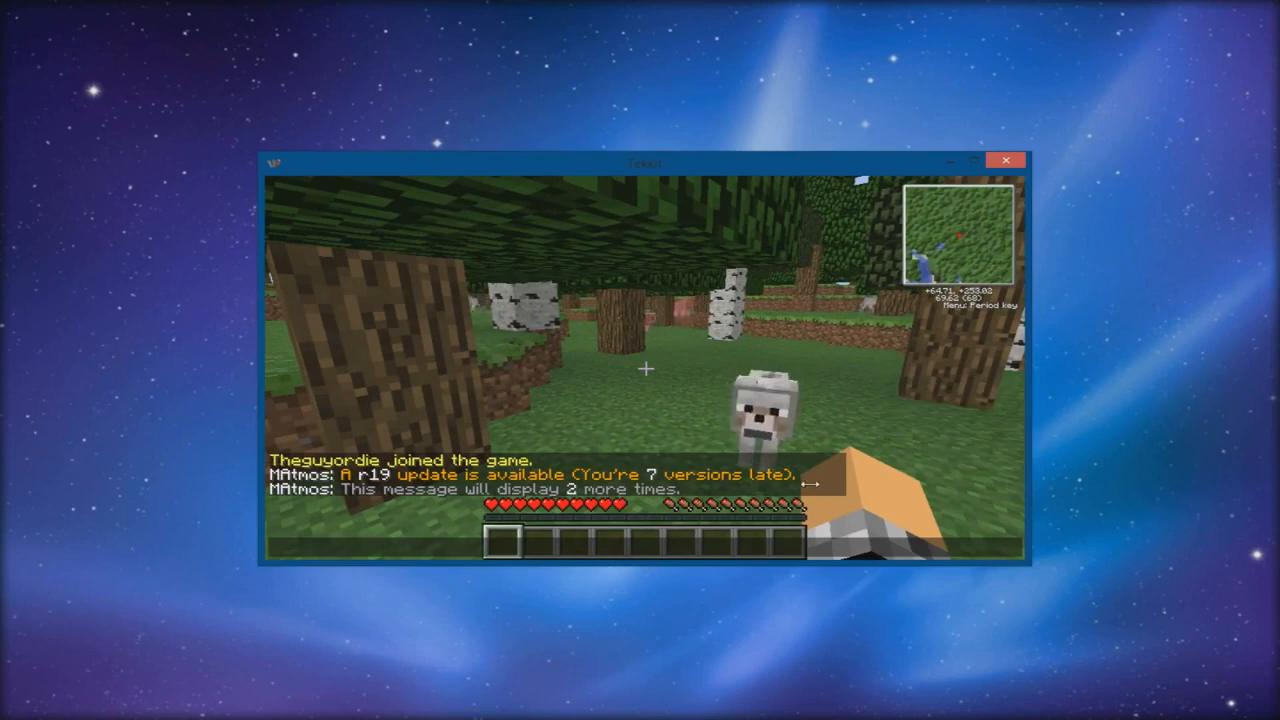
pyautogui.moveTo(645, 368)
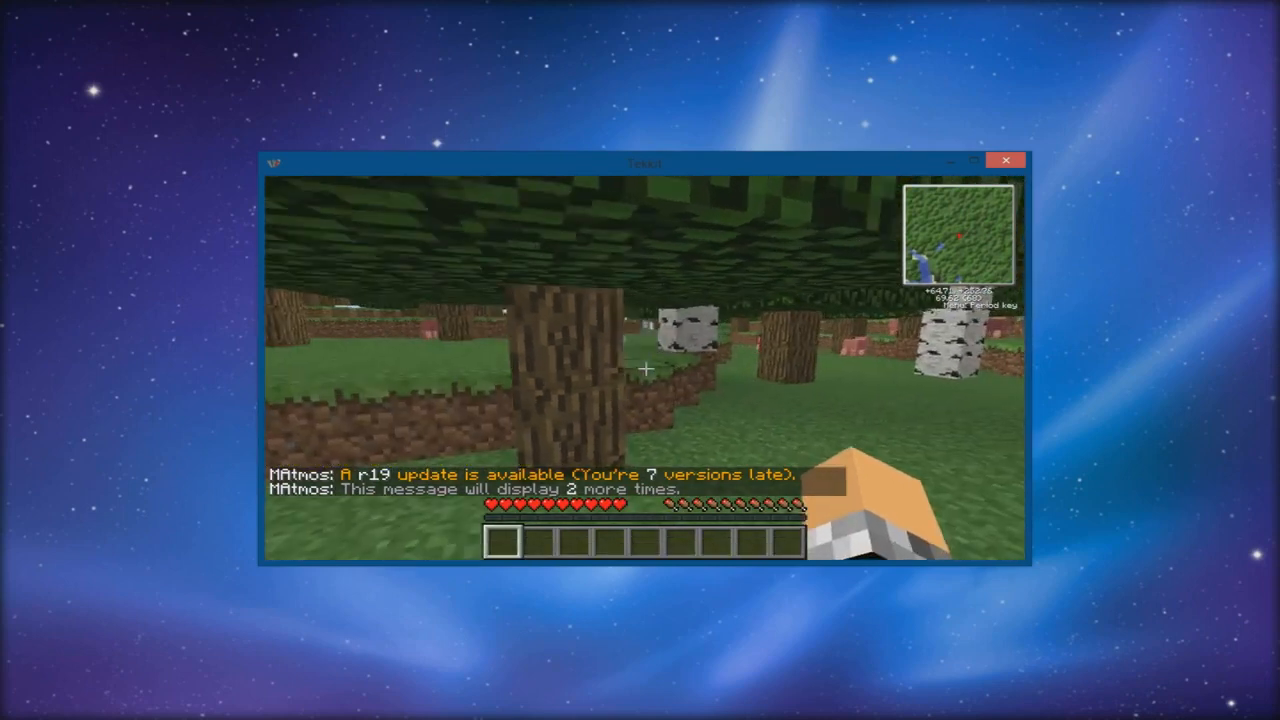
pyautogui.moveTo(645, 370)
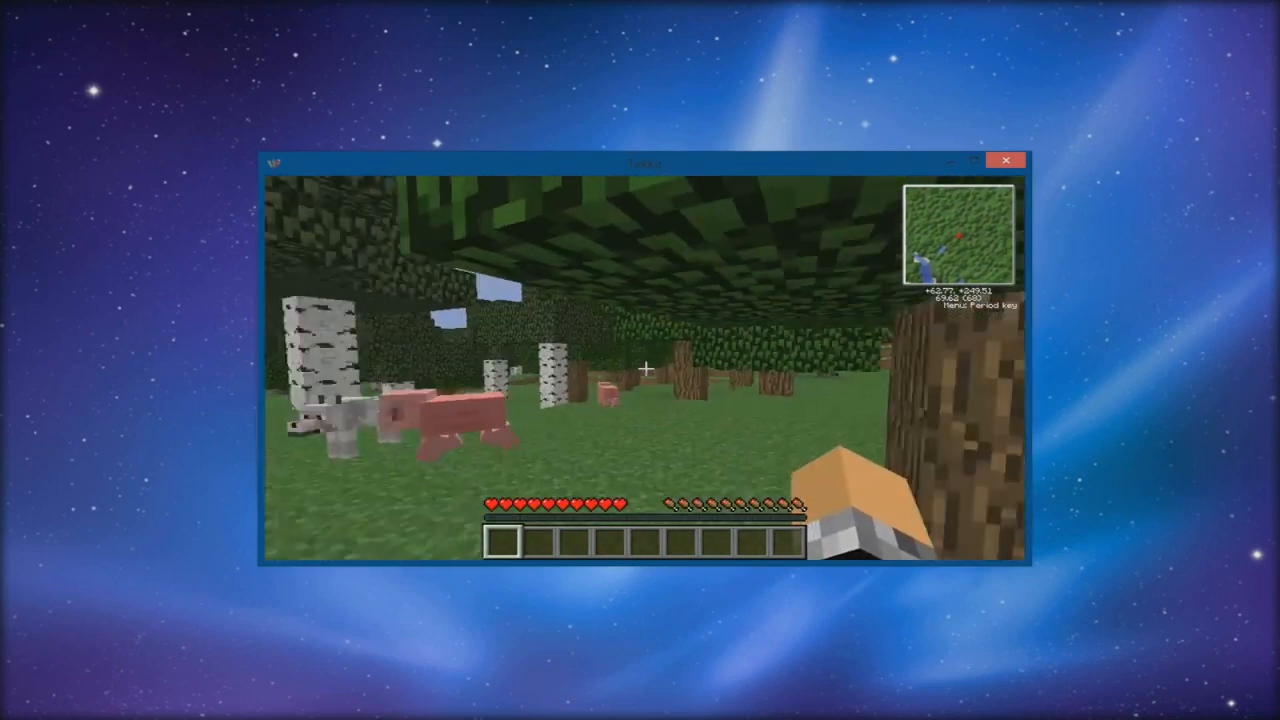
# Step: Look at the inventory and game options, then disconnect from the local server
pyautogui.press('e')
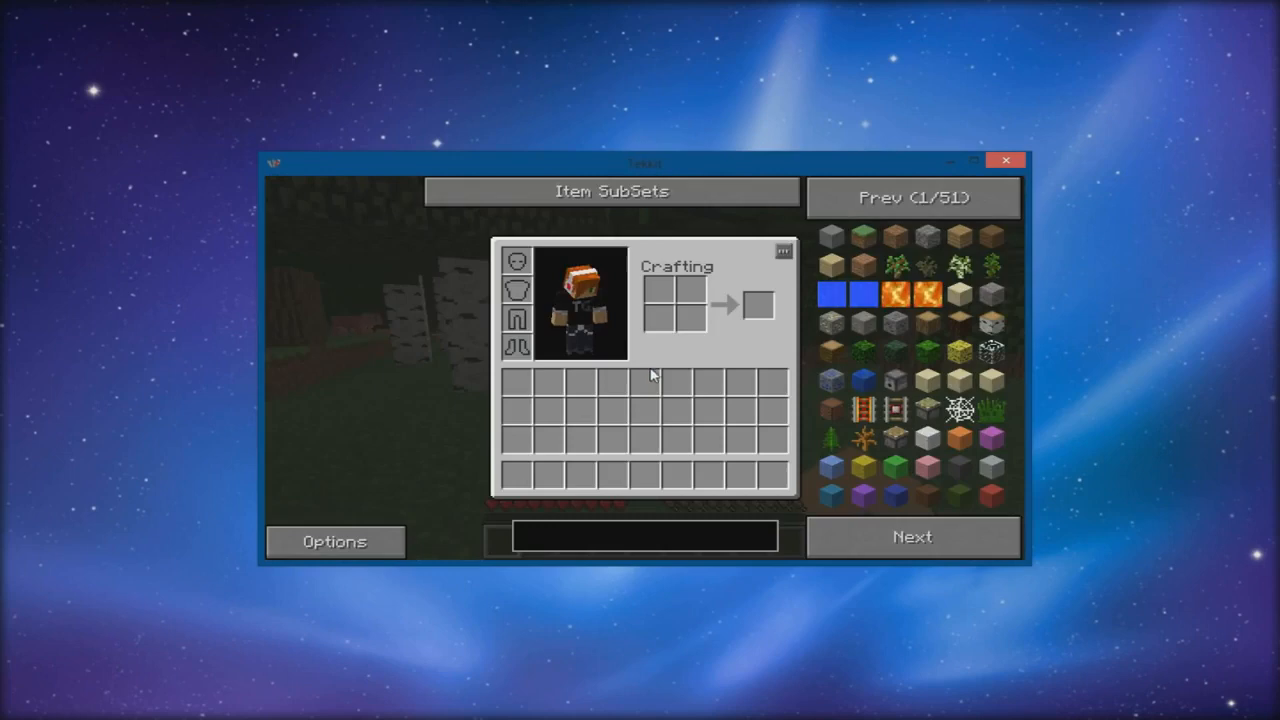
pyautogui.click(911, 197)
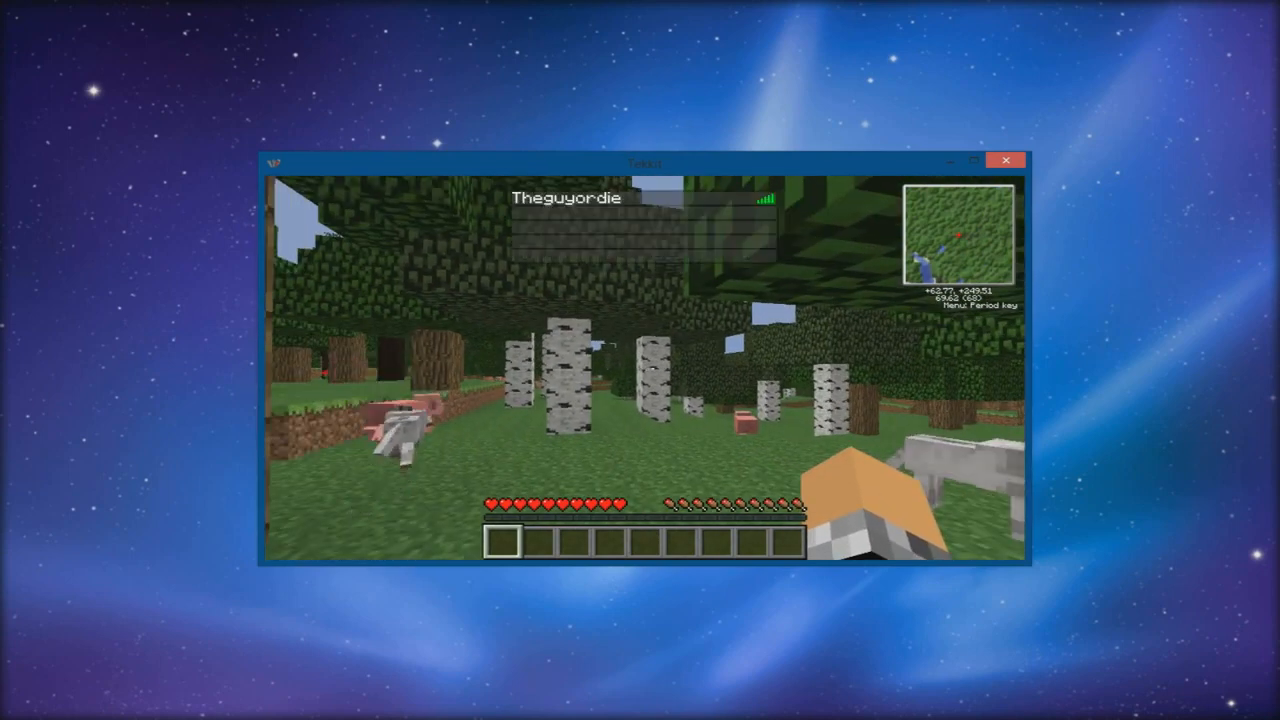
pyautogui.press('Escape')
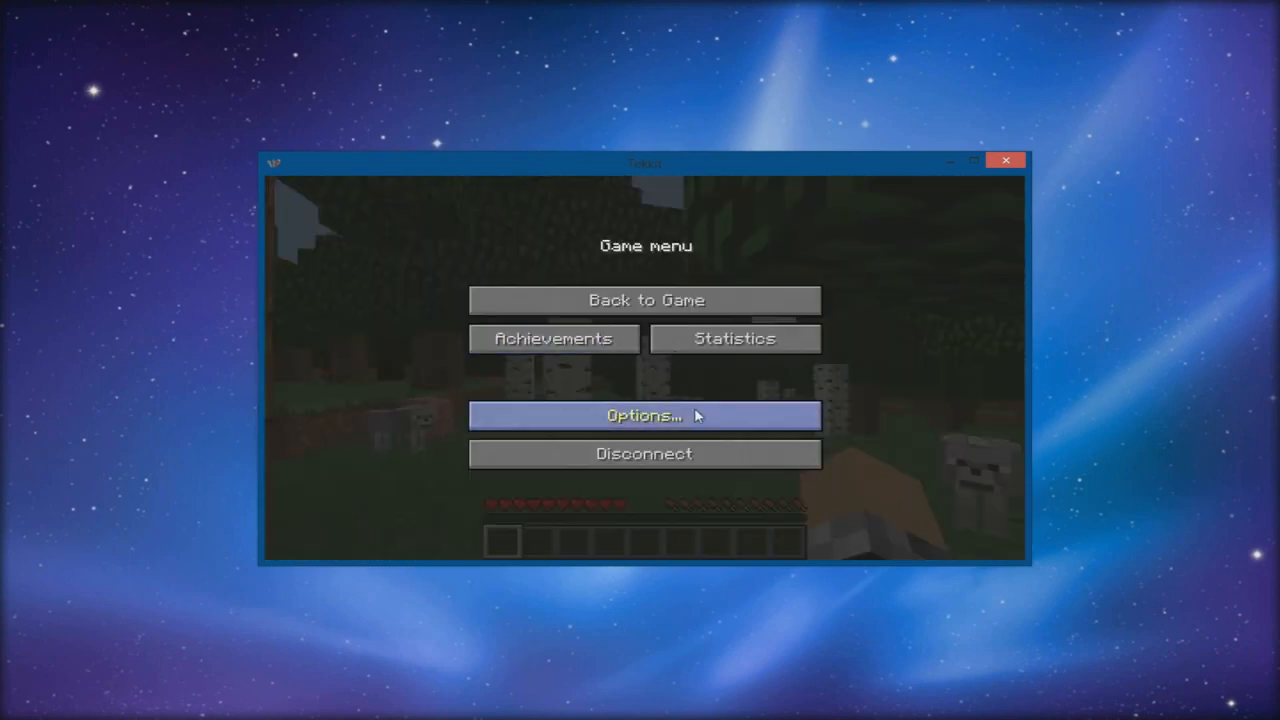
pyautogui.click(643, 416)
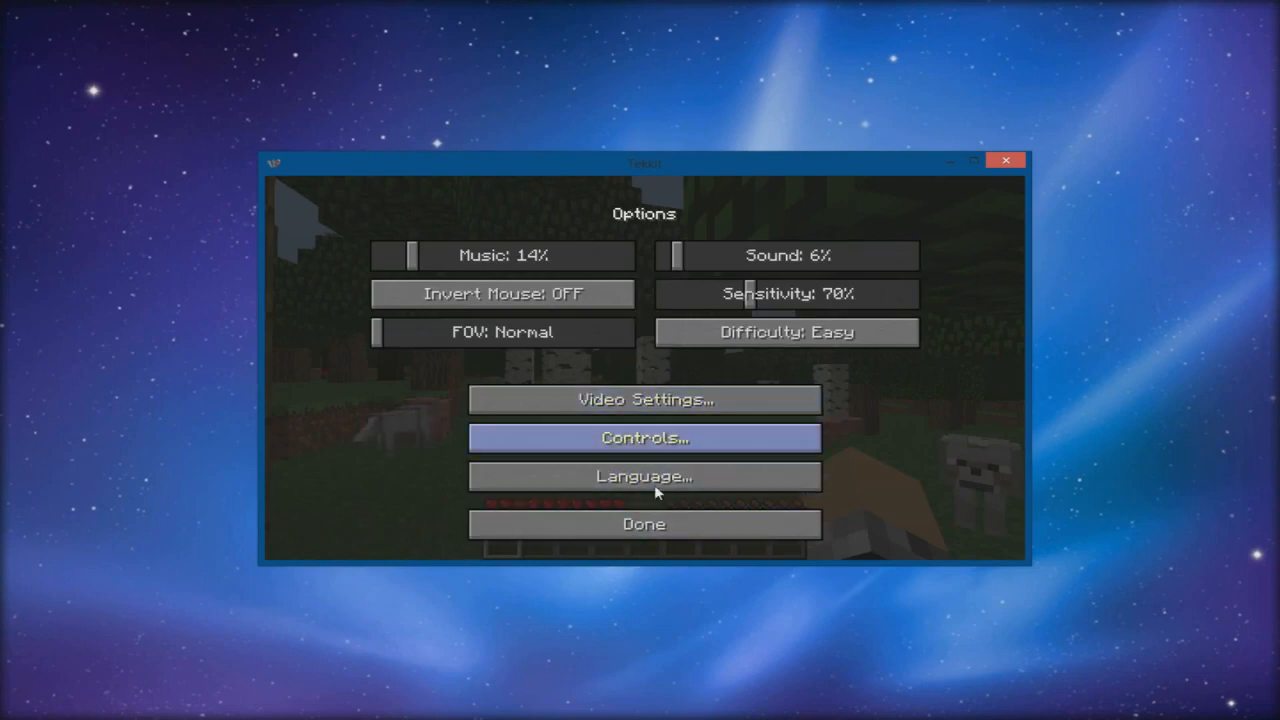
pyautogui.click(643, 524)
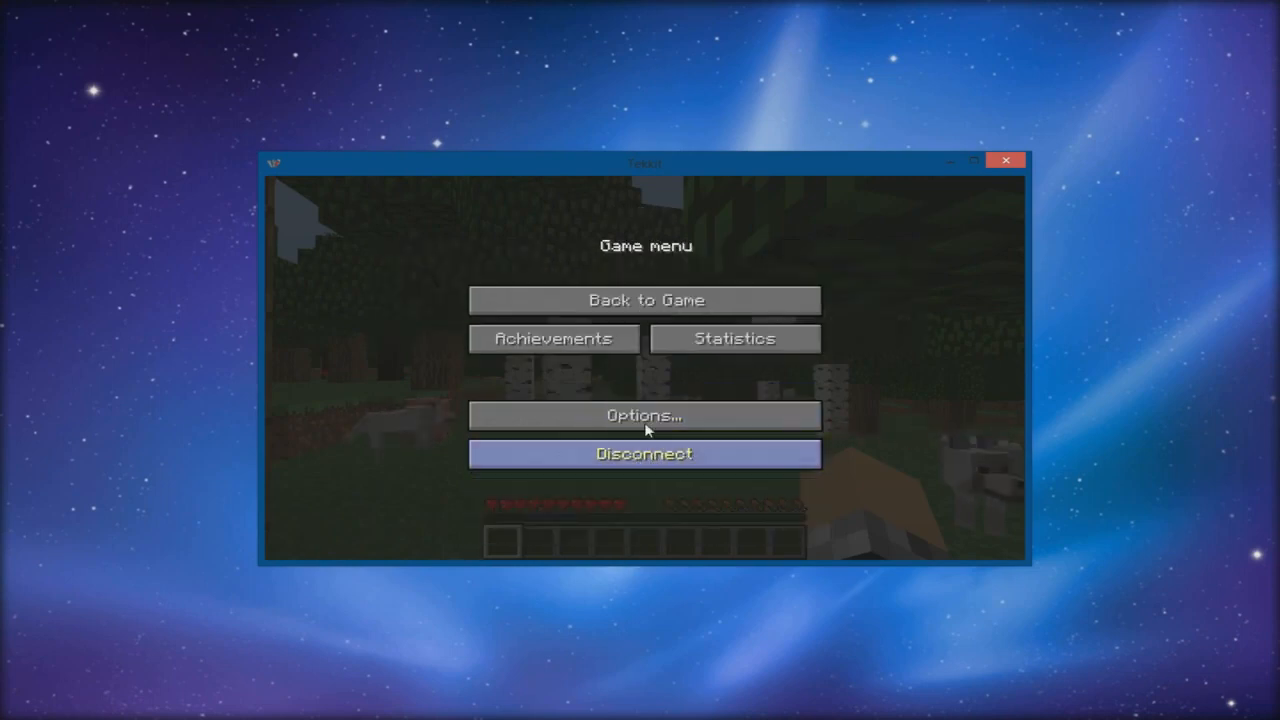
pyautogui.click(645, 300)
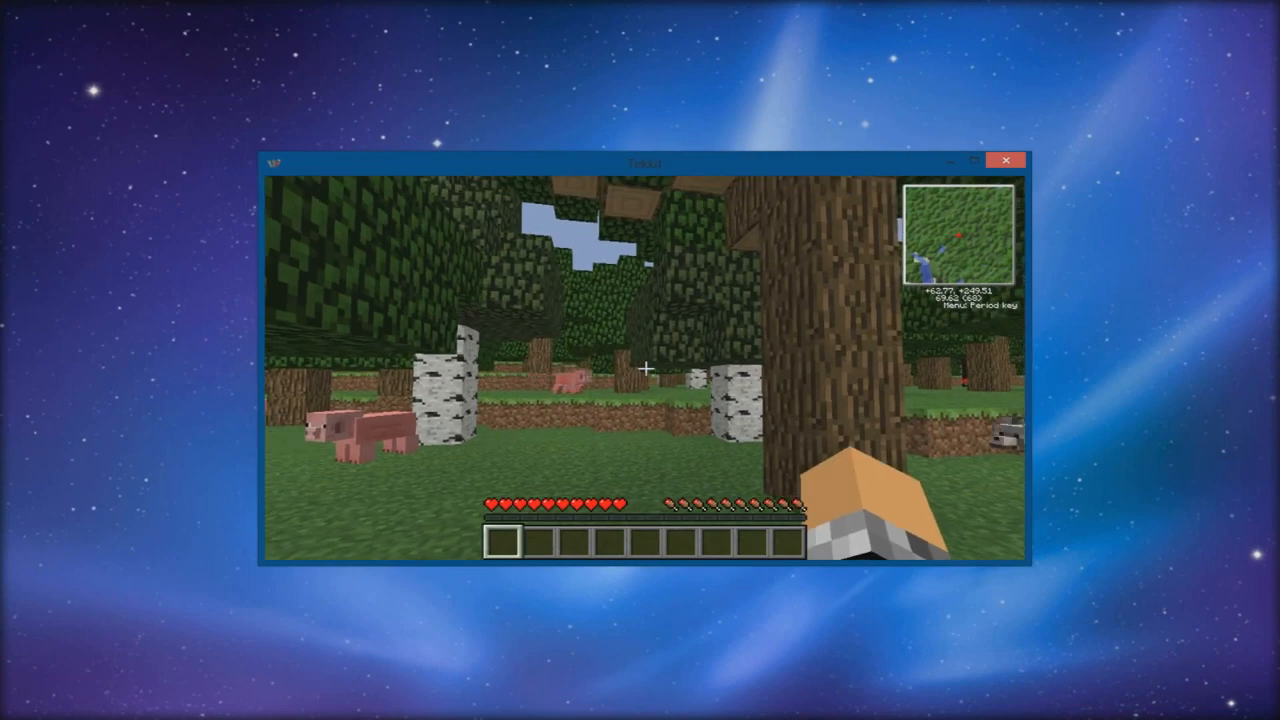
pyautogui.press('Escape')
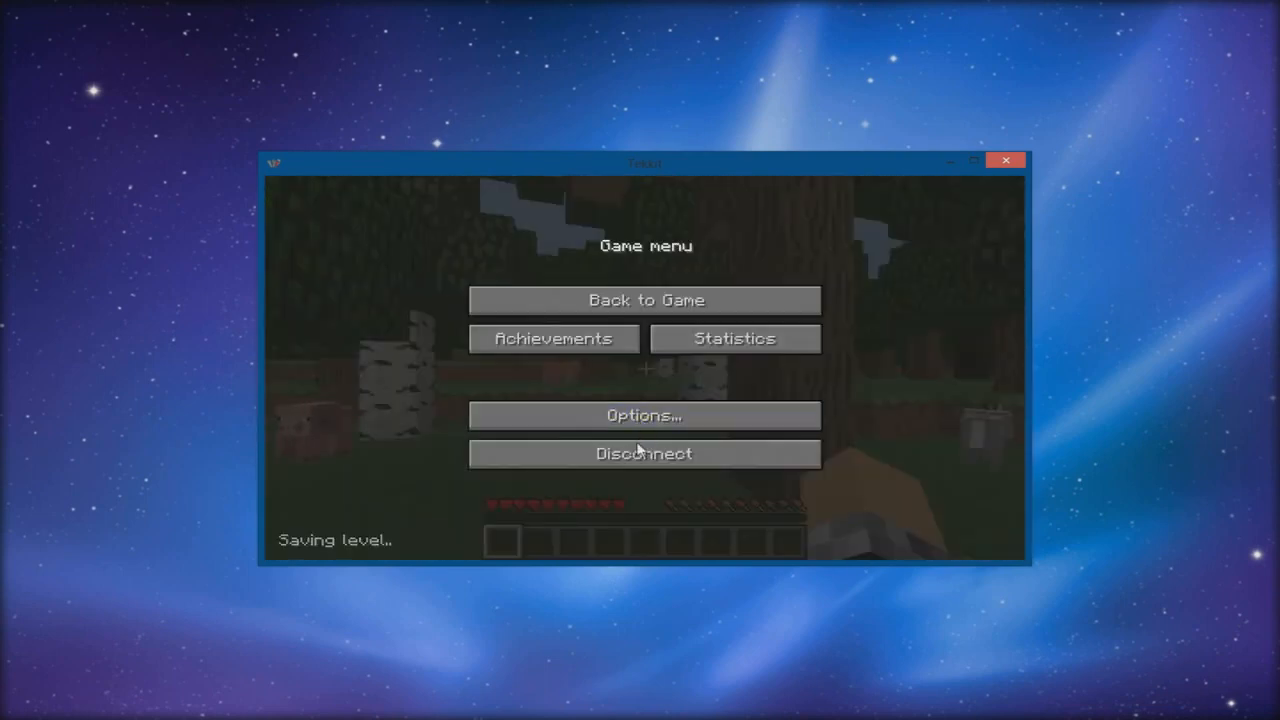
pyautogui.click(643, 453)
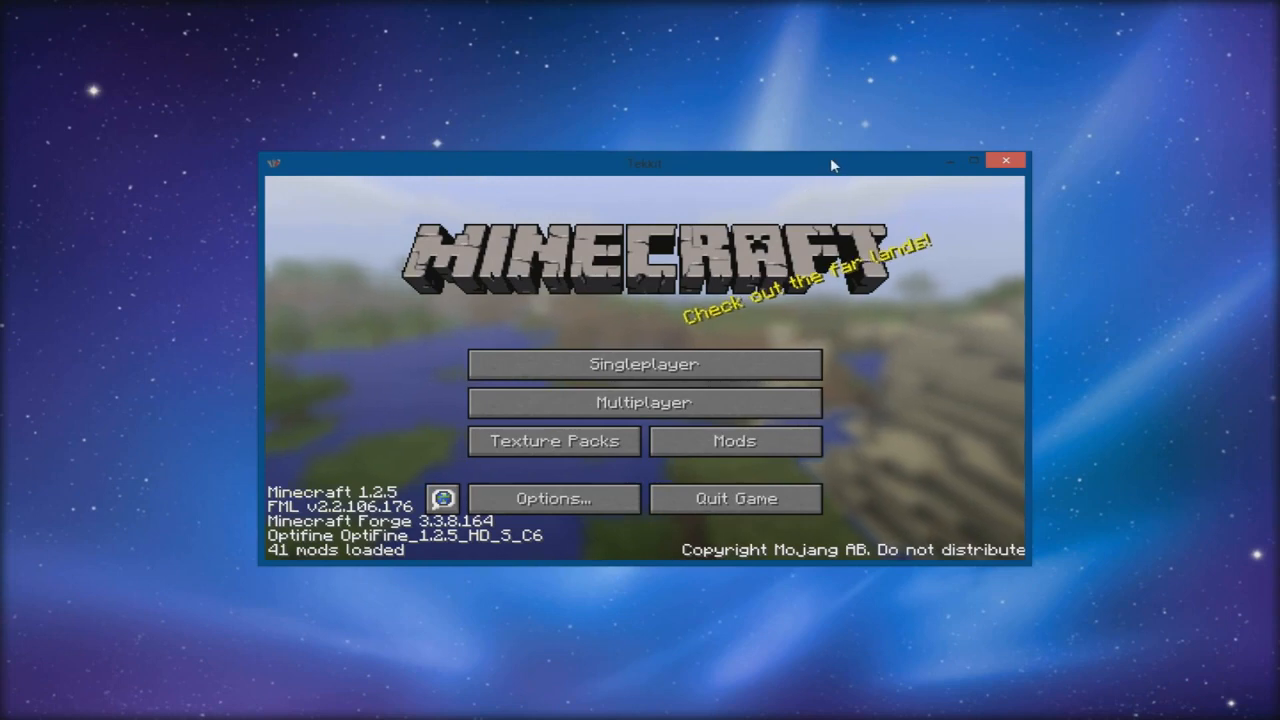